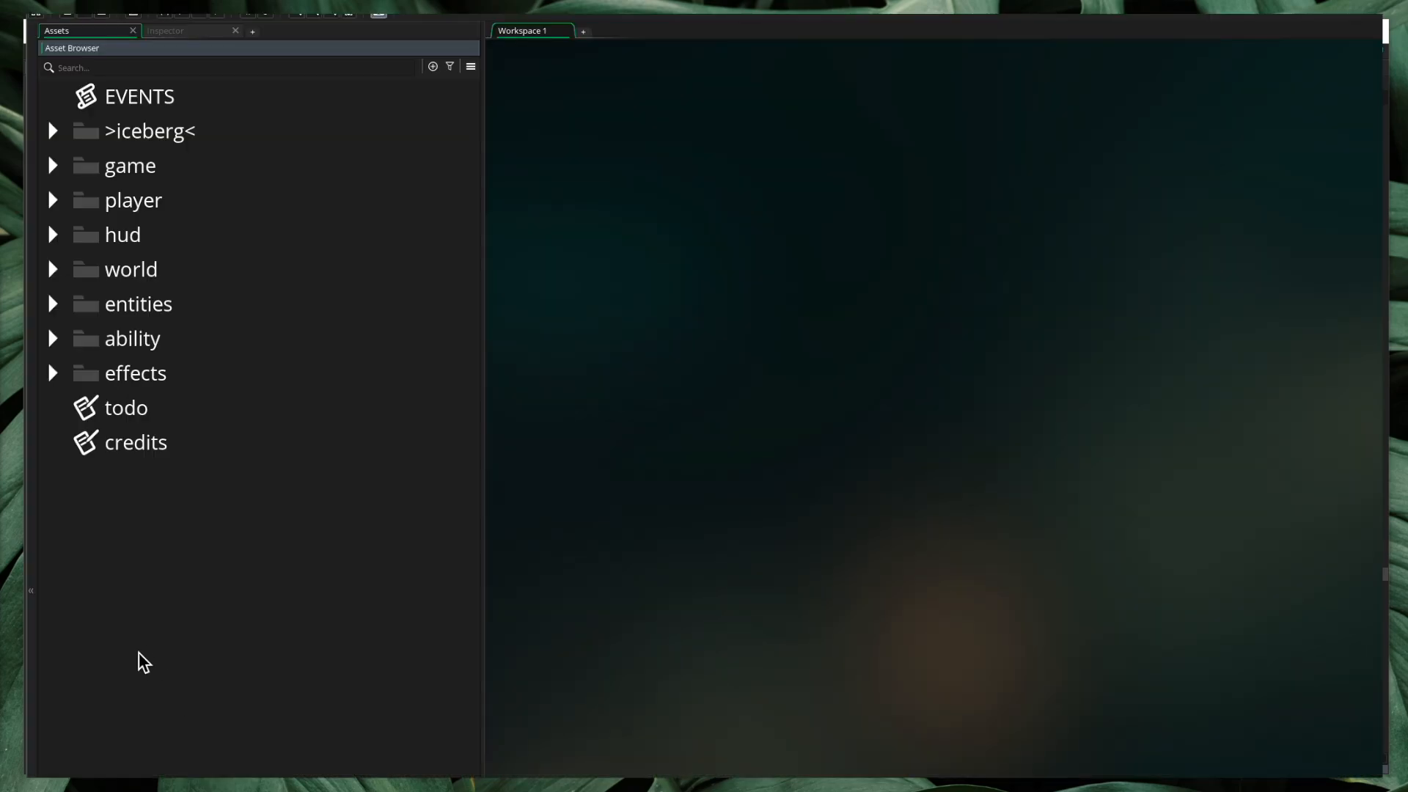
# - Create objects obj_archer and obj_warrior, then begin naming a third goblin object
pyautogui.rightClick(144, 663)
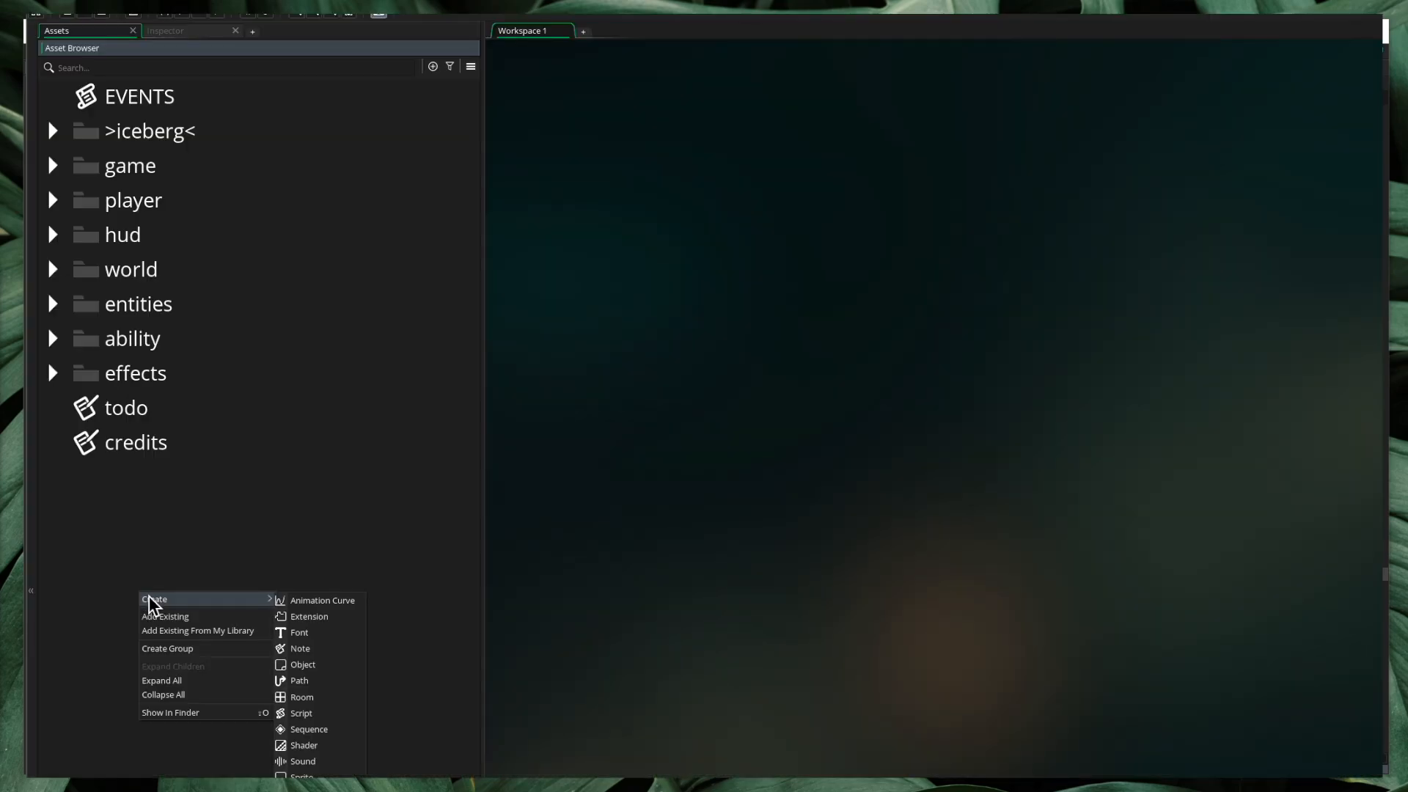
pyautogui.click(301, 664)
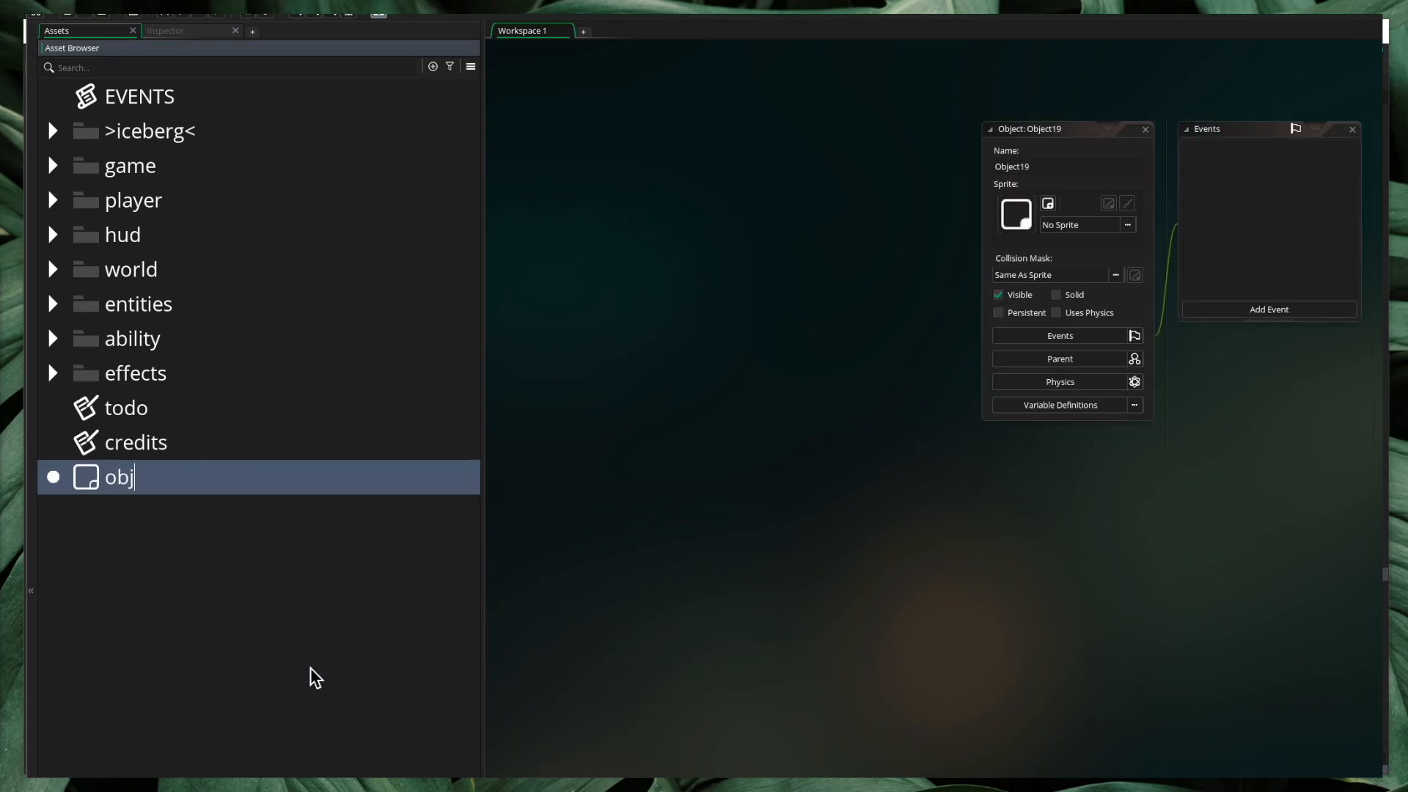
pyautogui.write('_archer')
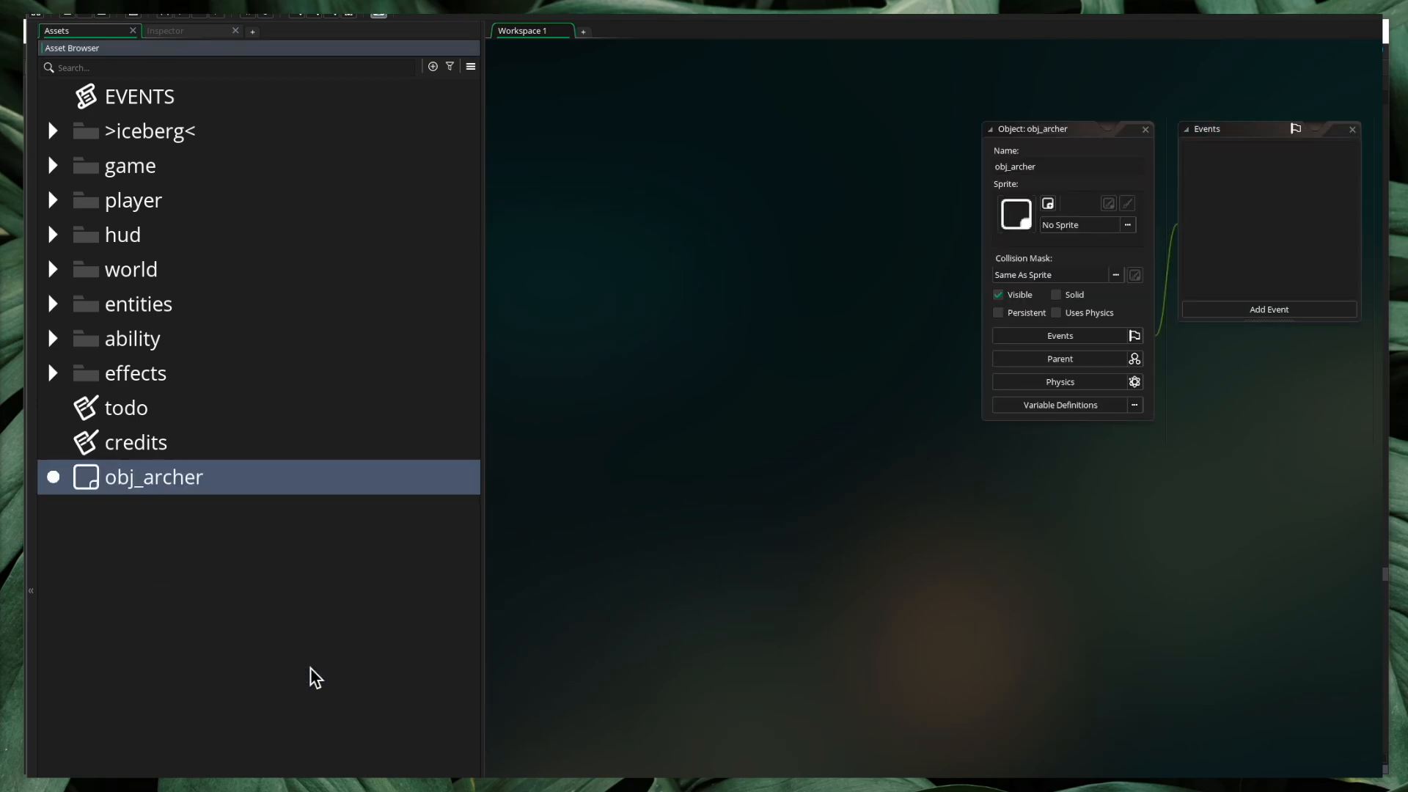
pyautogui.write('obj_warrior')
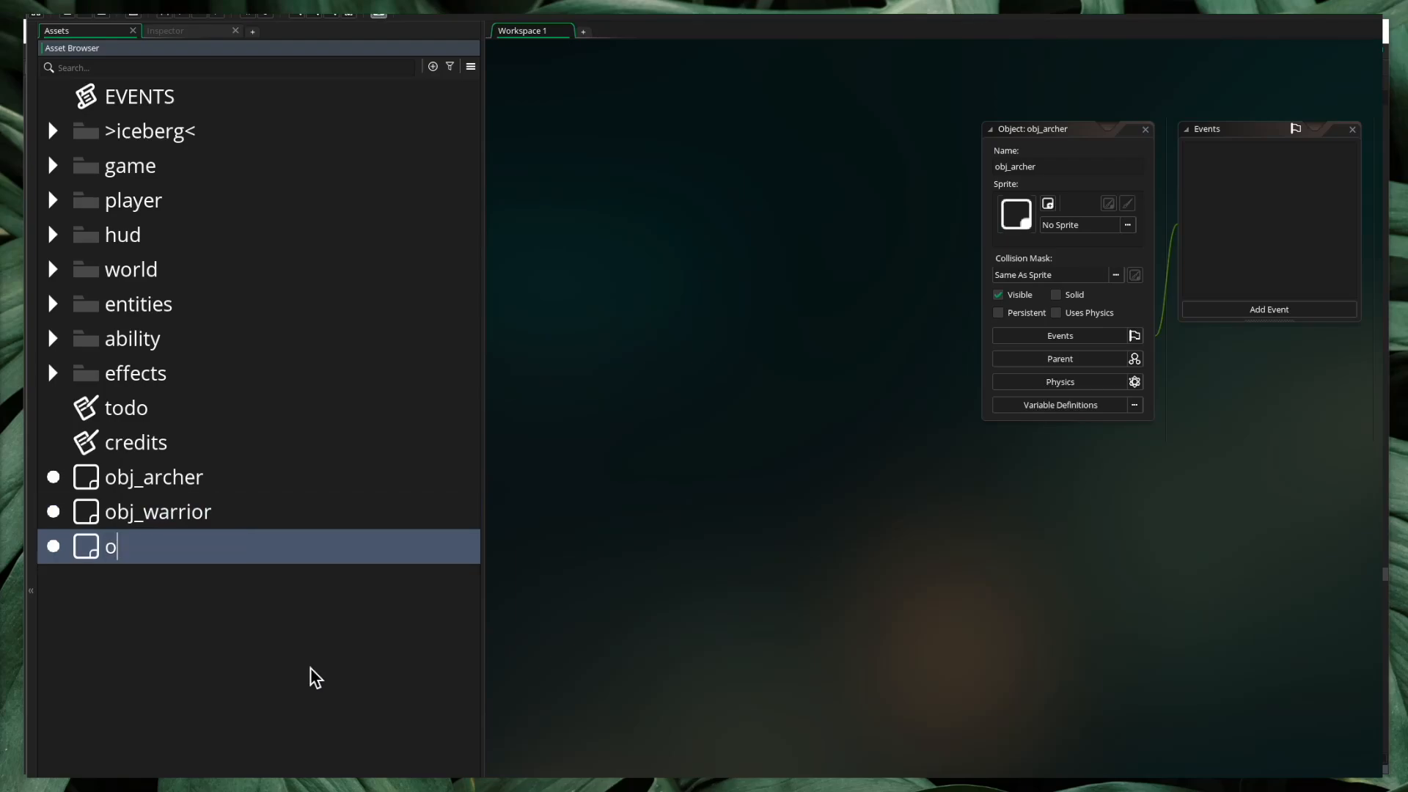
pyautogui.write('bj_gobli')
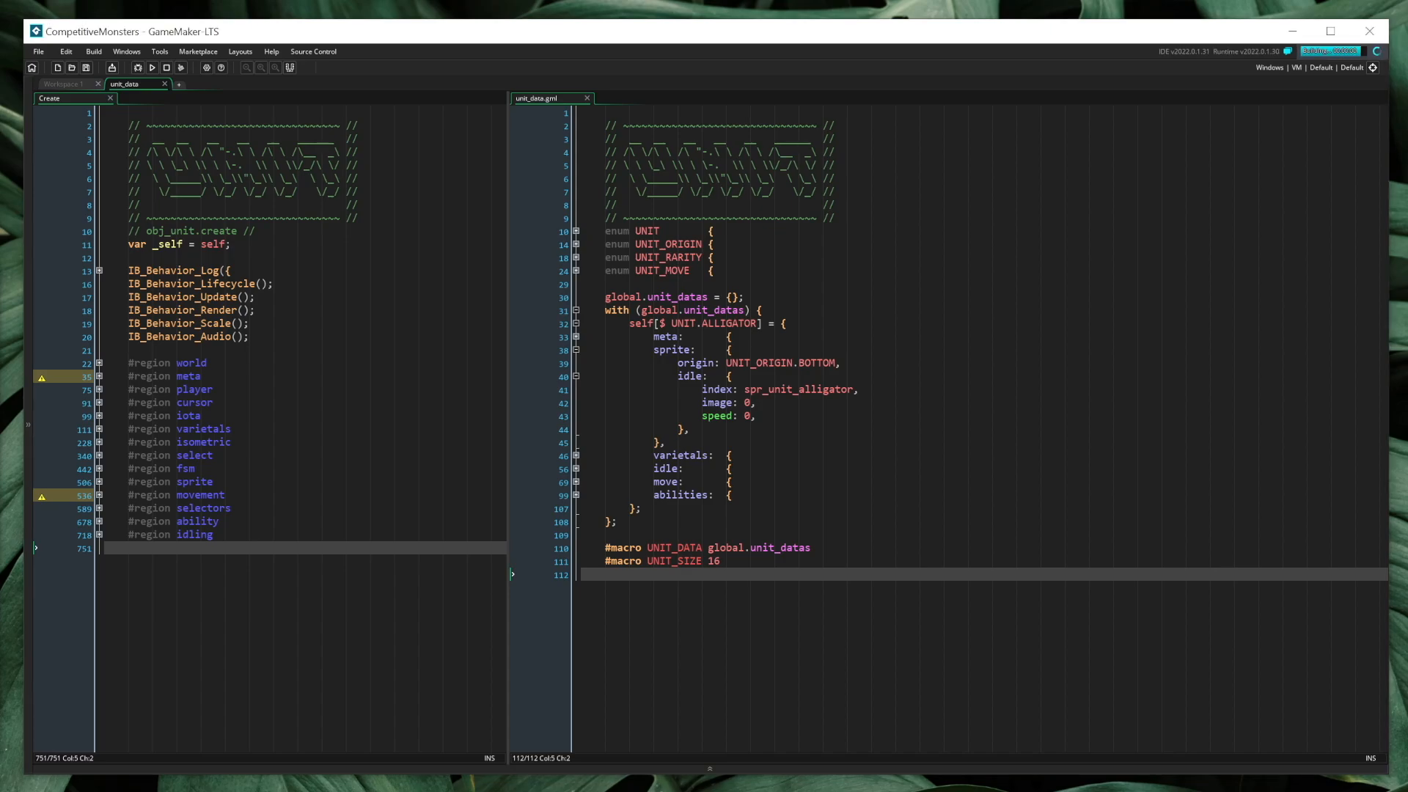
# - Launch the game to see the alligator unit on the isometric rm_world map
pyautogui.click(151, 68)
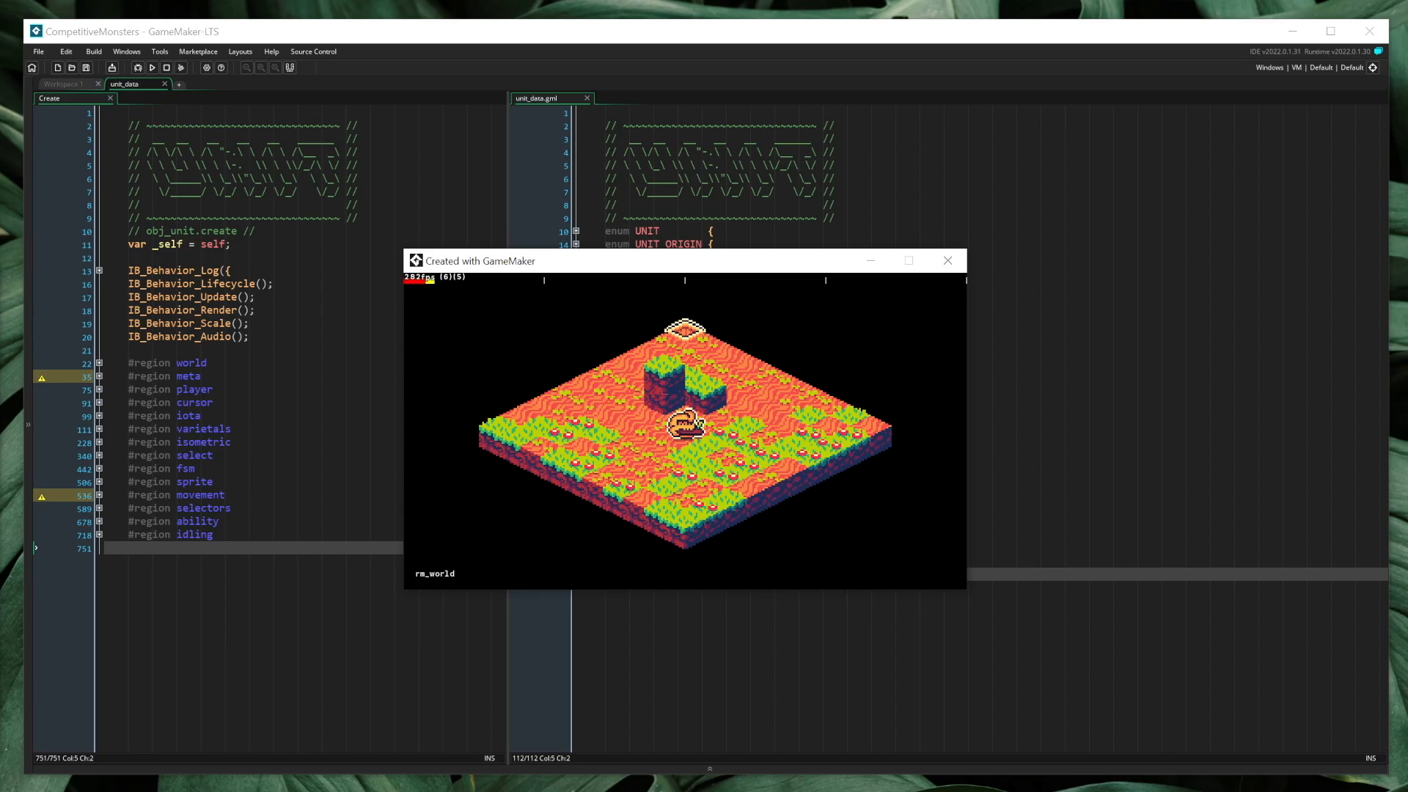
# - Close the game window and return to the obj_unit Create code
pyautogui.click(947, 260)
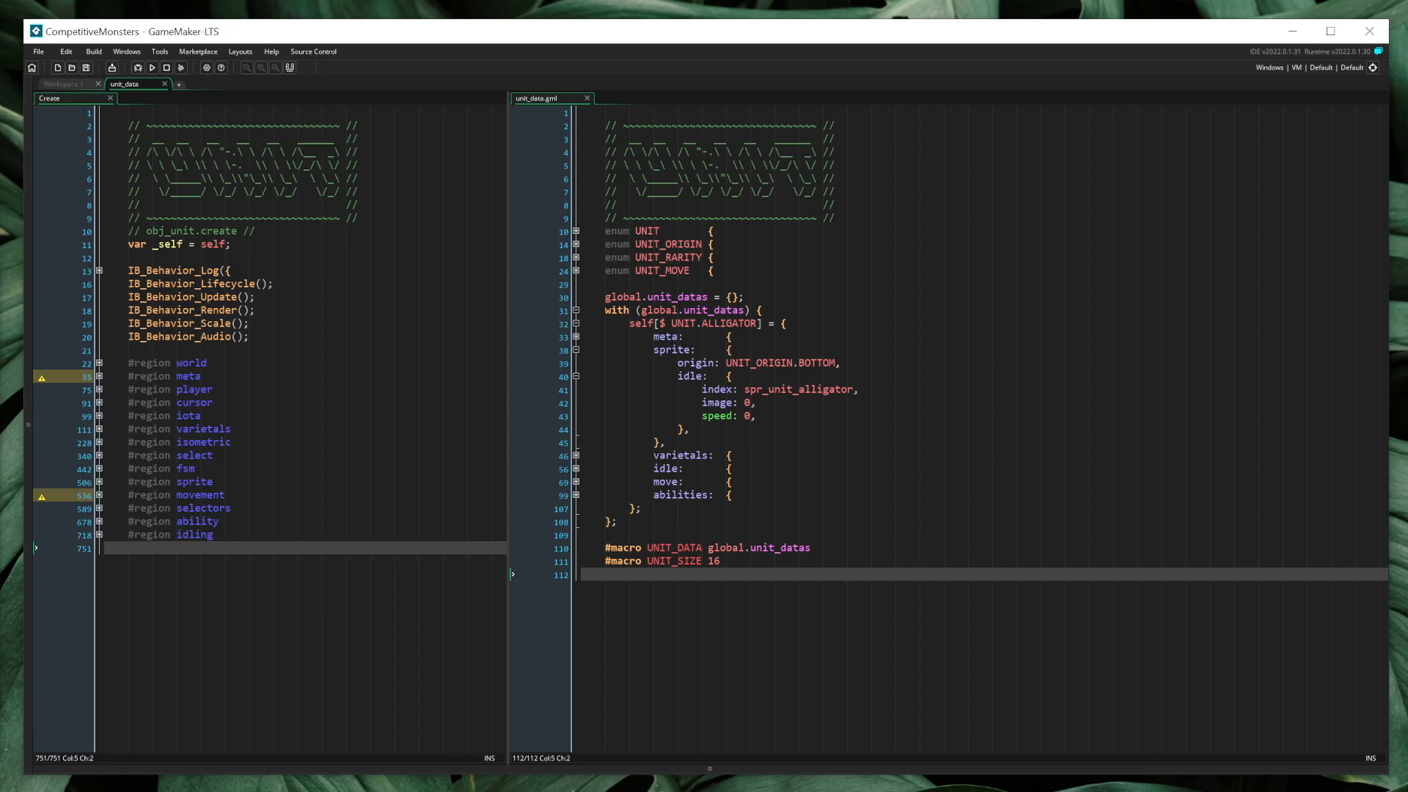
# - From Workspace 1's Asset Browser, create a script named global_enemy_data
pyautogui.click(580, 349)
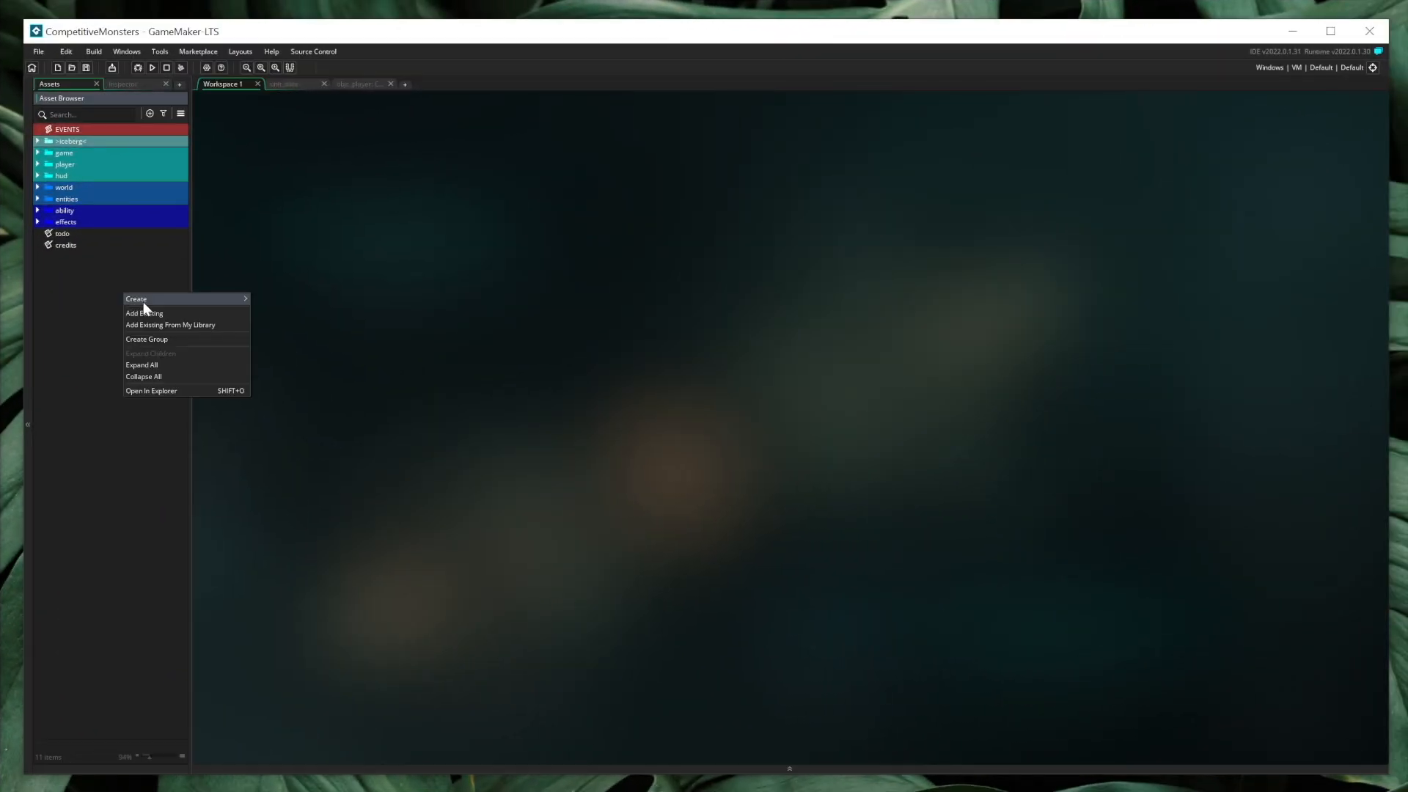
pyautogui.click(136, 299)
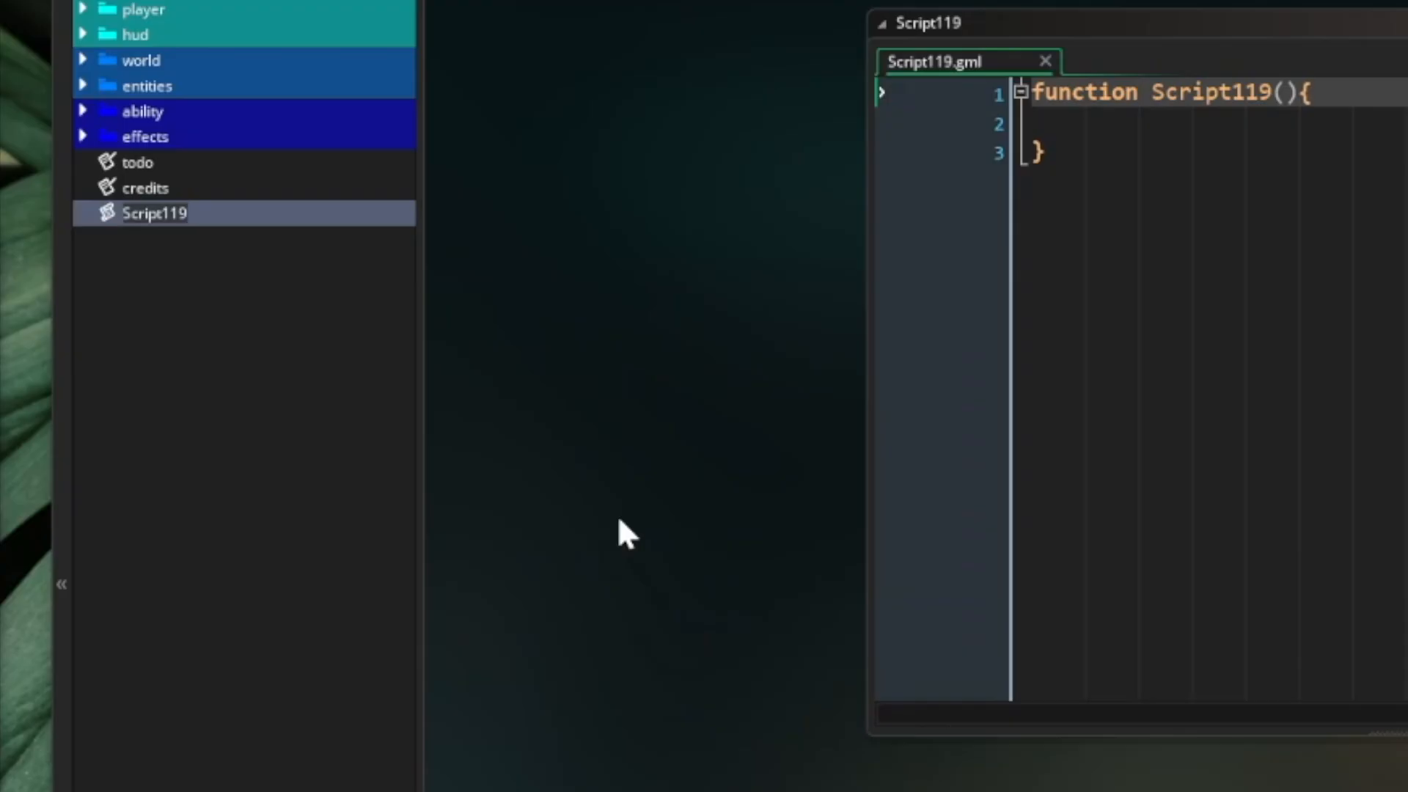
pyautogui.write('global_enemy_data //')
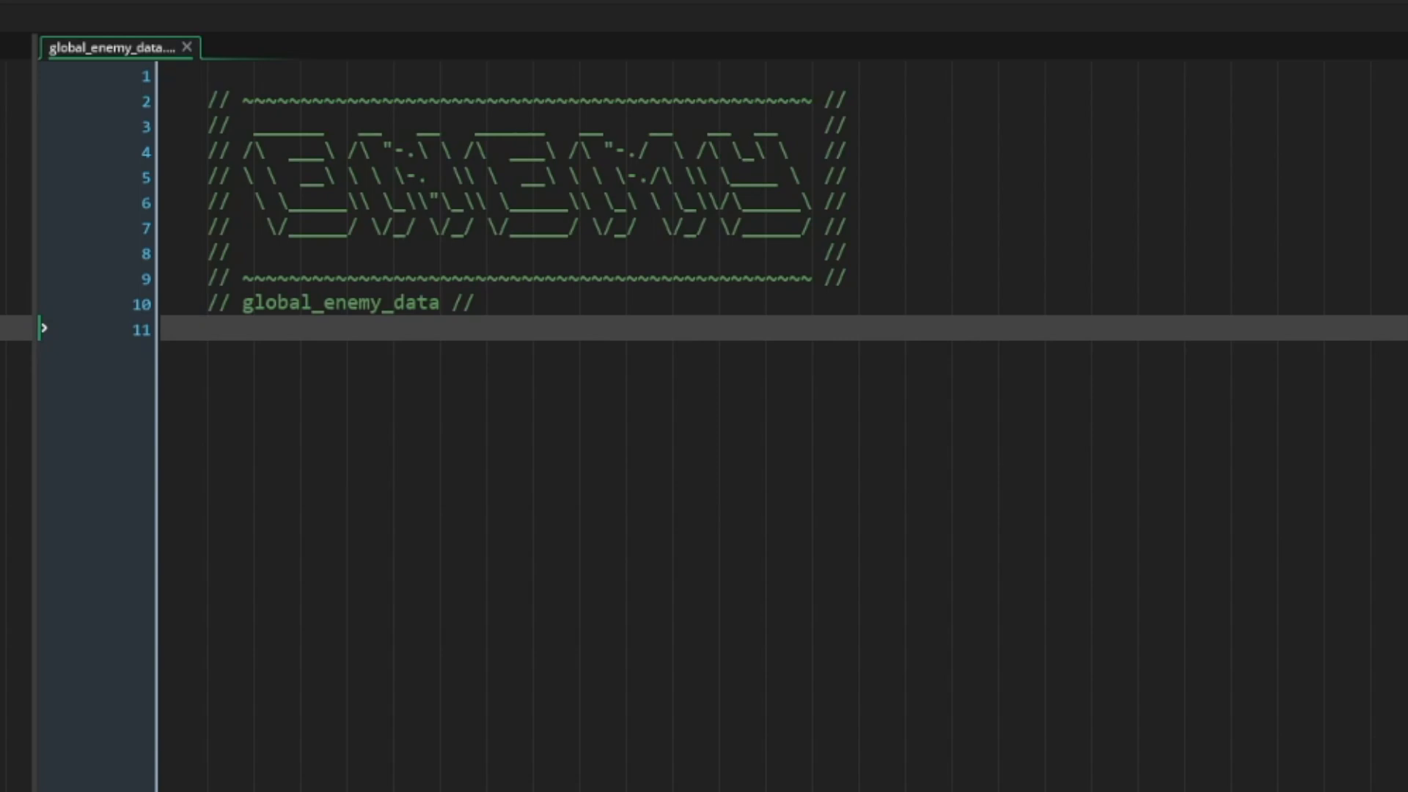
# - Declare global.enemy_data = {}; and #macro ENEMY_DATA global.enemy_data
pyautogui.write('global.')
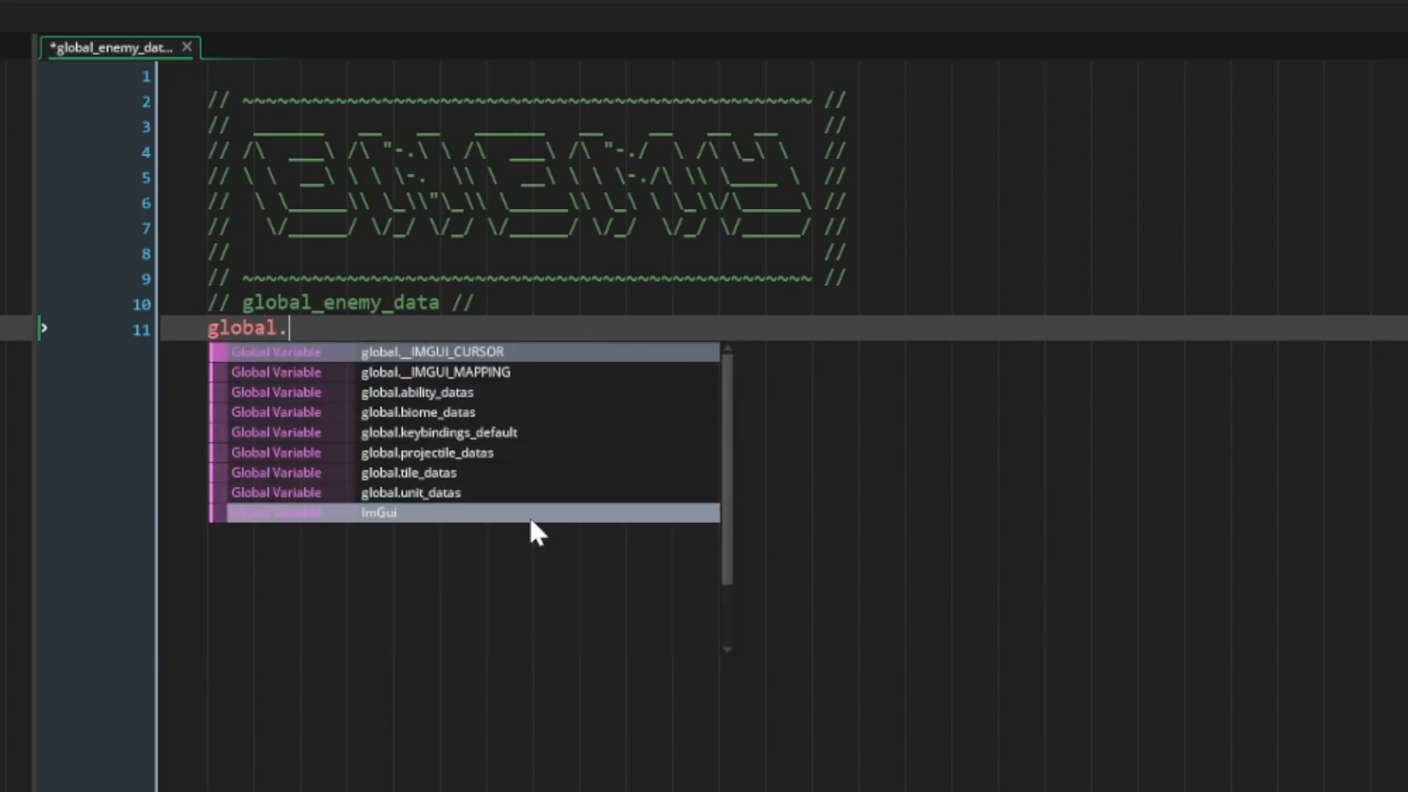
pyautogui.write('enemy_data = {};')
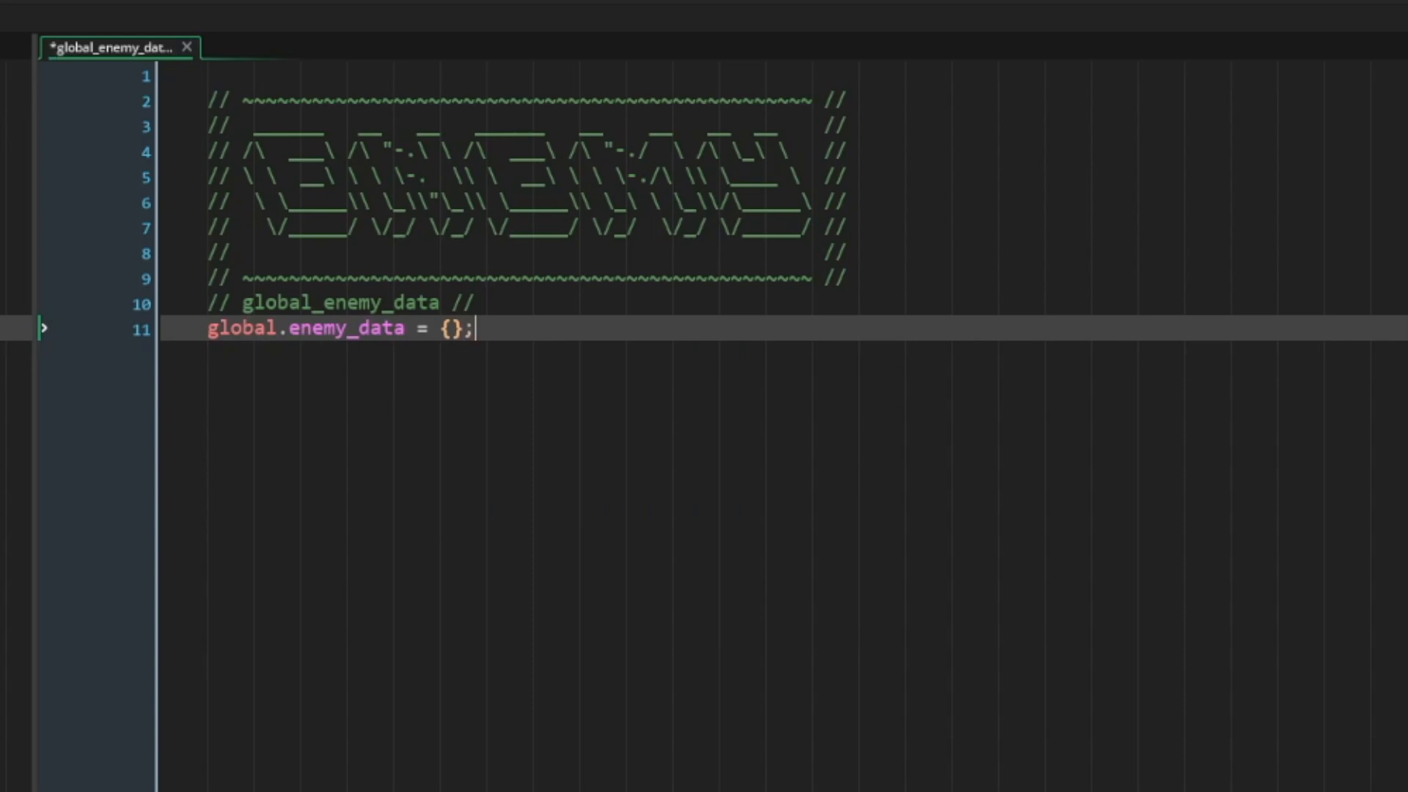
pyautogui.press('Return')
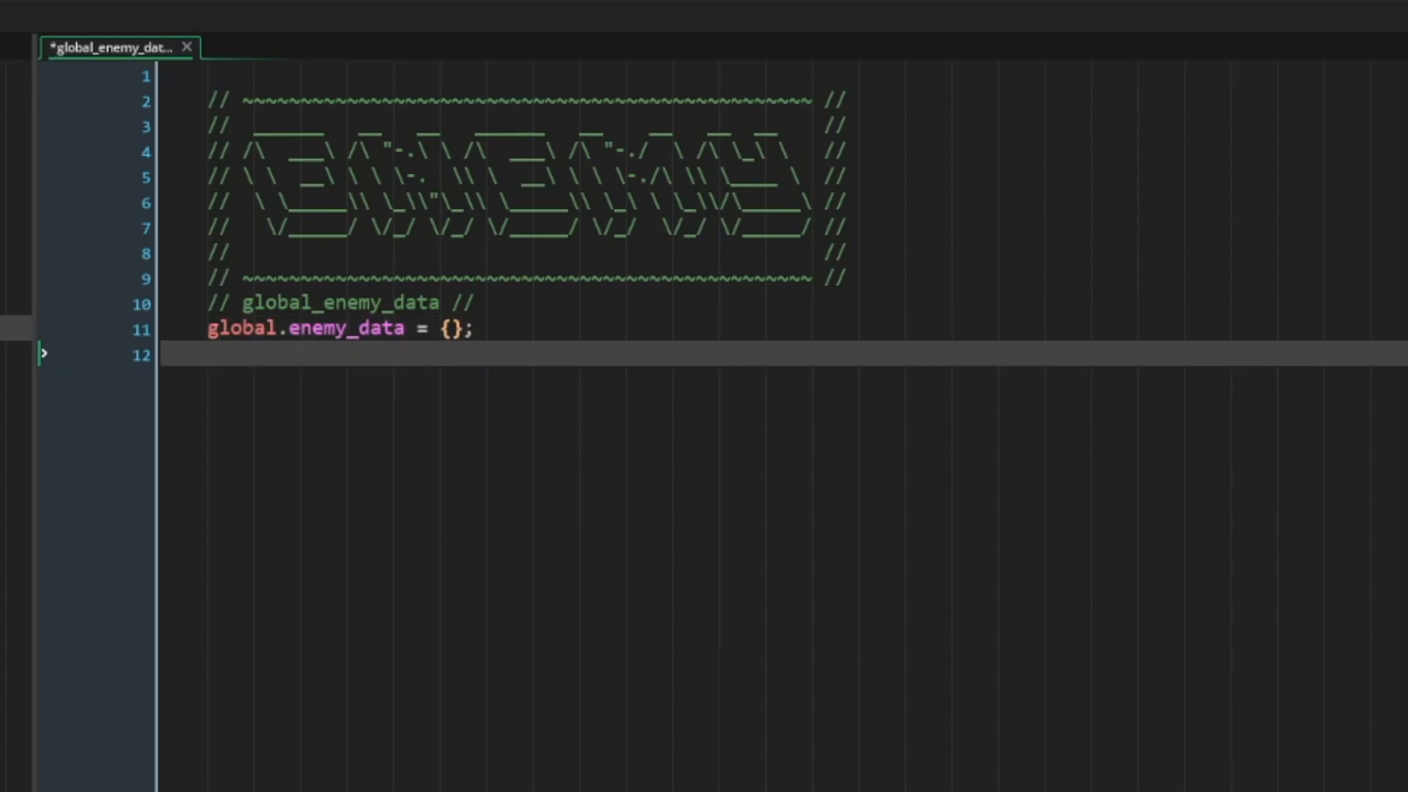
pyautogui.write('#macr')
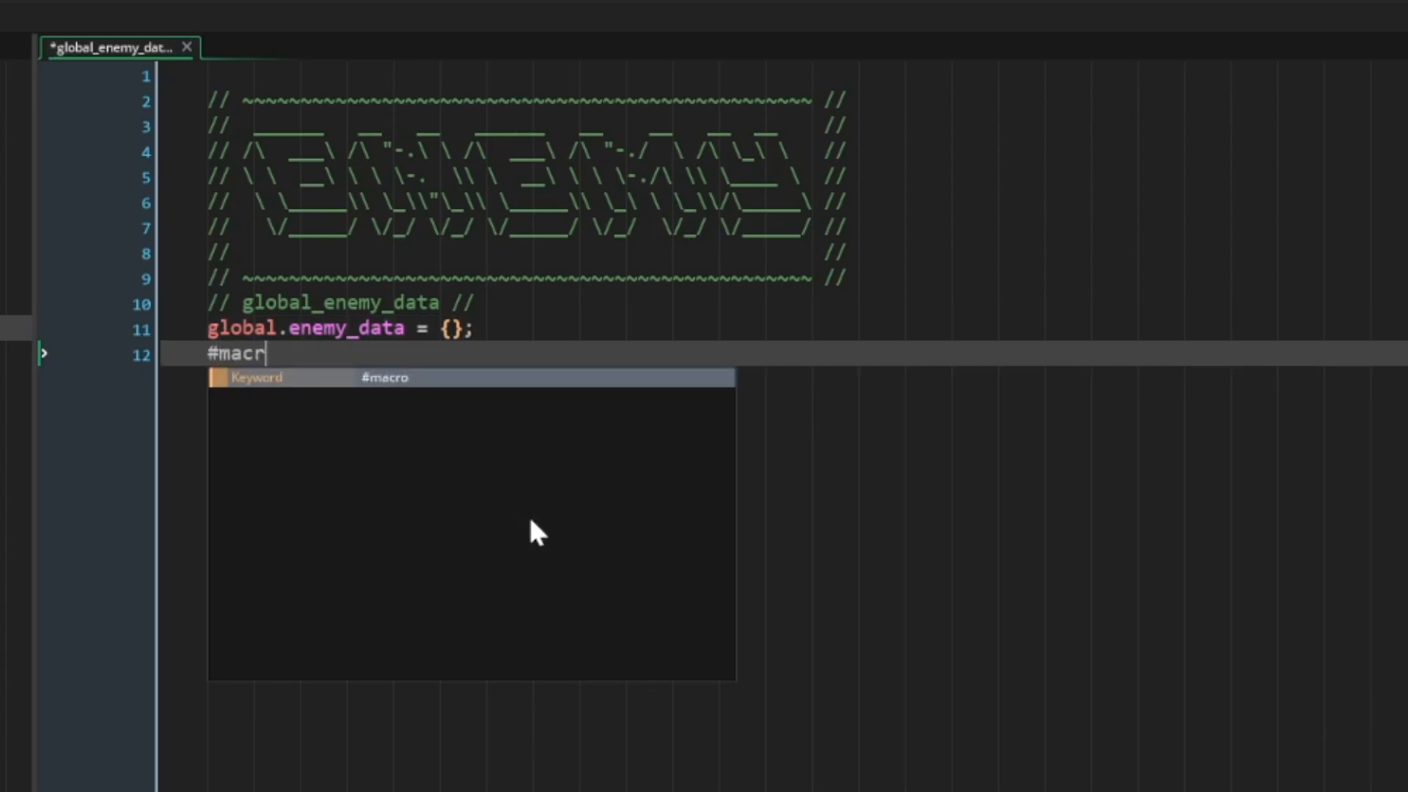
pyautogui.write('o ENEMY_DAT')
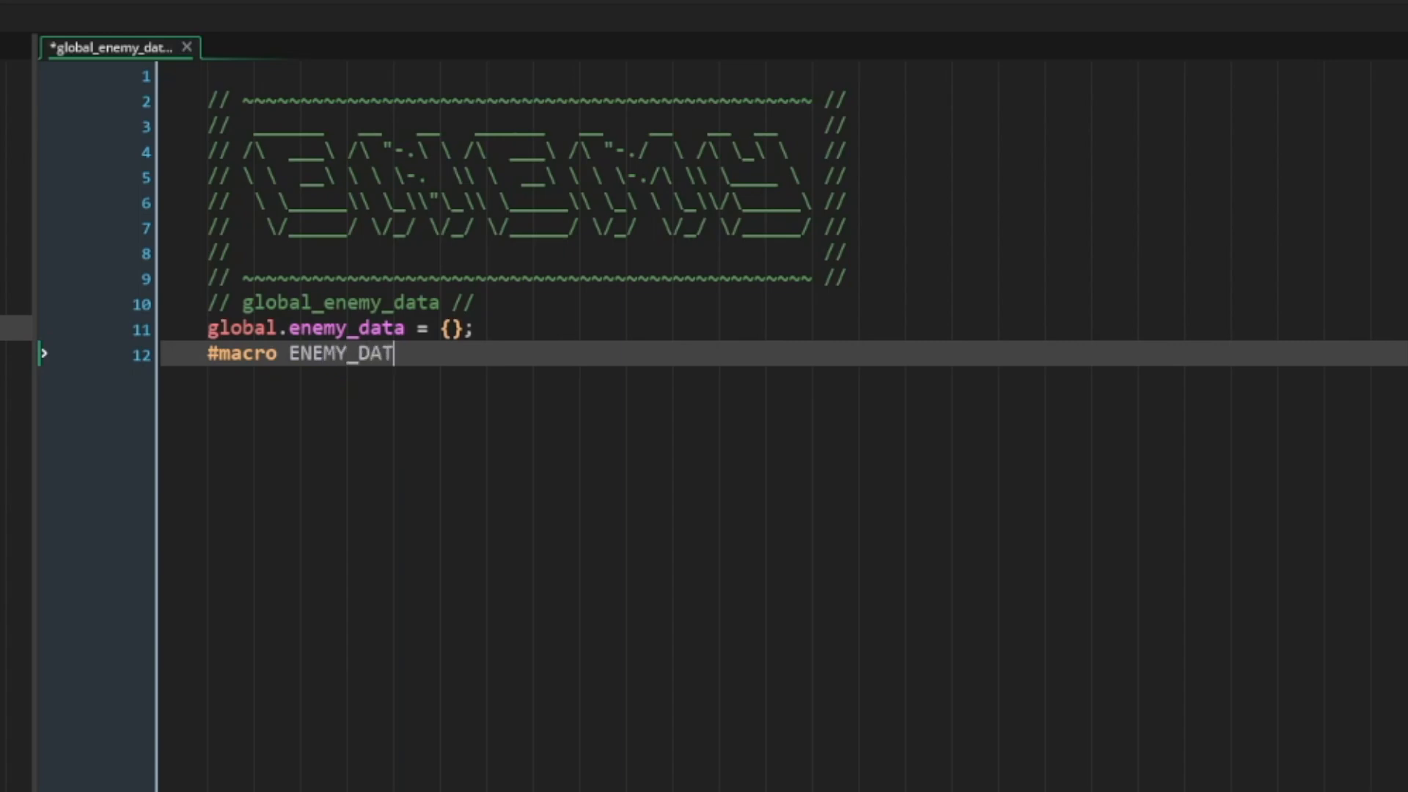
pyautogui.write('A global.enemy_data')
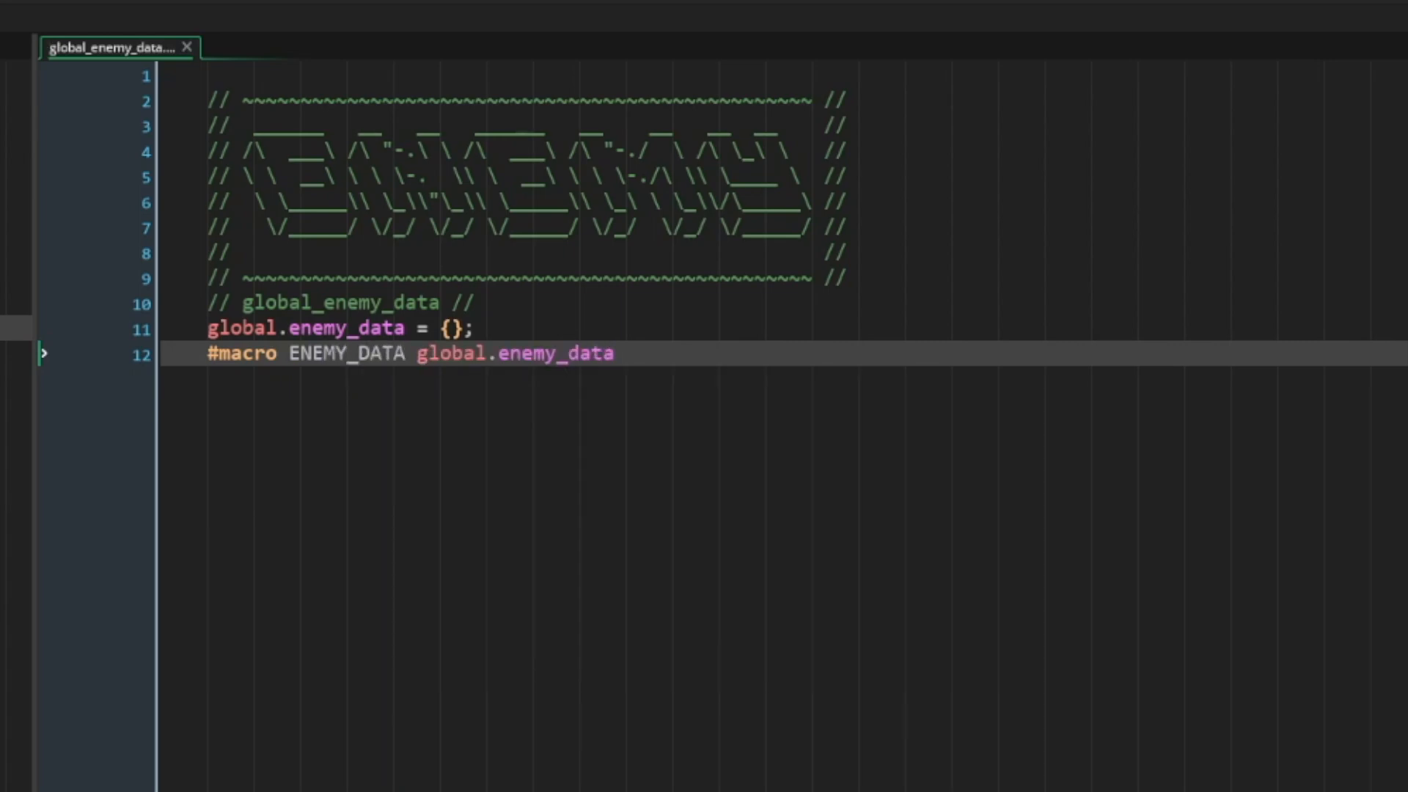
# - Add a with (global.enemy_data) block and an empty ENEMY enum
pyautogui.write('with')
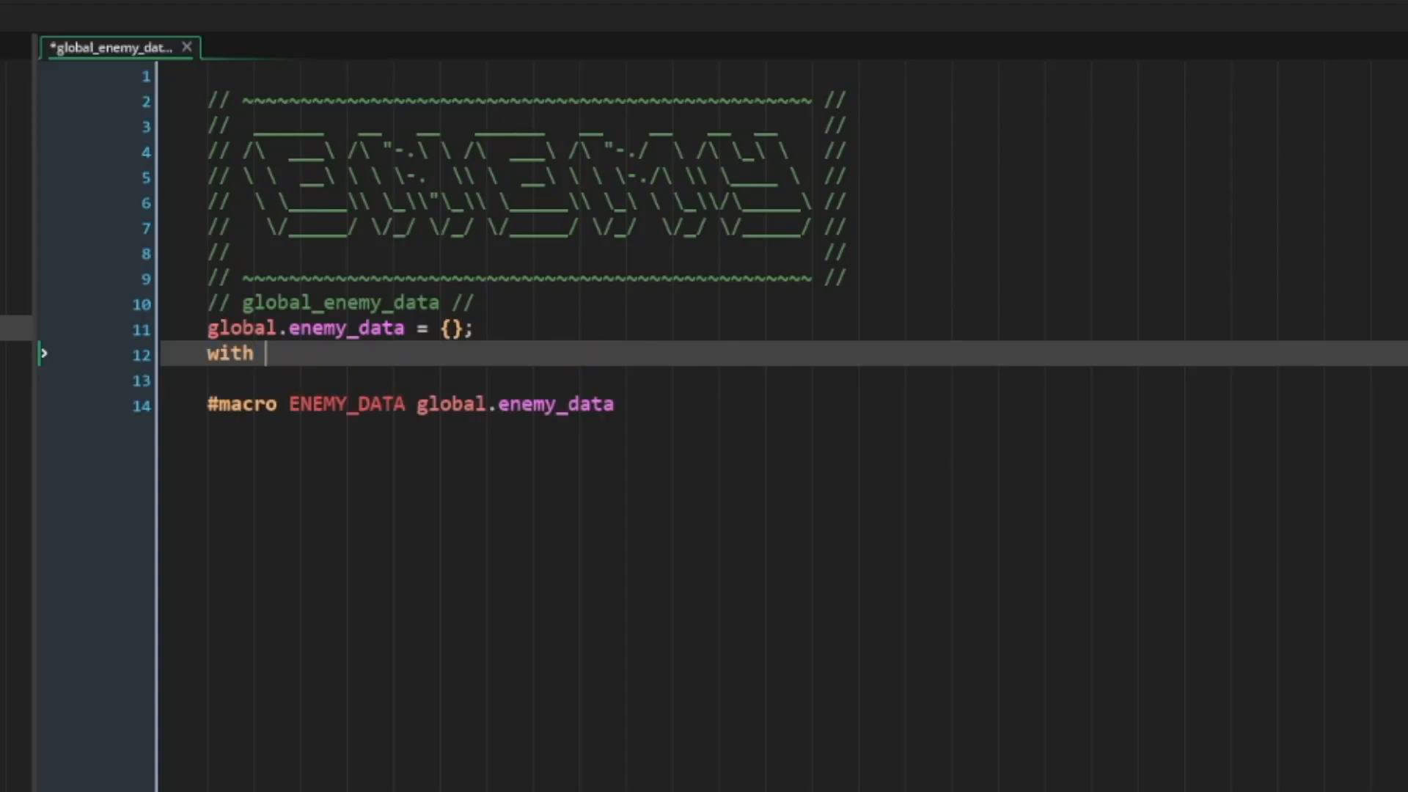
pyautogui.write('(global.enemy_data) {')
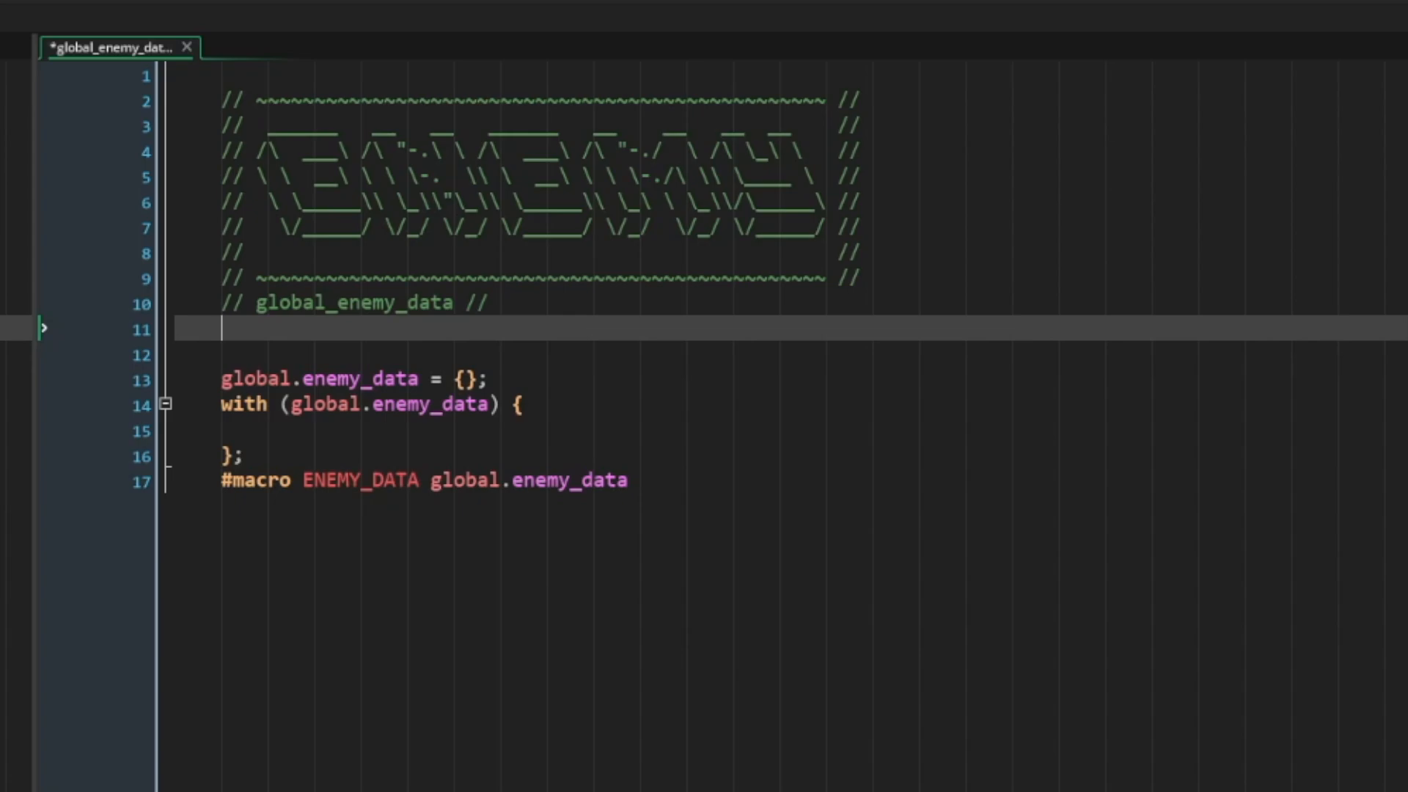
pyautogui.write('enum ENEMY {')
pyautogui.write('};')
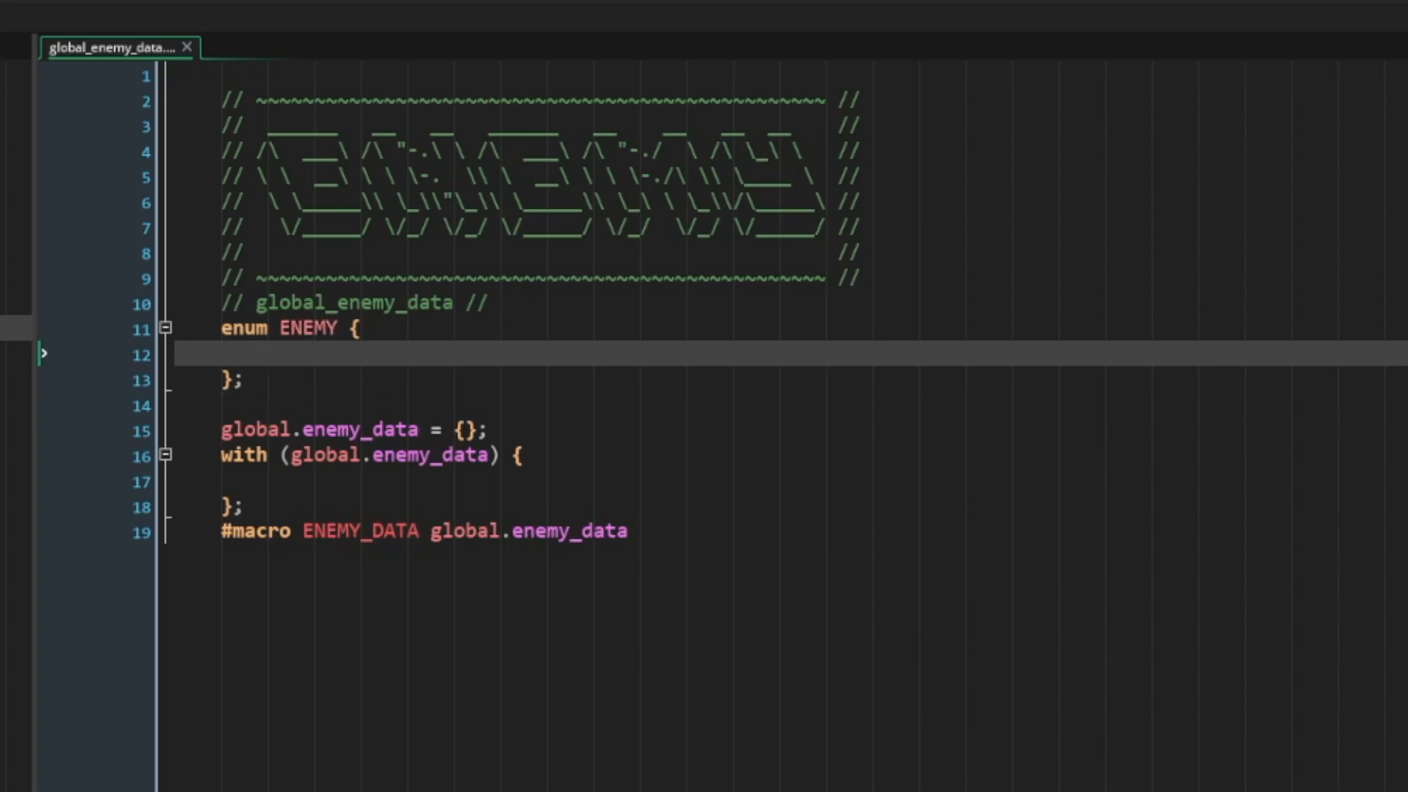
# - Add ALLIGATOR and MONKEY to the ENEMY enum and start the self[$ ENEMY.ALLIGATOR] entry
pyautogui.write('ALLIGATOR,')
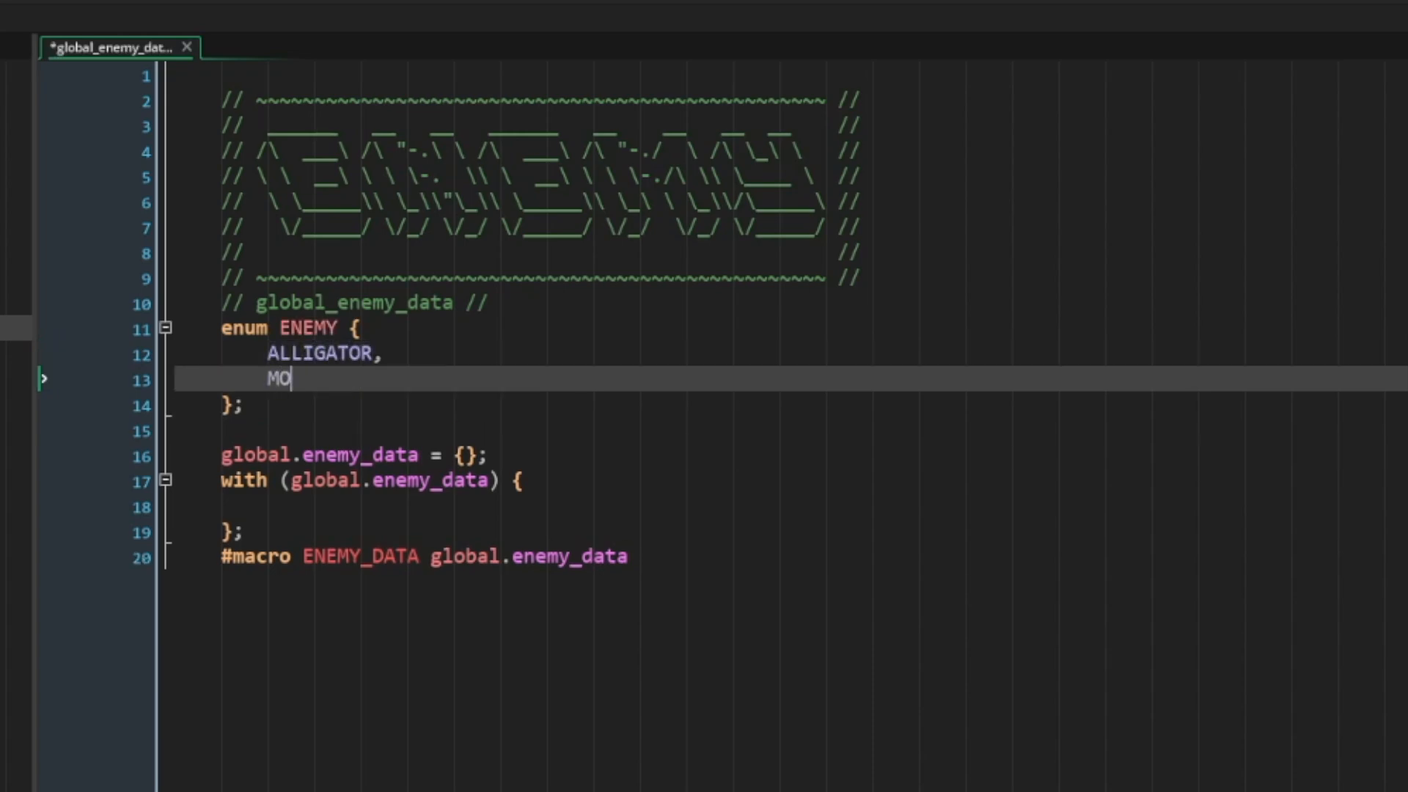
pyautogui.write('NKEY,')
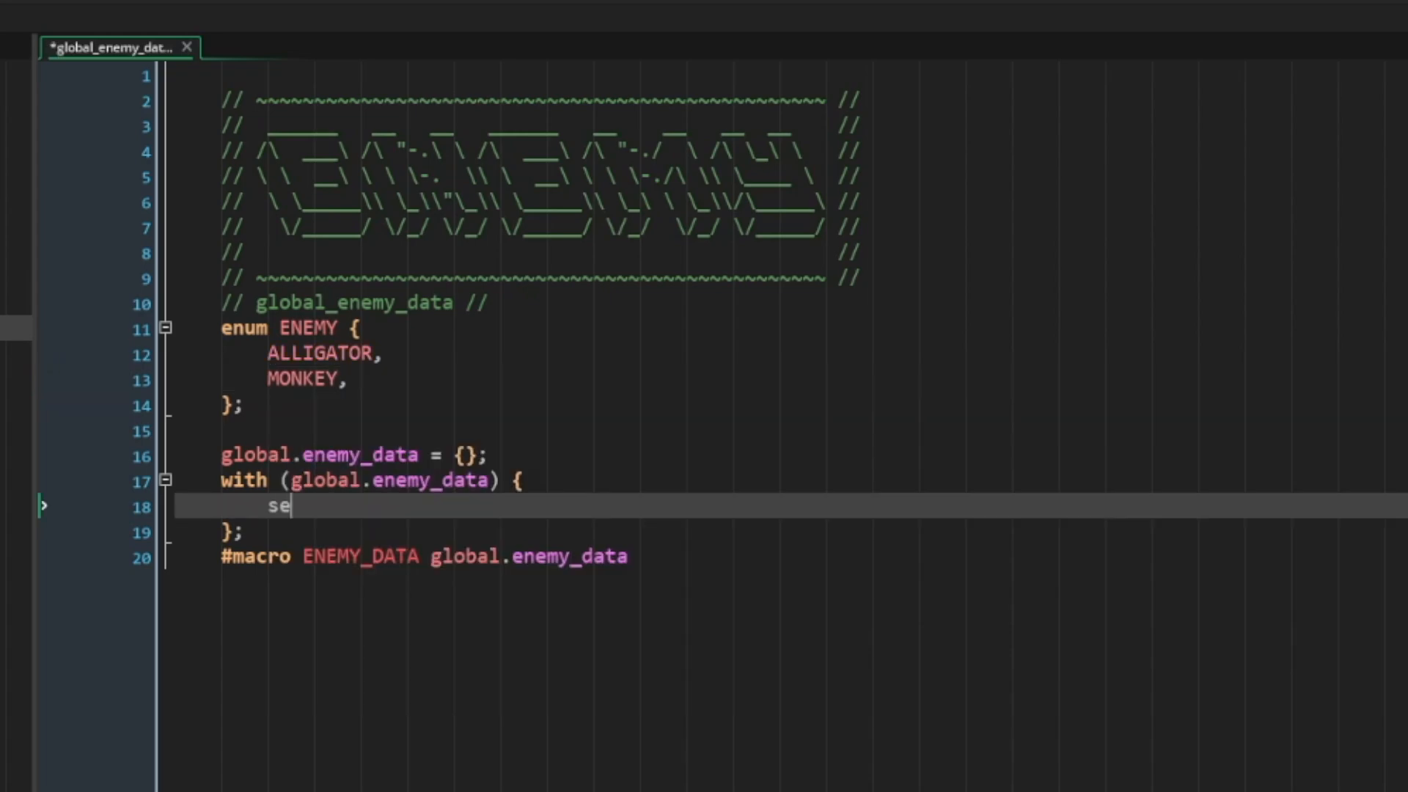
pyautogui.write('lf[$ ENEMY')
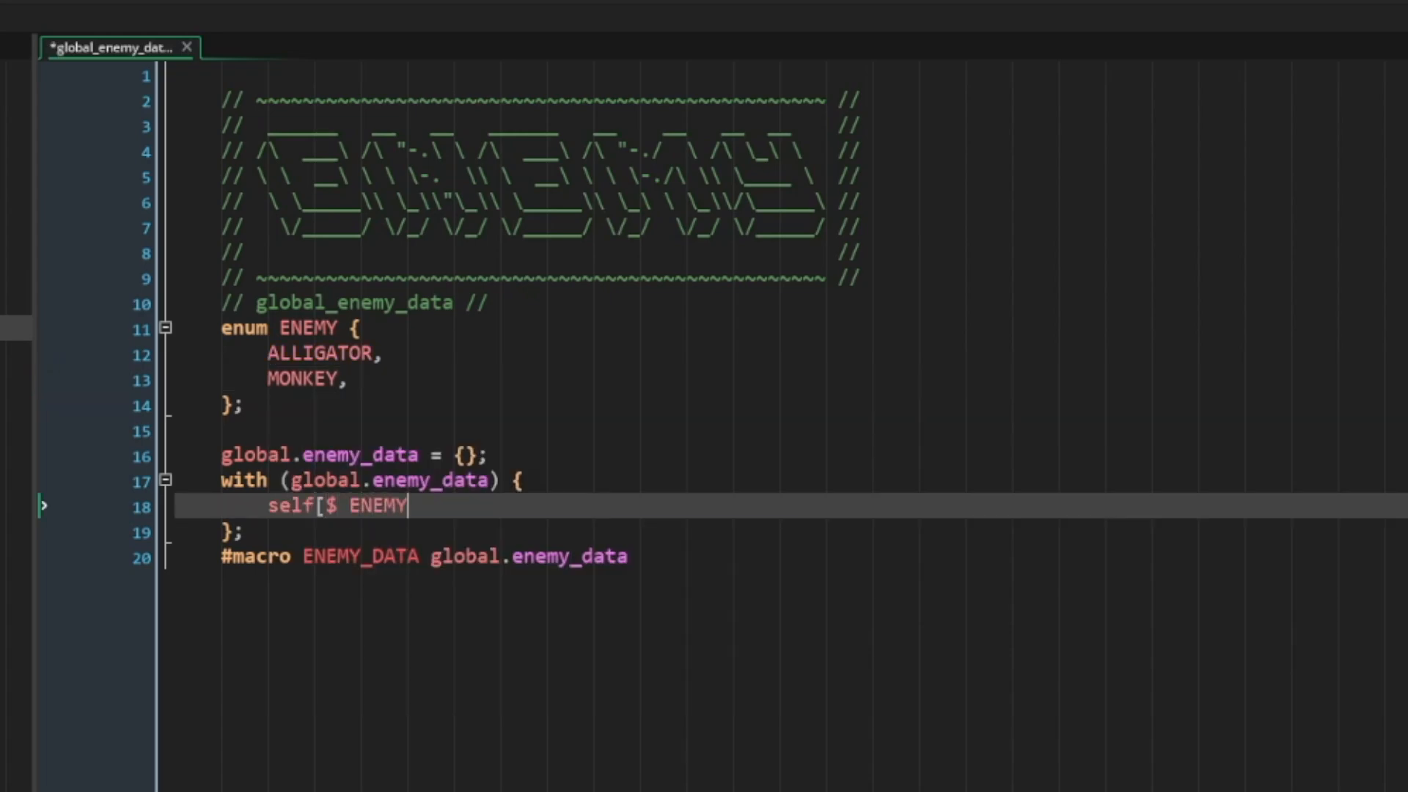
pyautogui.write('.ALLIGATOR] = {')
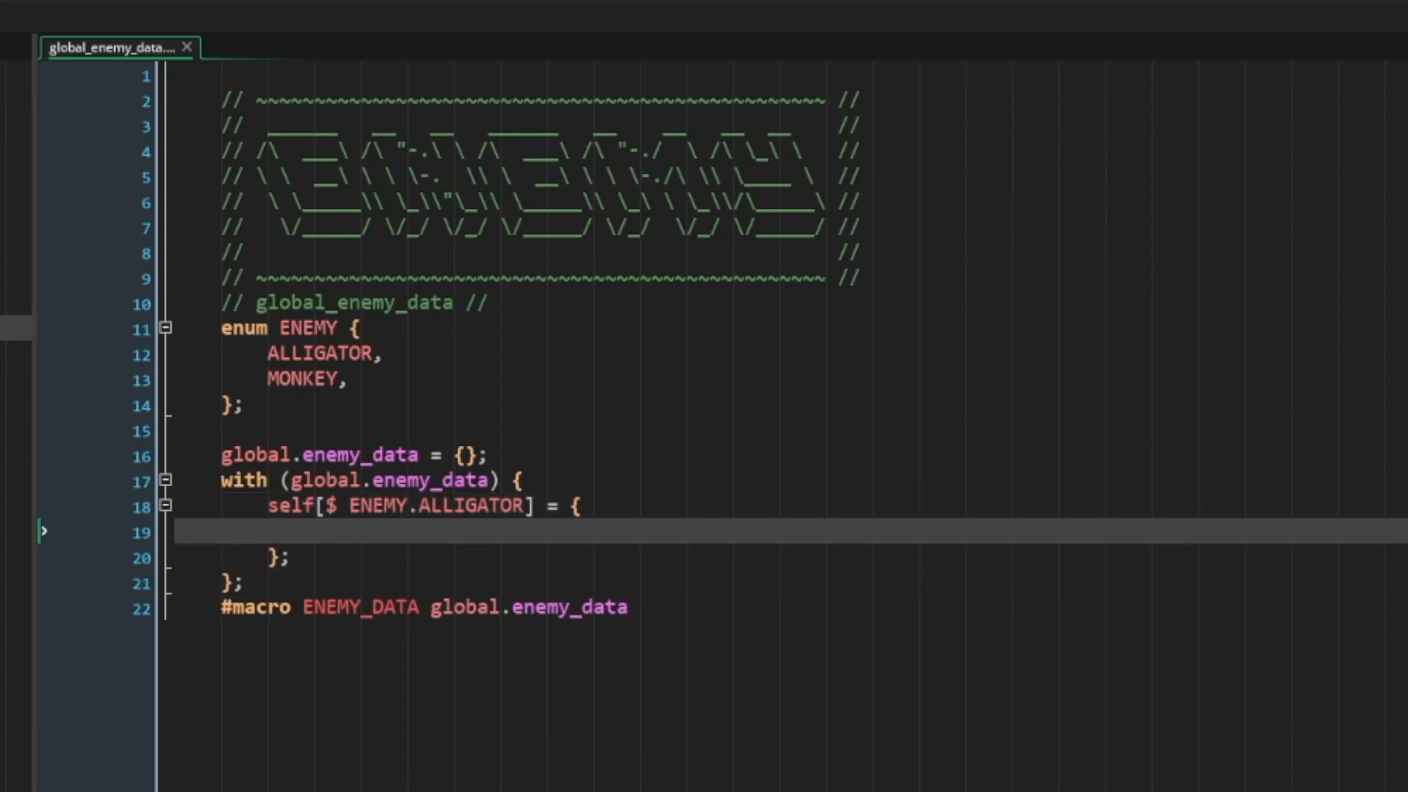
# - Fill the alligator entry: uid, description 'big teeth', life 100, attack 20, defense 10, idle speed 0.1
pyautogui.write('uid')
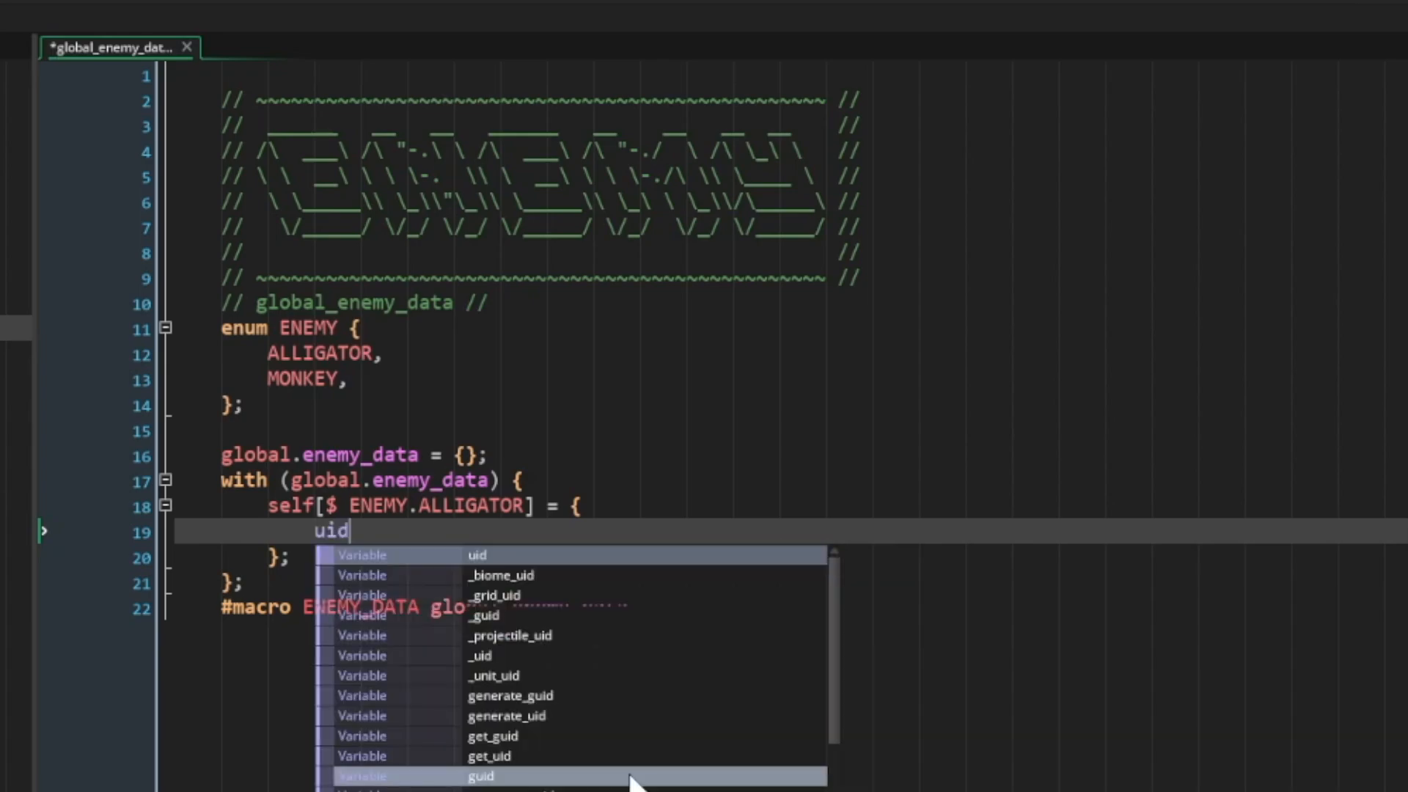
pyautogui.write(': ENEMY.ALLIGATOR,')
pyautogui.write('de')
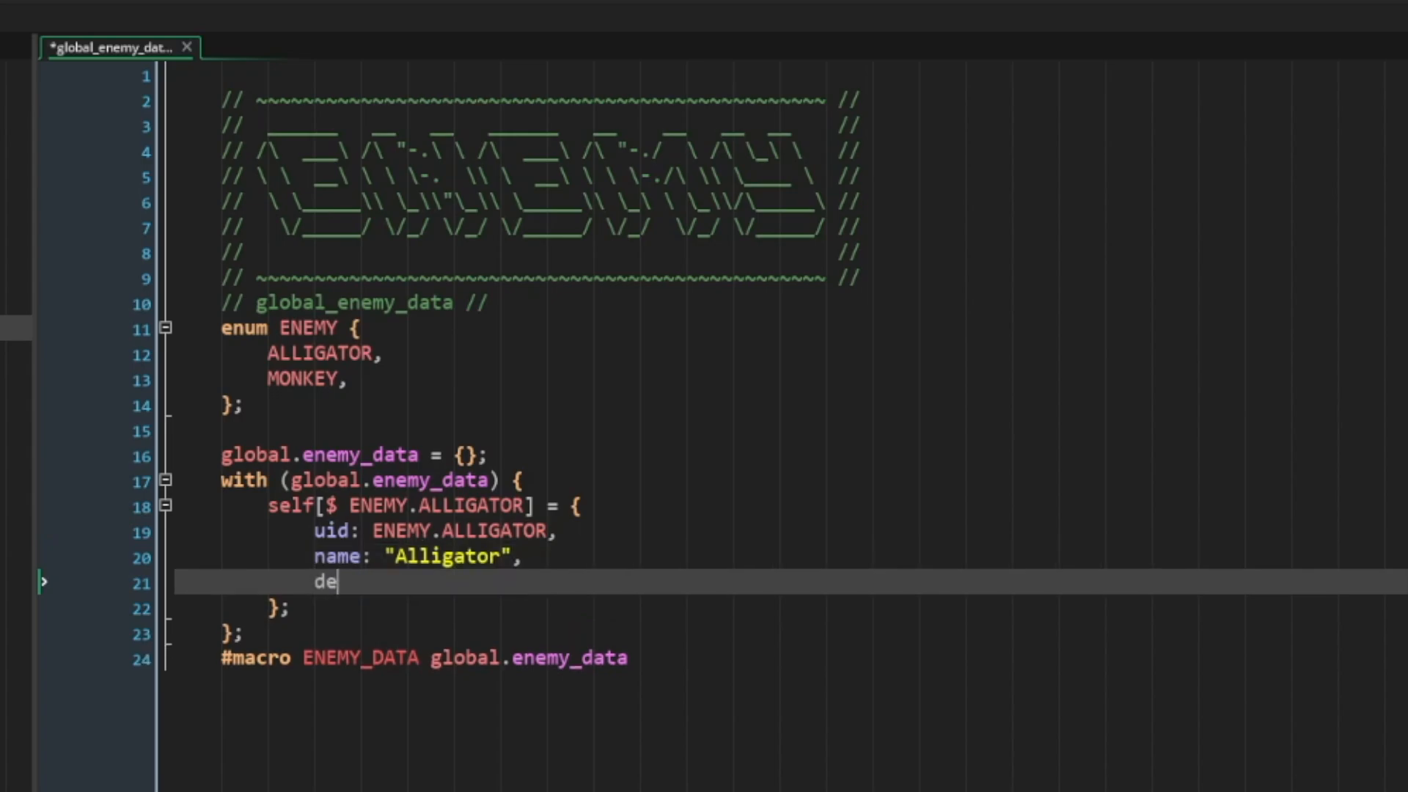
pyautogui.write('sc: "')
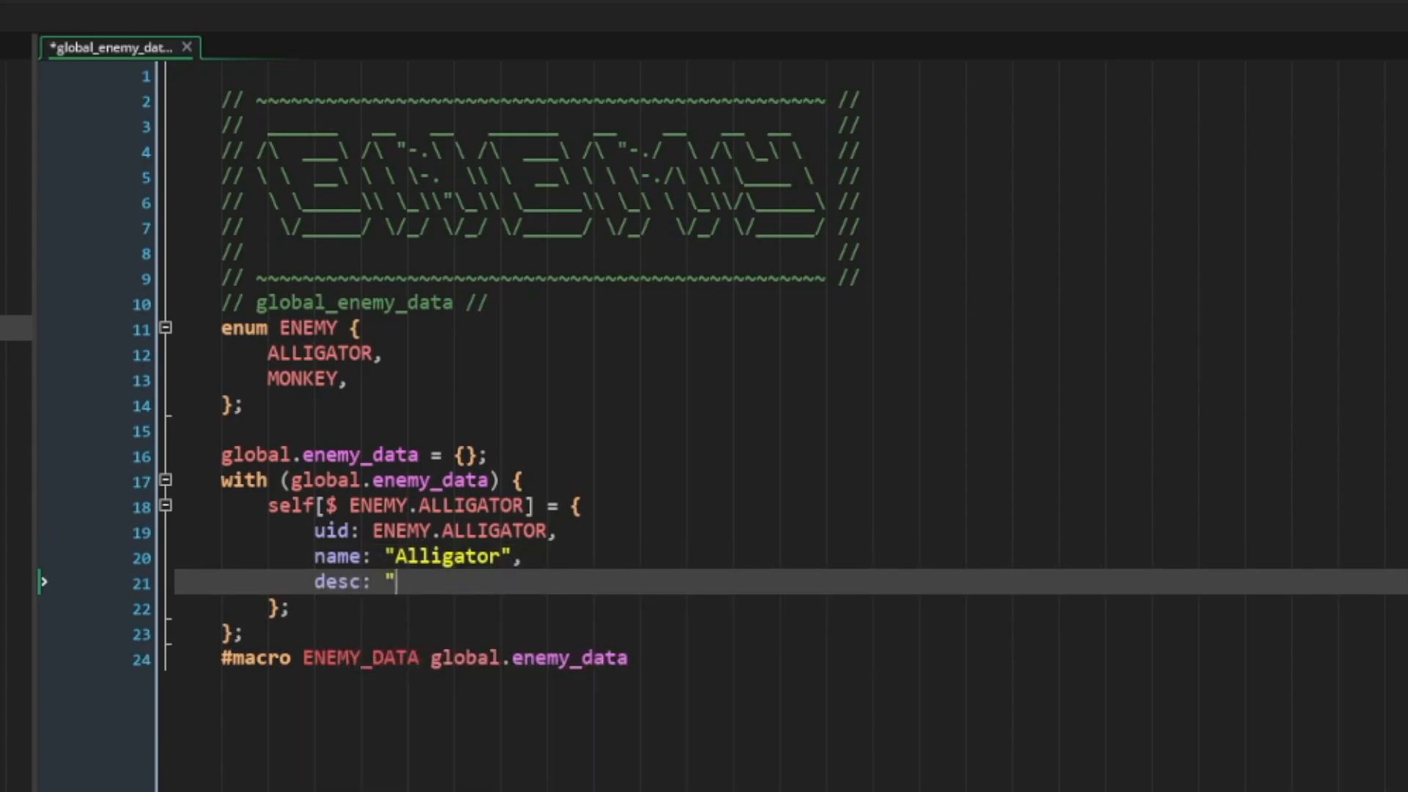
pyautogui.write('big teeth')
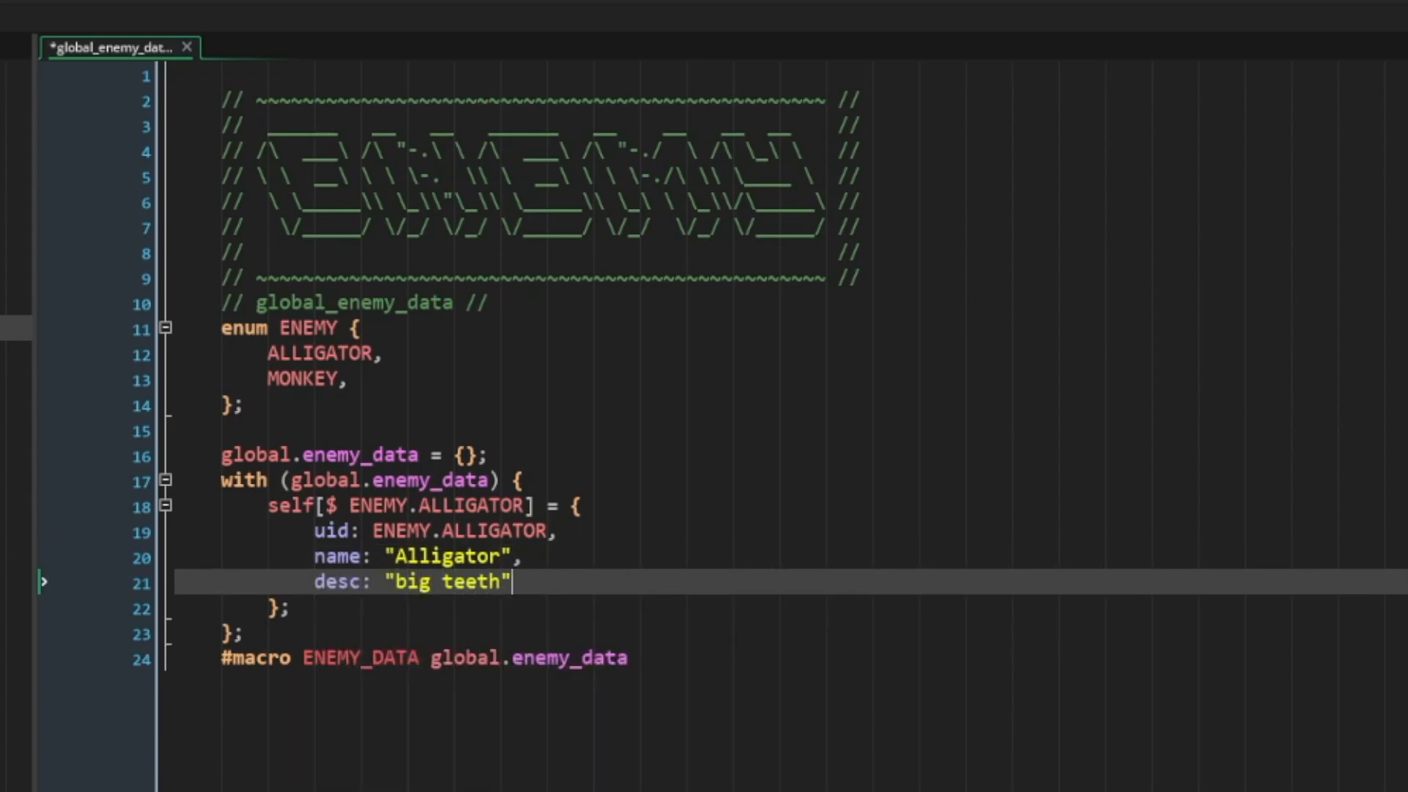
pyautogui.write(',')
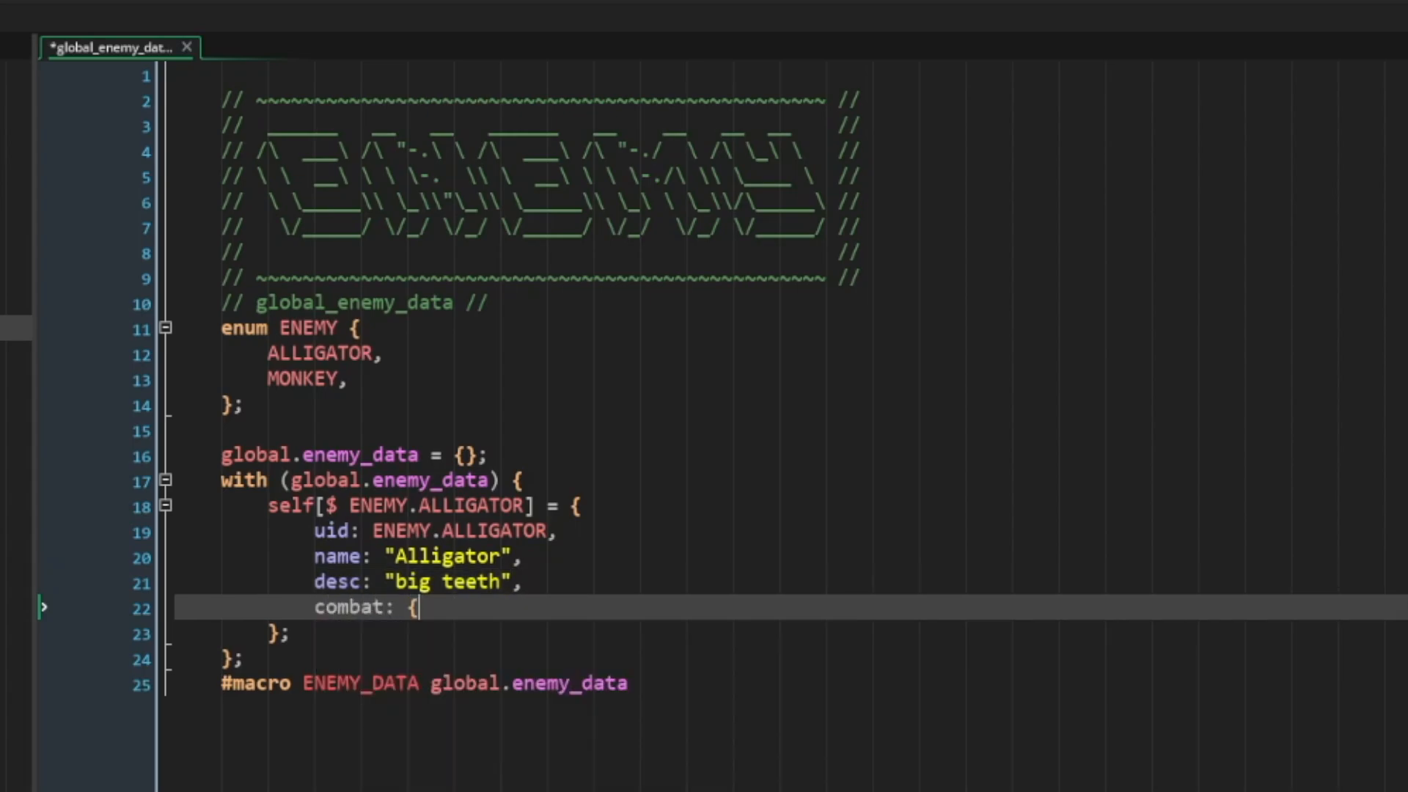
pyautogui.write('life: 100,')
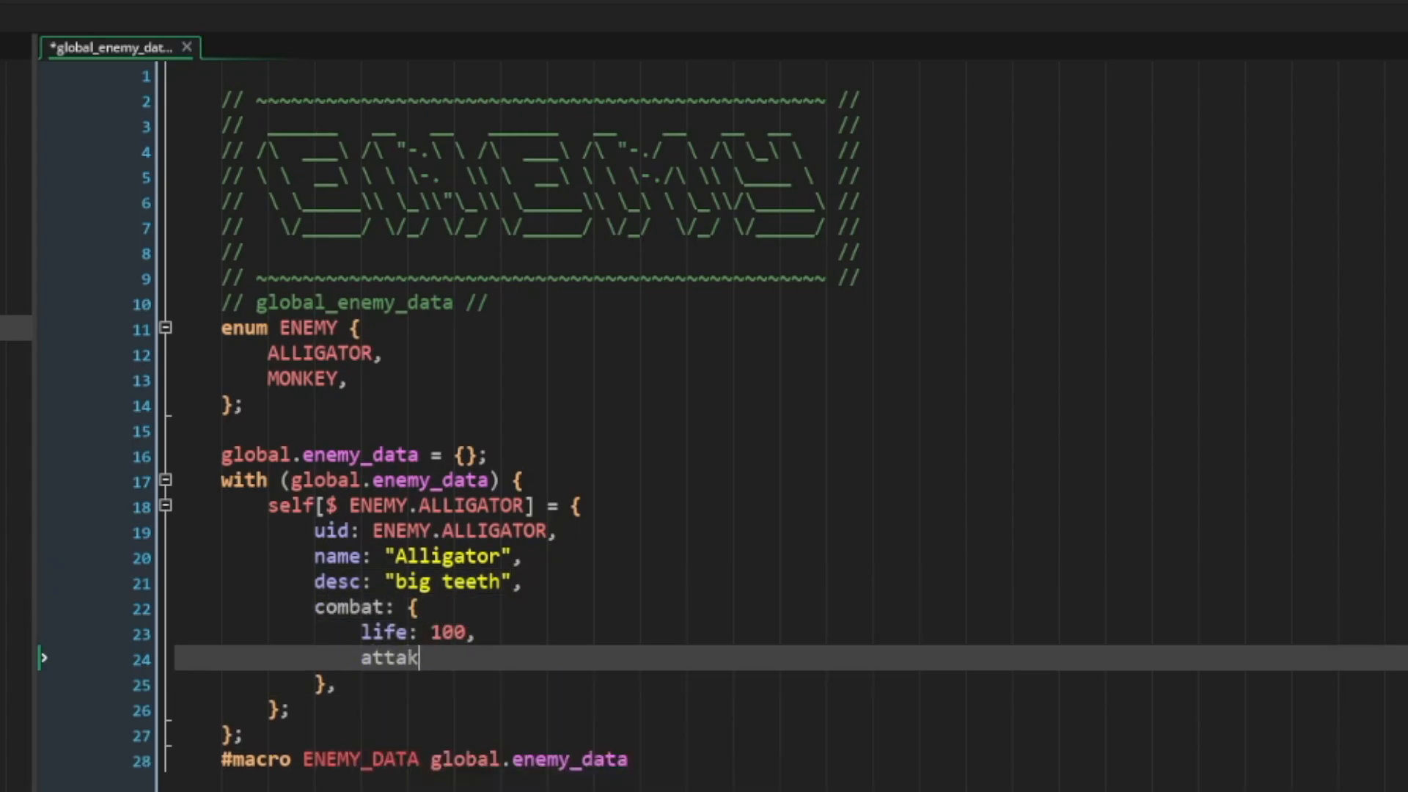
pyautogui.write('ck: 20,')
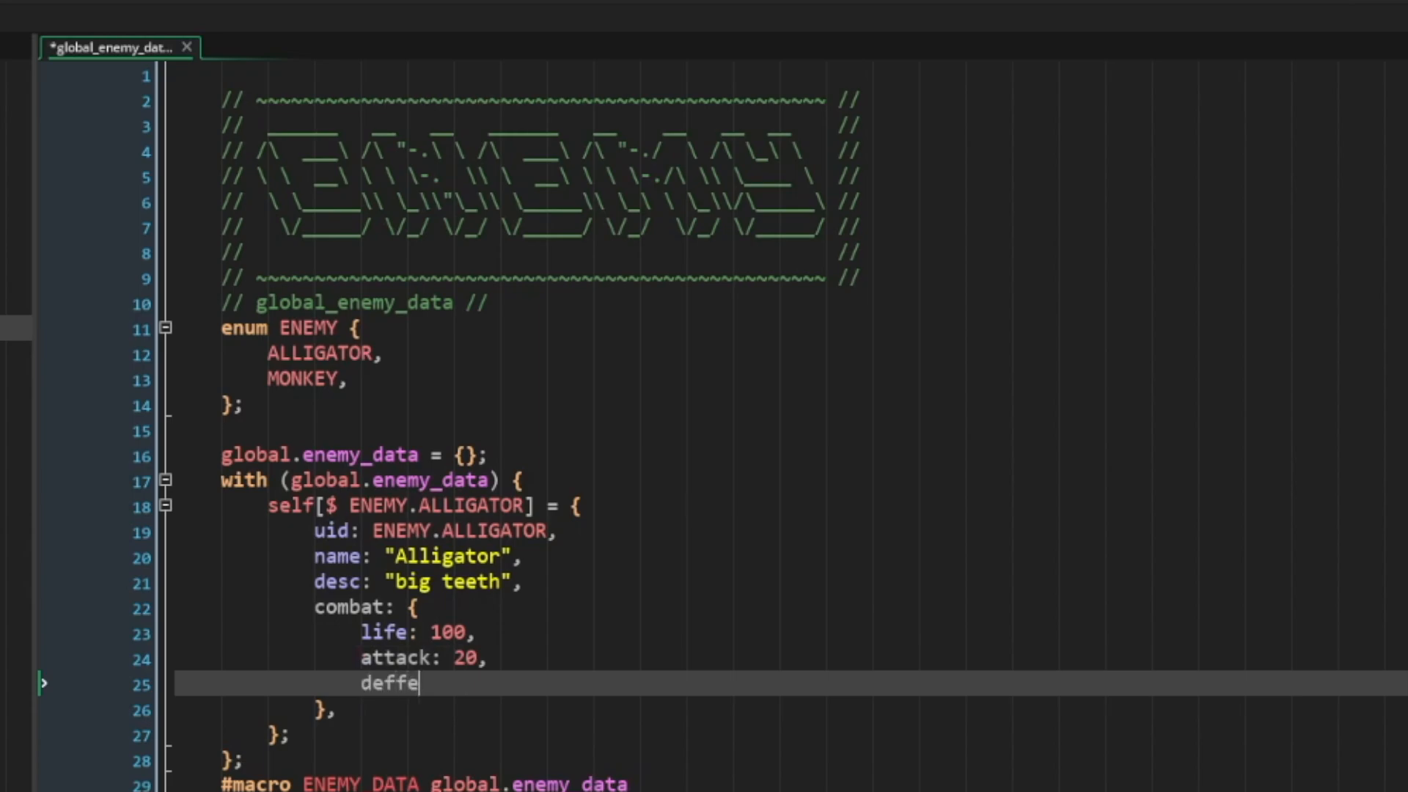
pyautogui.write('nse: 10,')
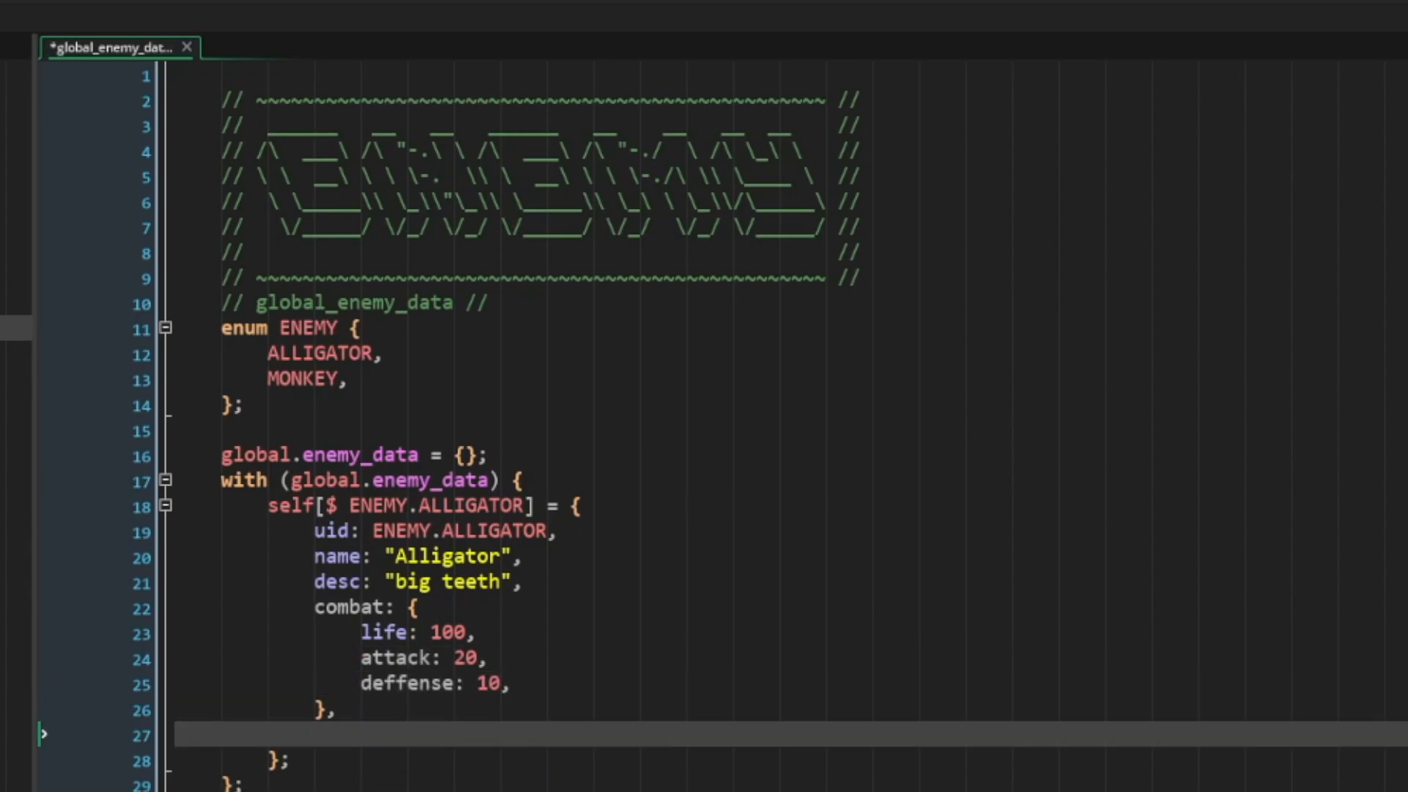
pyautogui.write('sprite: {')
pyautogui.write('speed:')
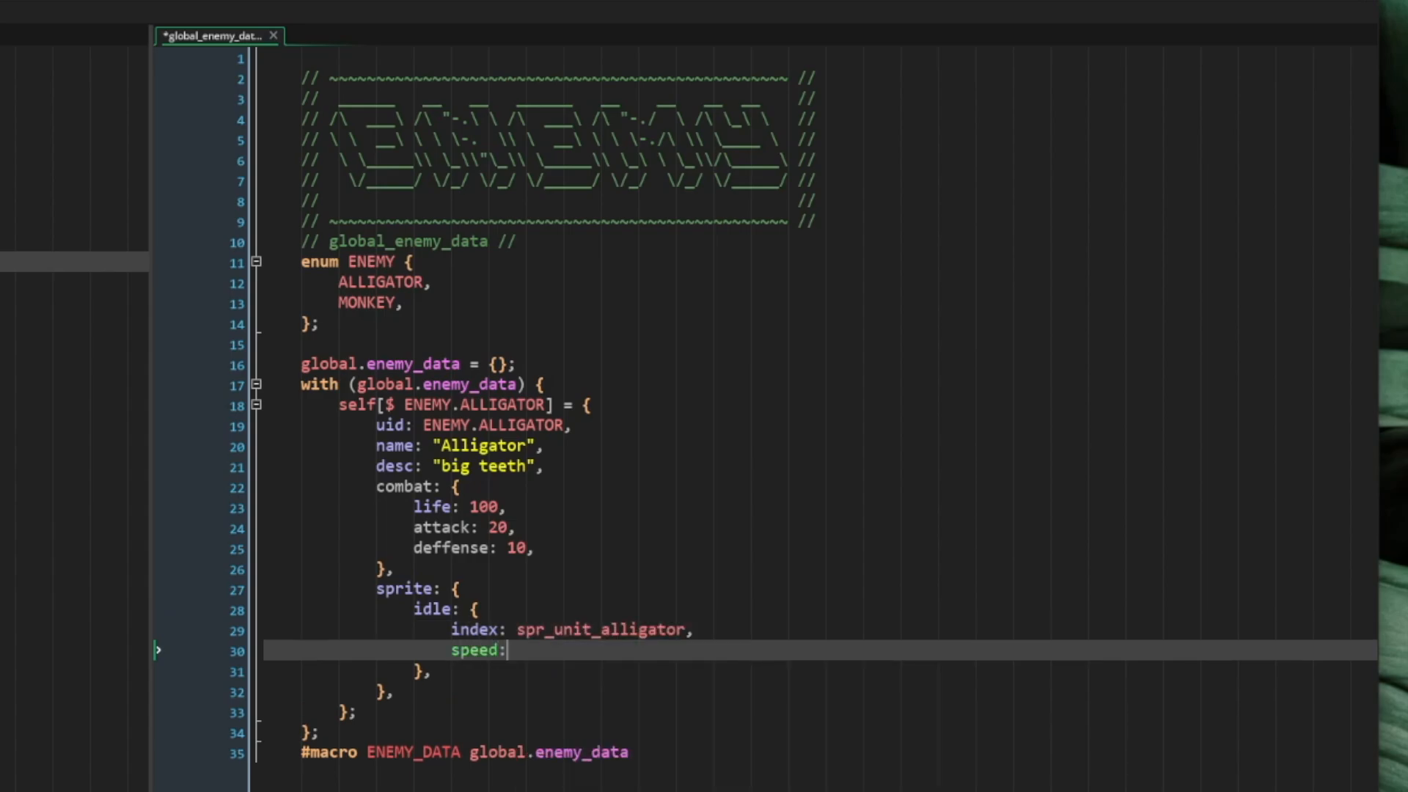
pyautogui.write('0.1,')
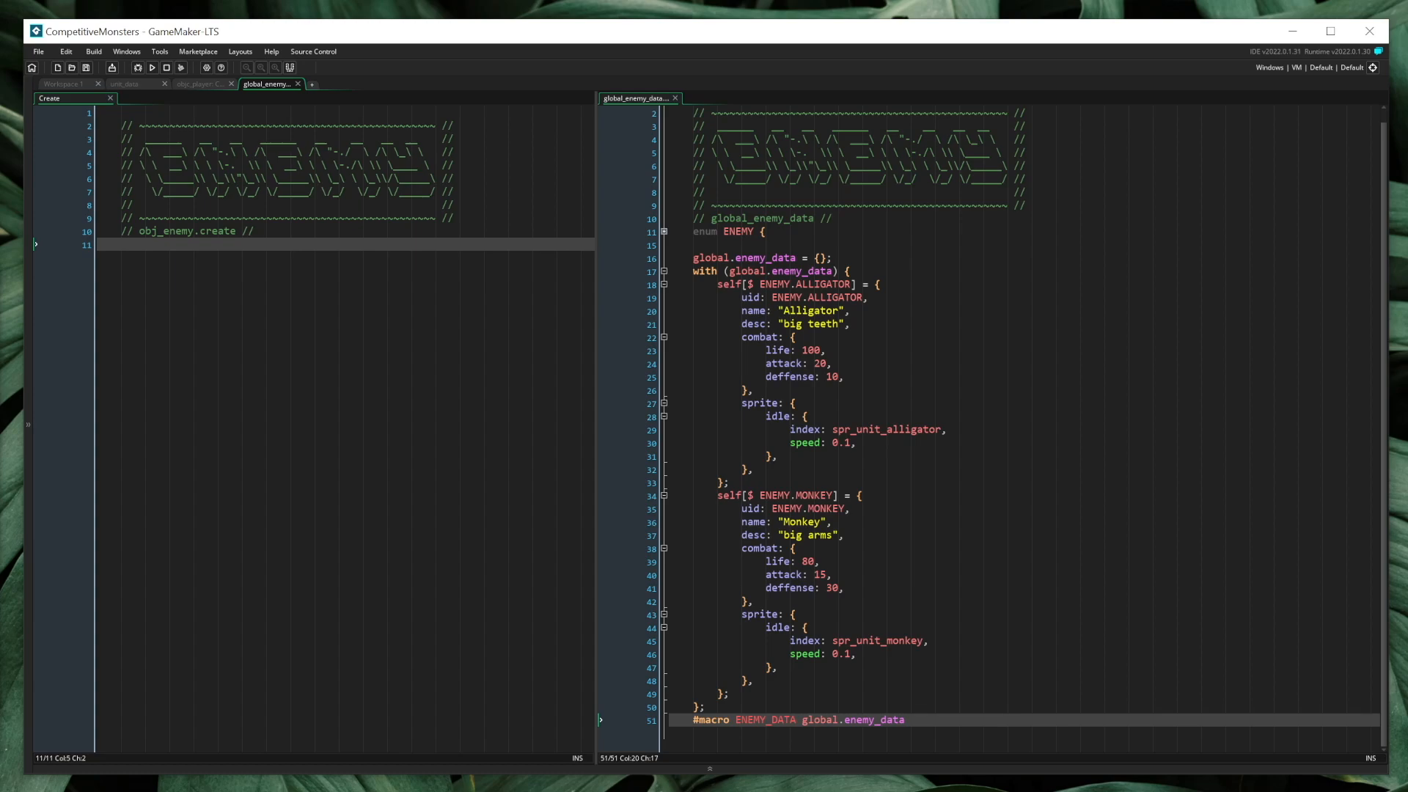
# - In obj_enemy's Create event, write uid = self[$ "uid"]; replacing the draft type line
pyautogui.press('enter')
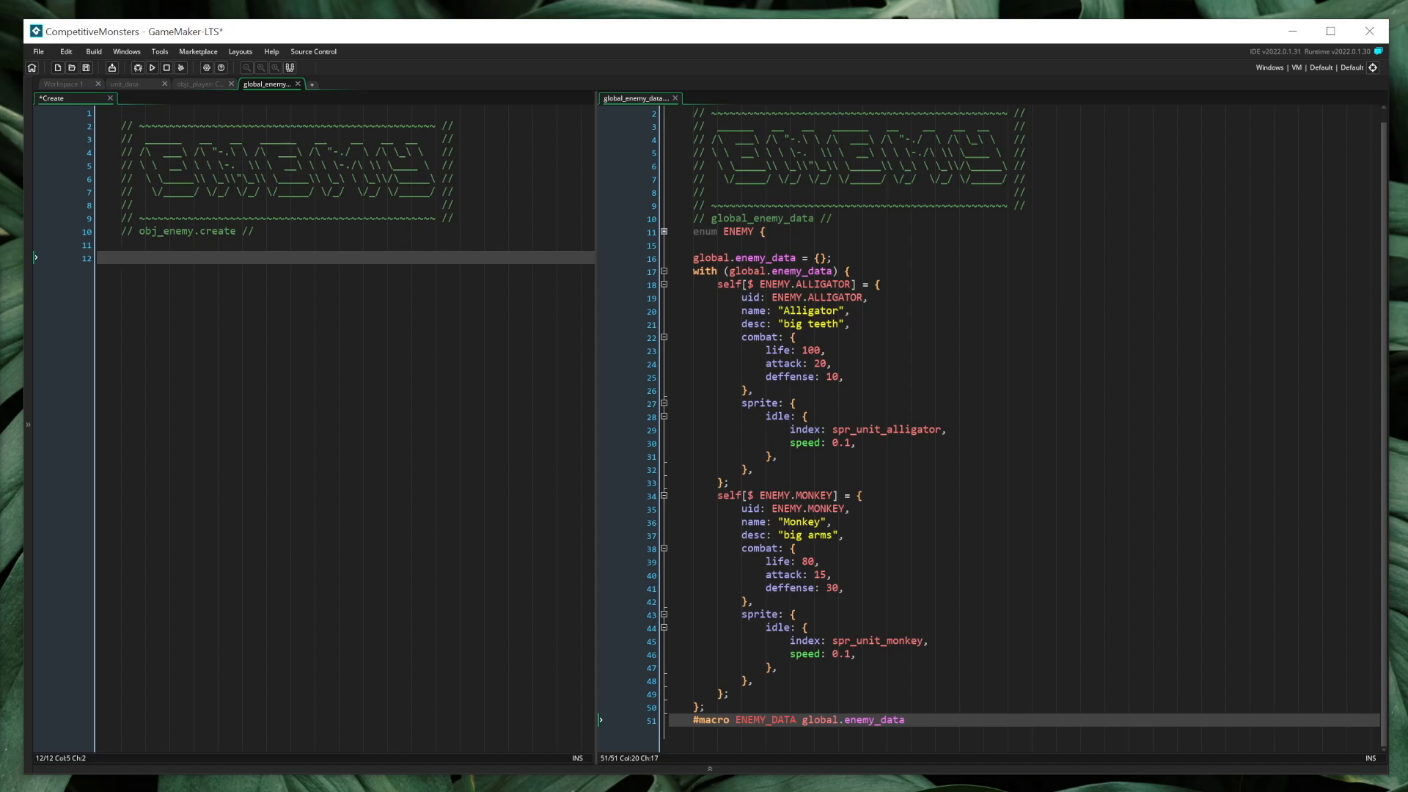
pyautogui.write('type = ENEMY.ALLIGATOR;')
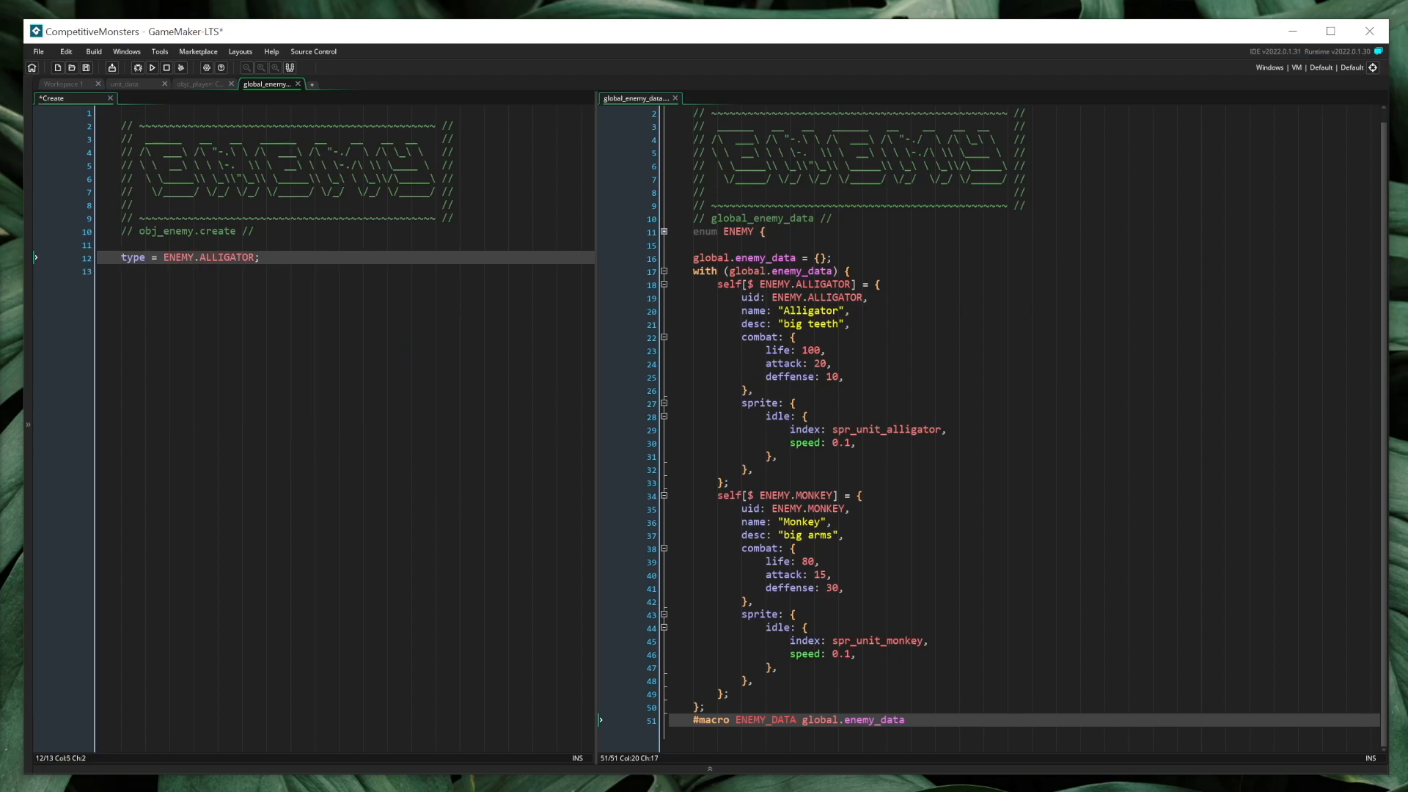
pyautogui.doubleClick(131, 257)
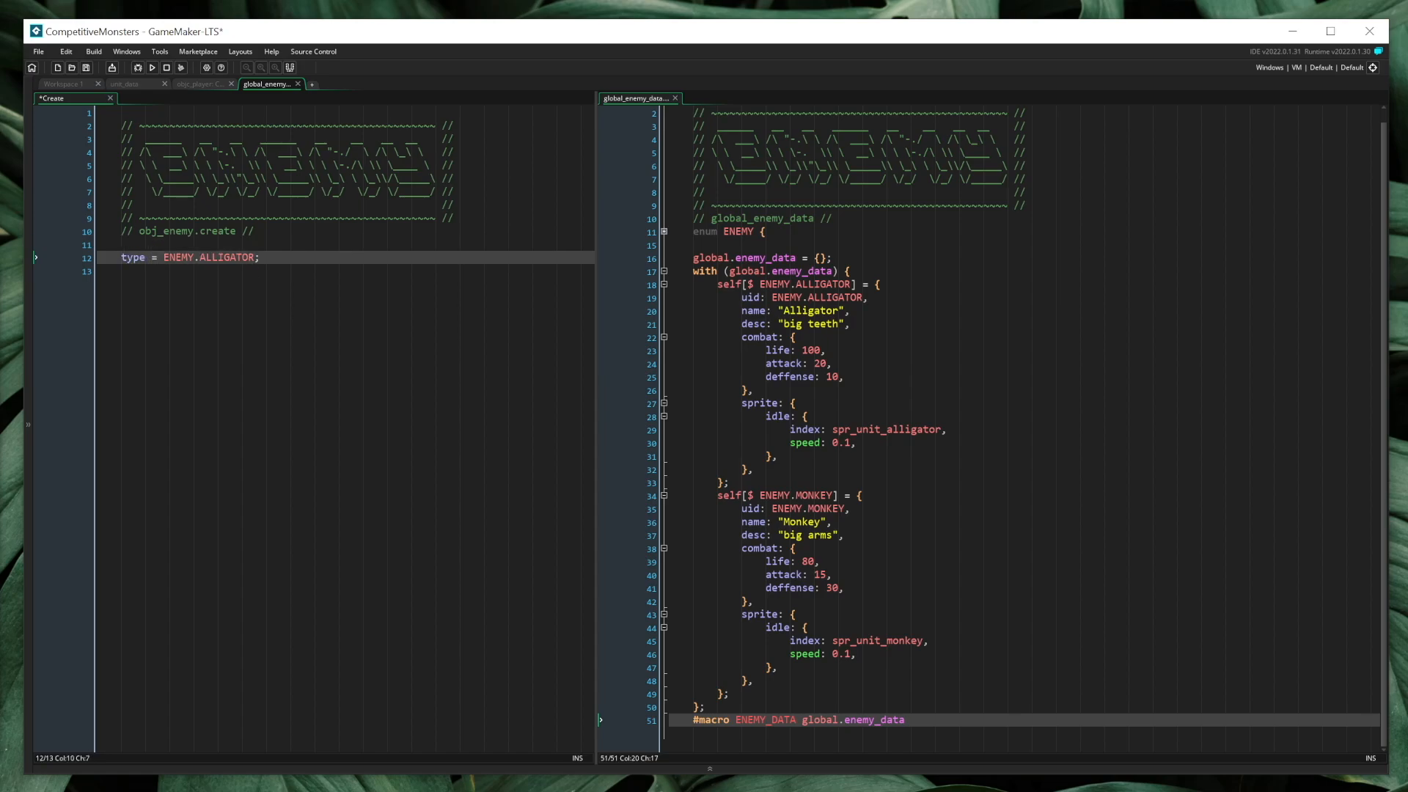
pyautogui.write('uid = self[')
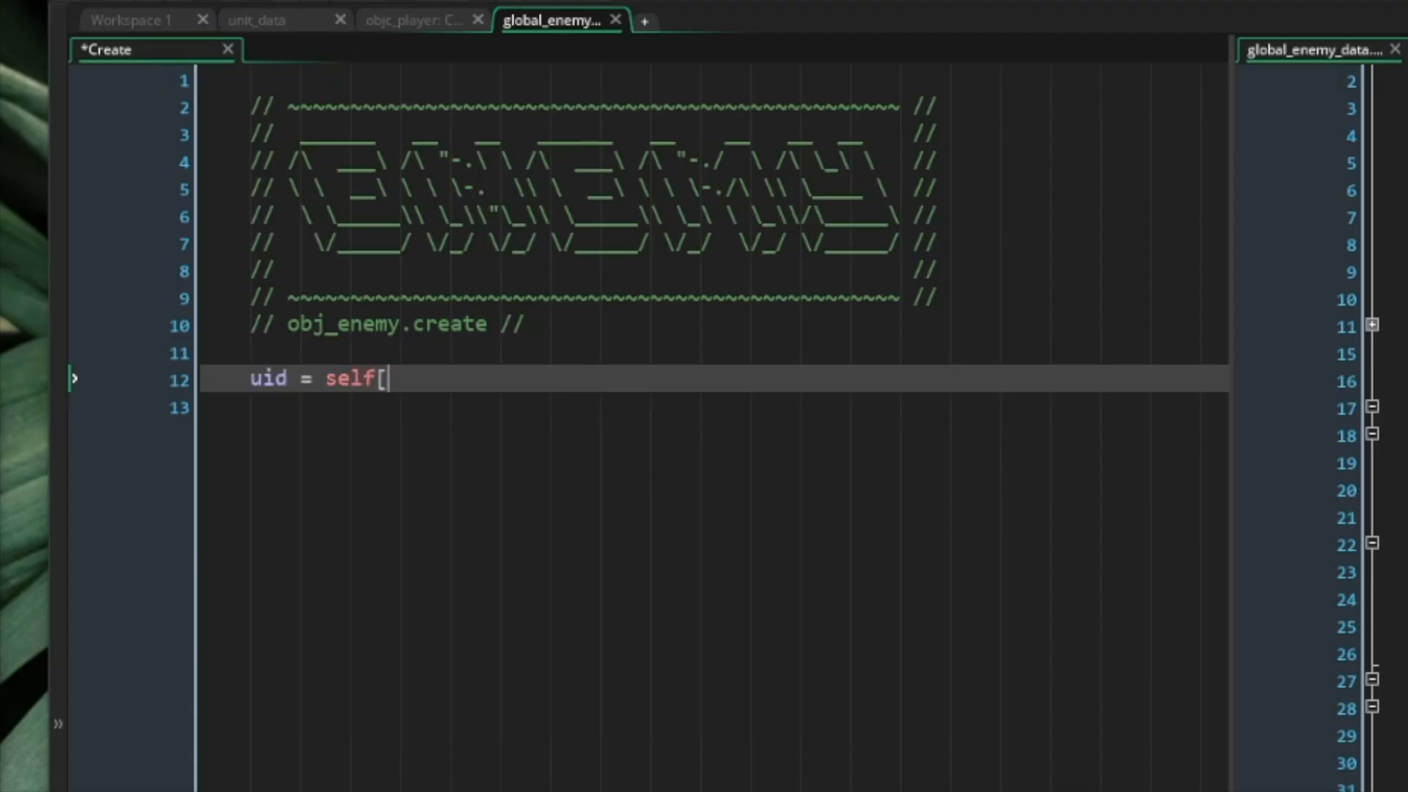
pyautogui.write('$ "uid"];')
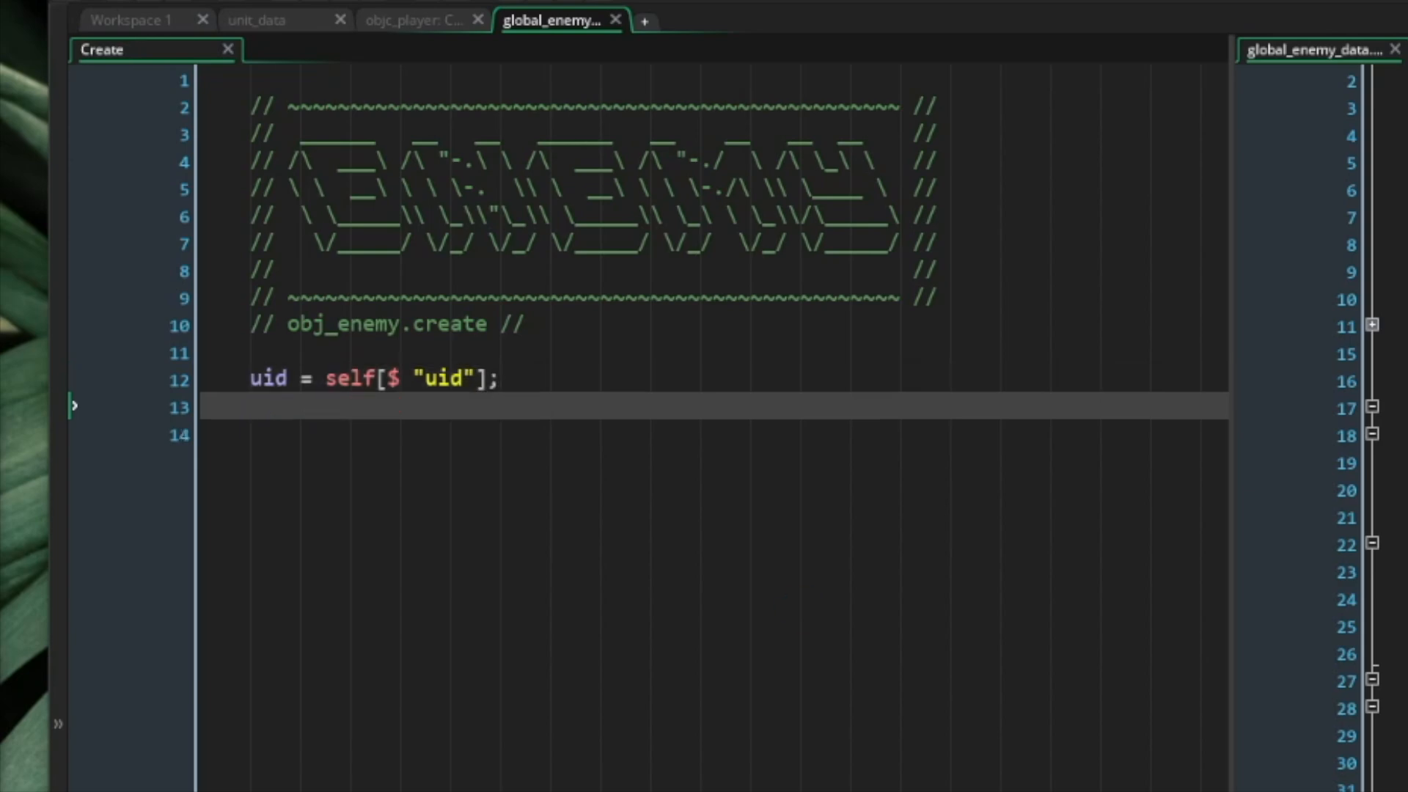
pyautogui.click(251, 405)
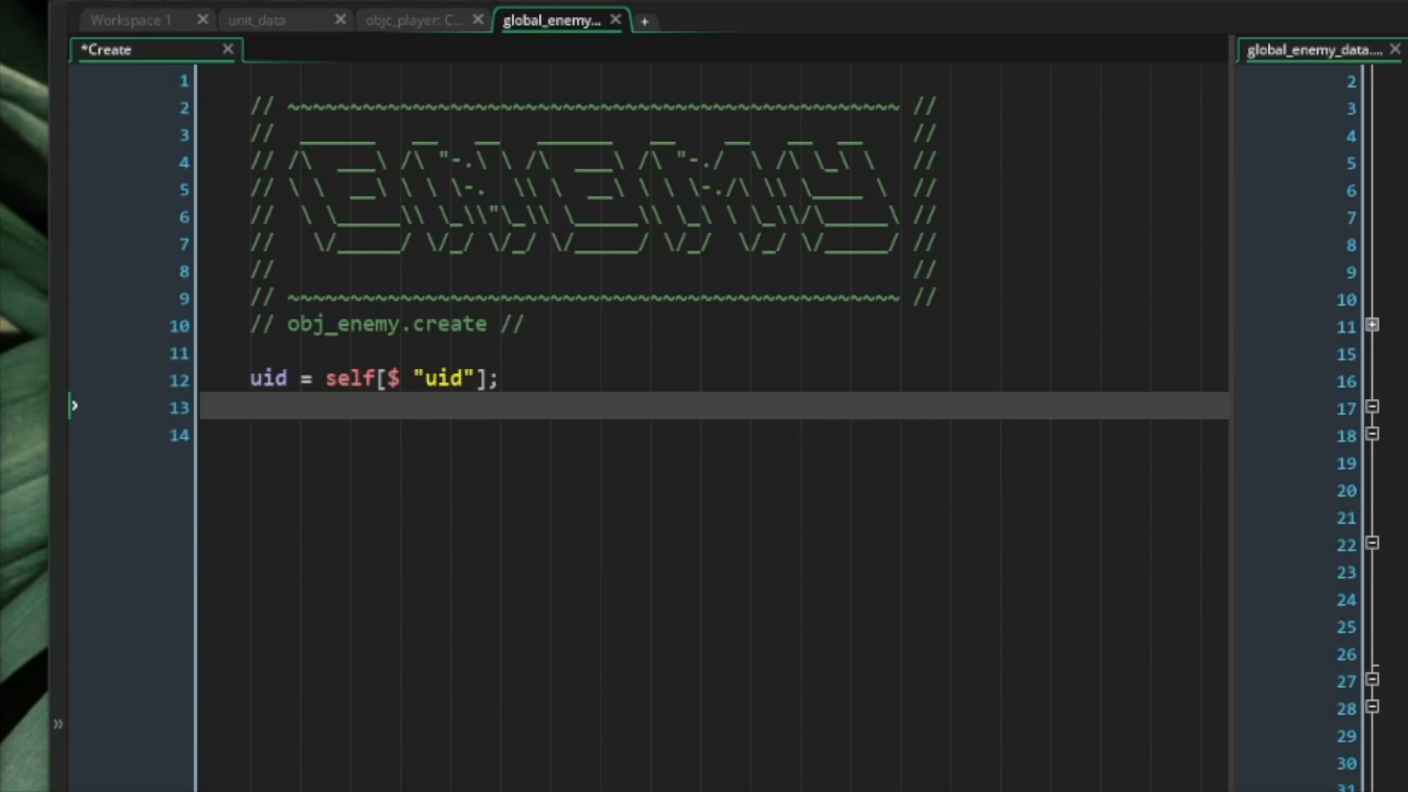
# - Add data = ENEMY_DATA[$ uid]; with a draft undefined check and placeholder comment
pyautogui.write('data')
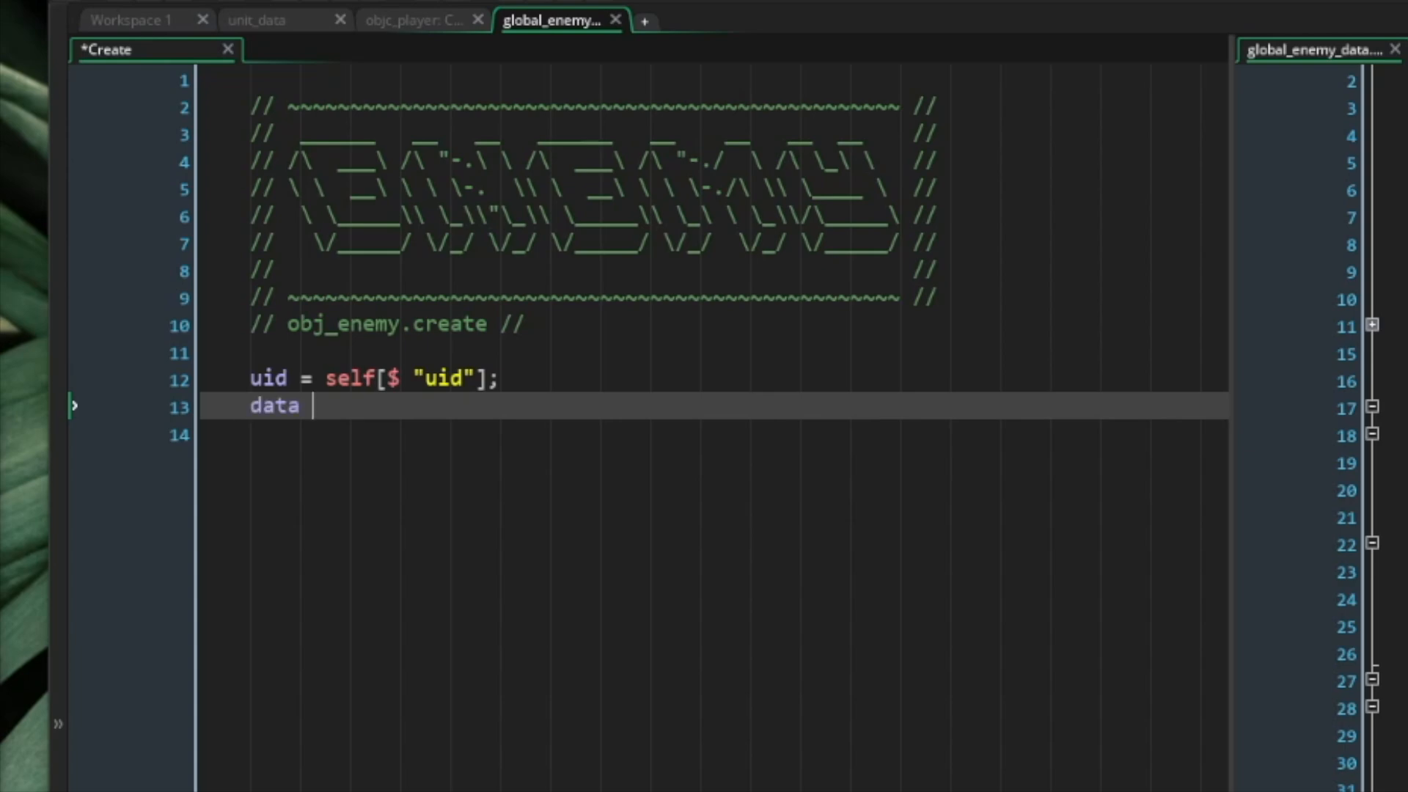
pyautogui.write('= ENEMY_D')
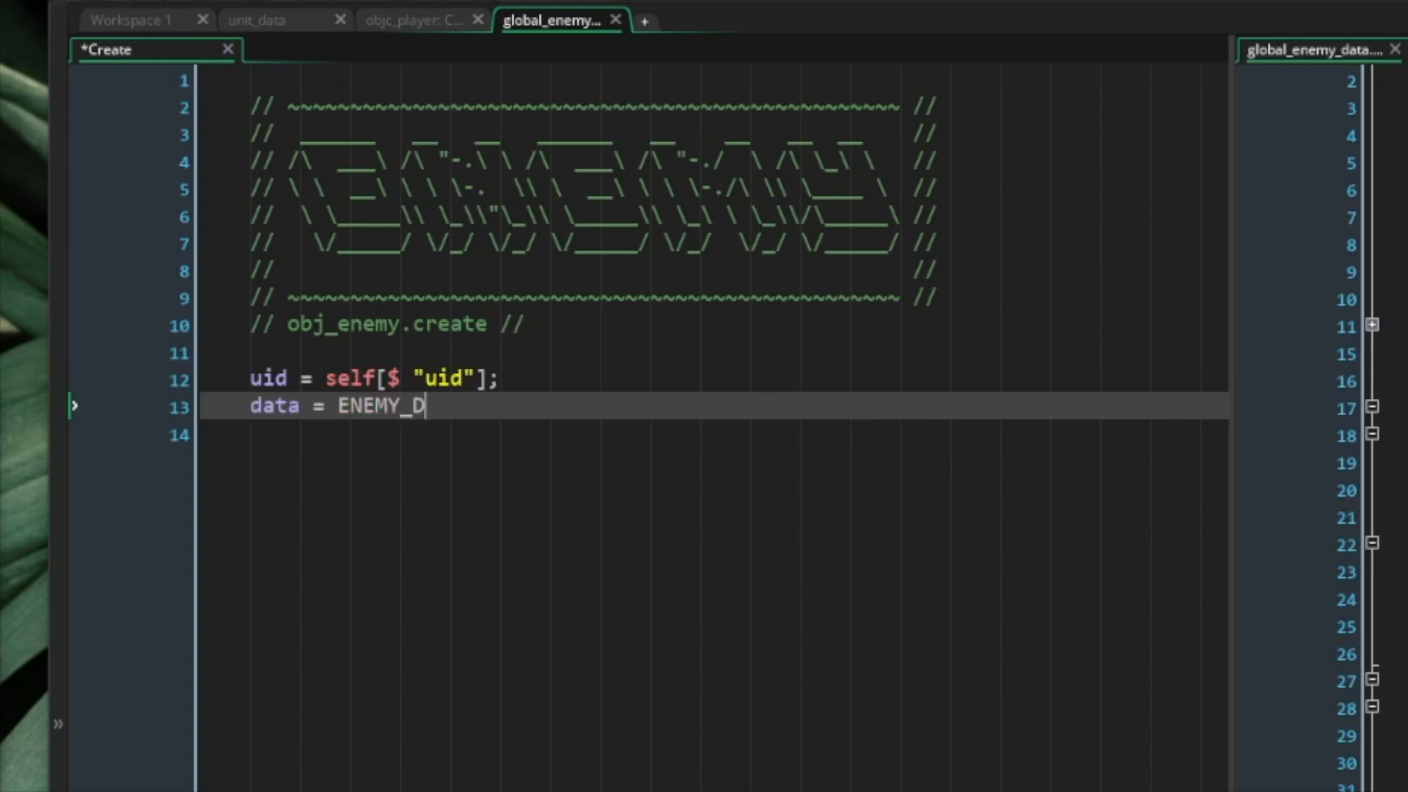
pyautogui.write('ATA[$ uid];')
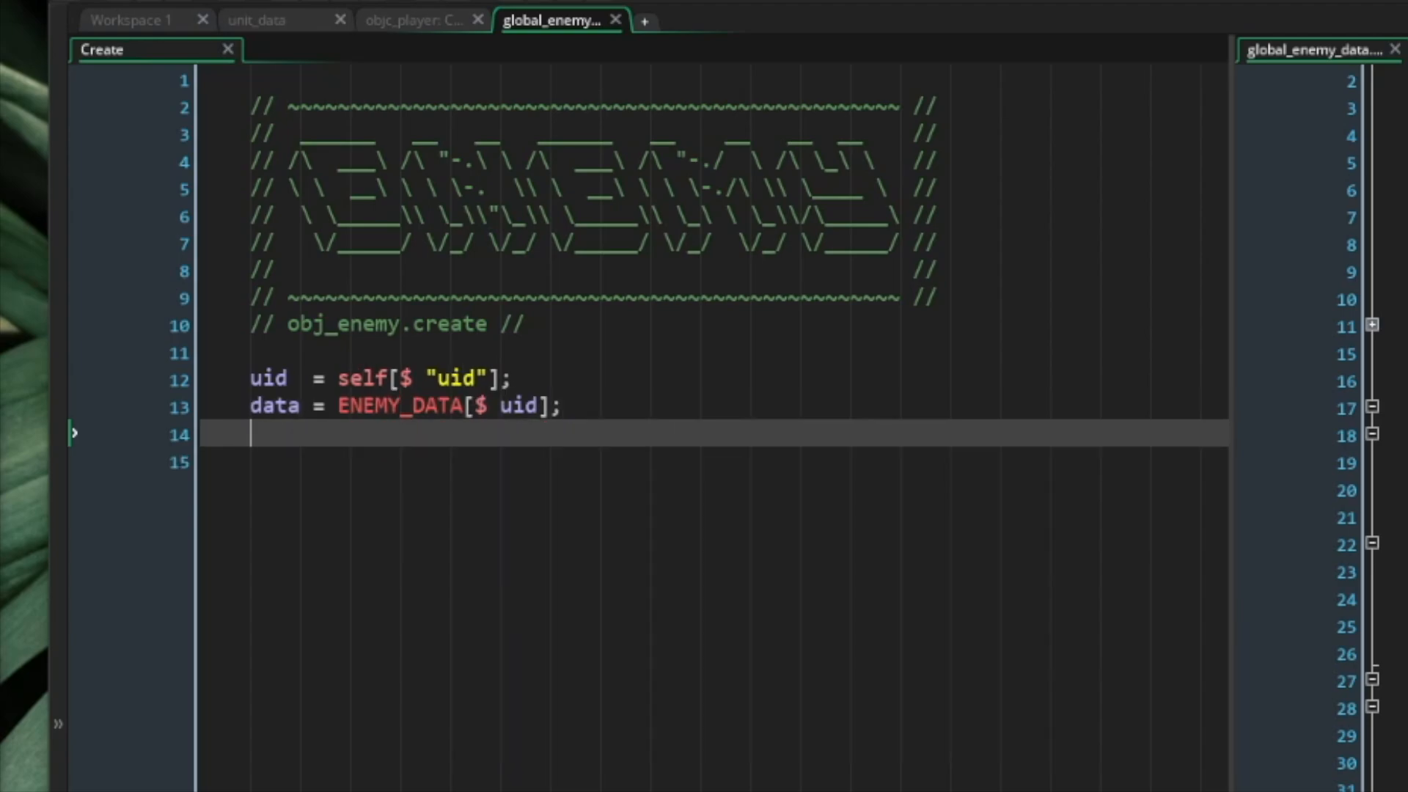
pyautogui.write('if (da')
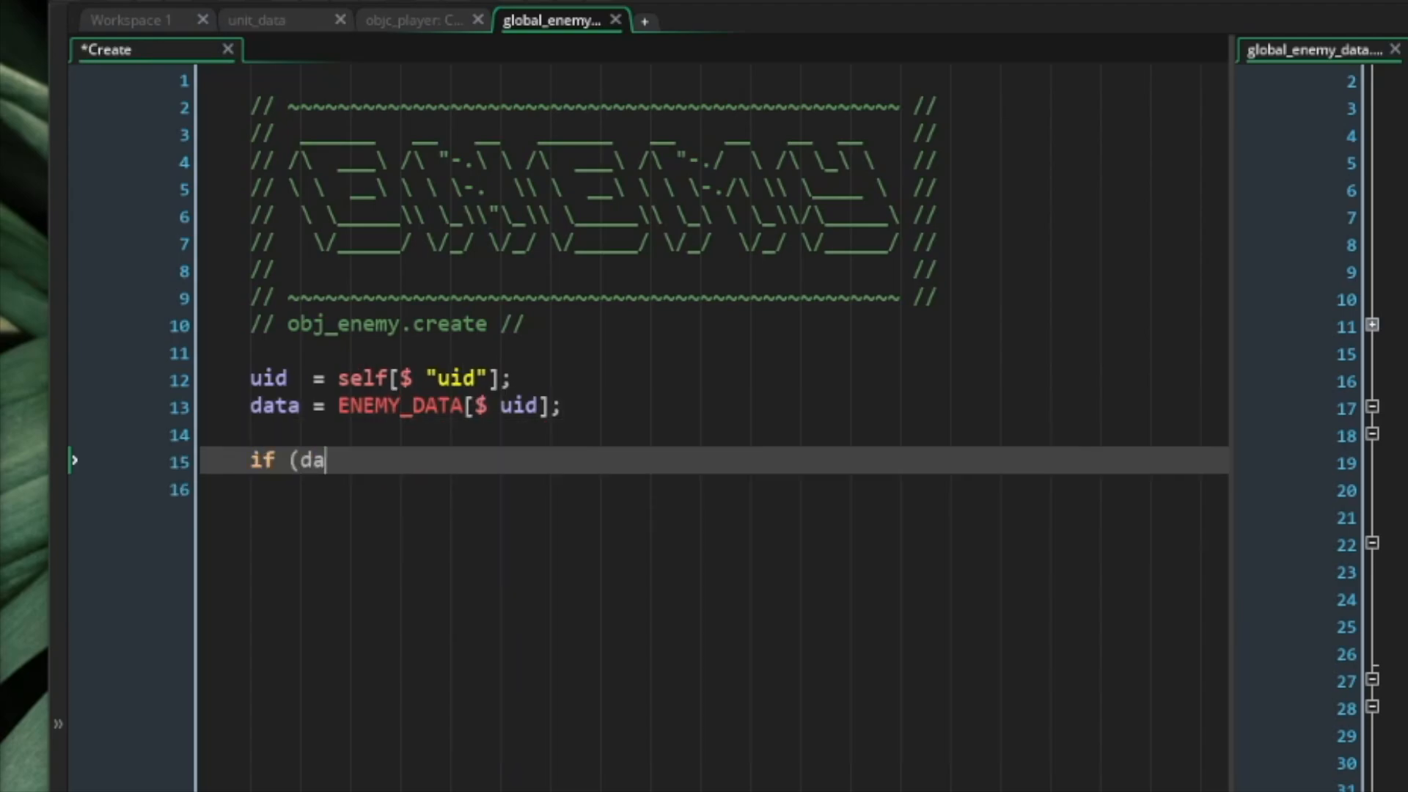
pyautogui.write('ta == undefined) {')
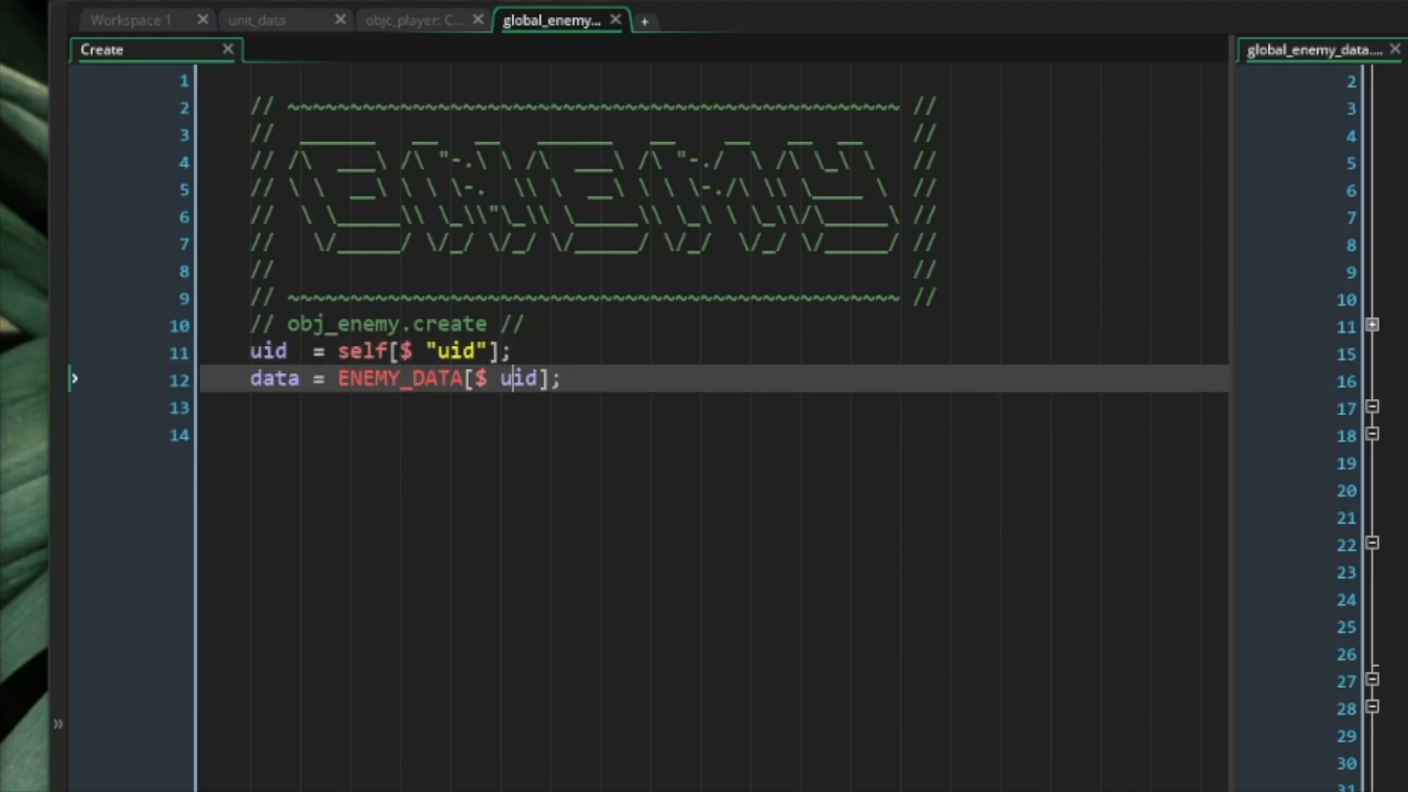
pyautogui.press('Return')
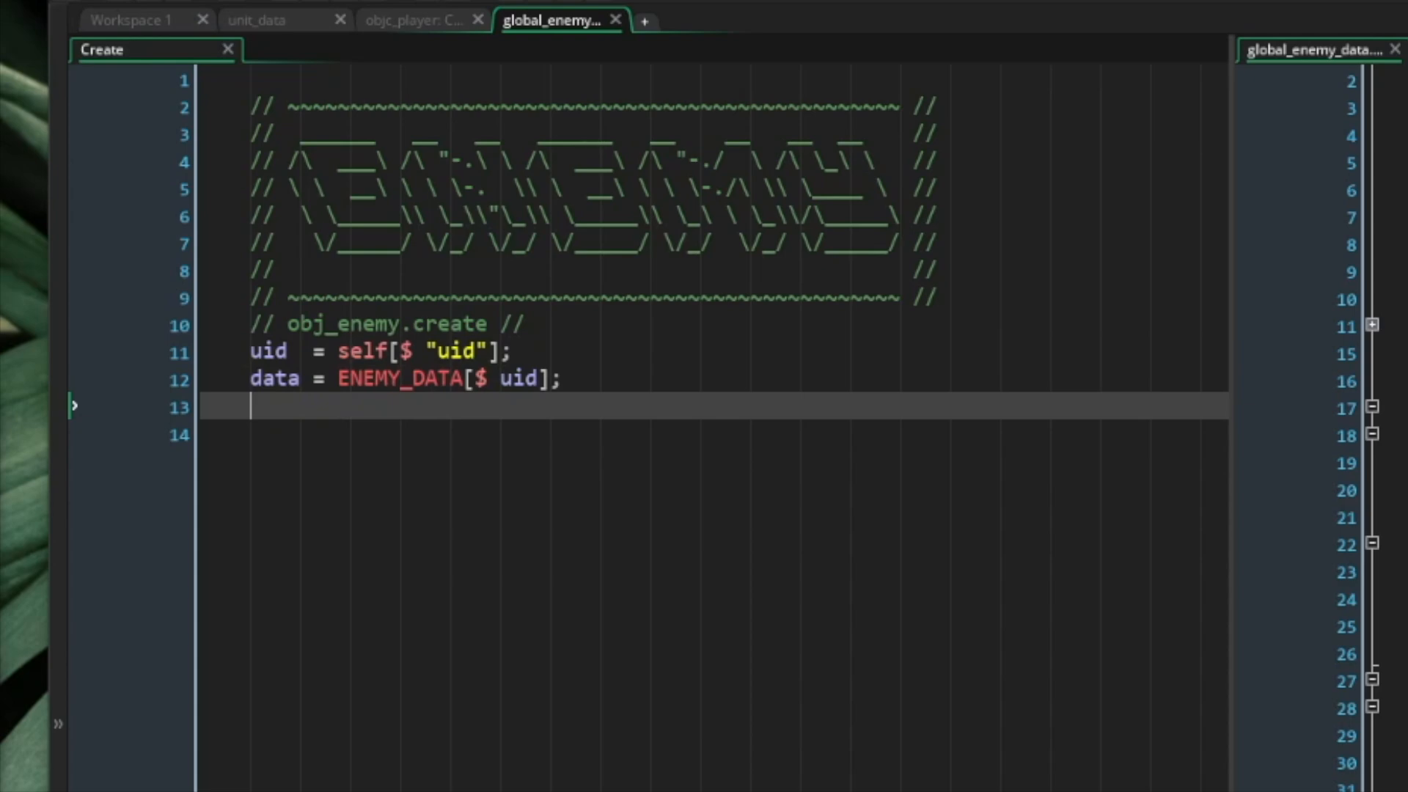
pyautogui.write('// ....')
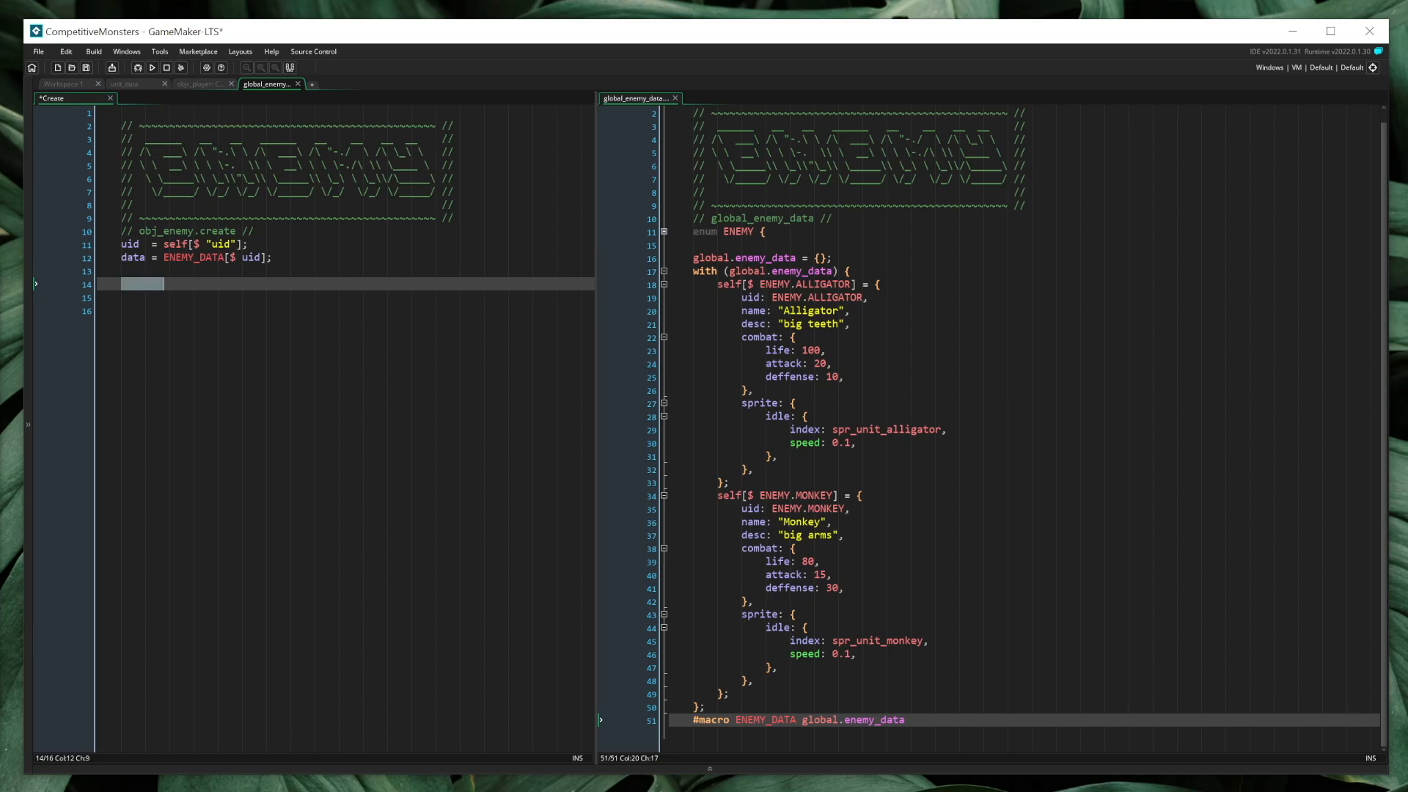
# - Set sprite_index from data.sprite's idle index, save, and check the alligator's idle sprite
pyautogui.write('sprite_index =')
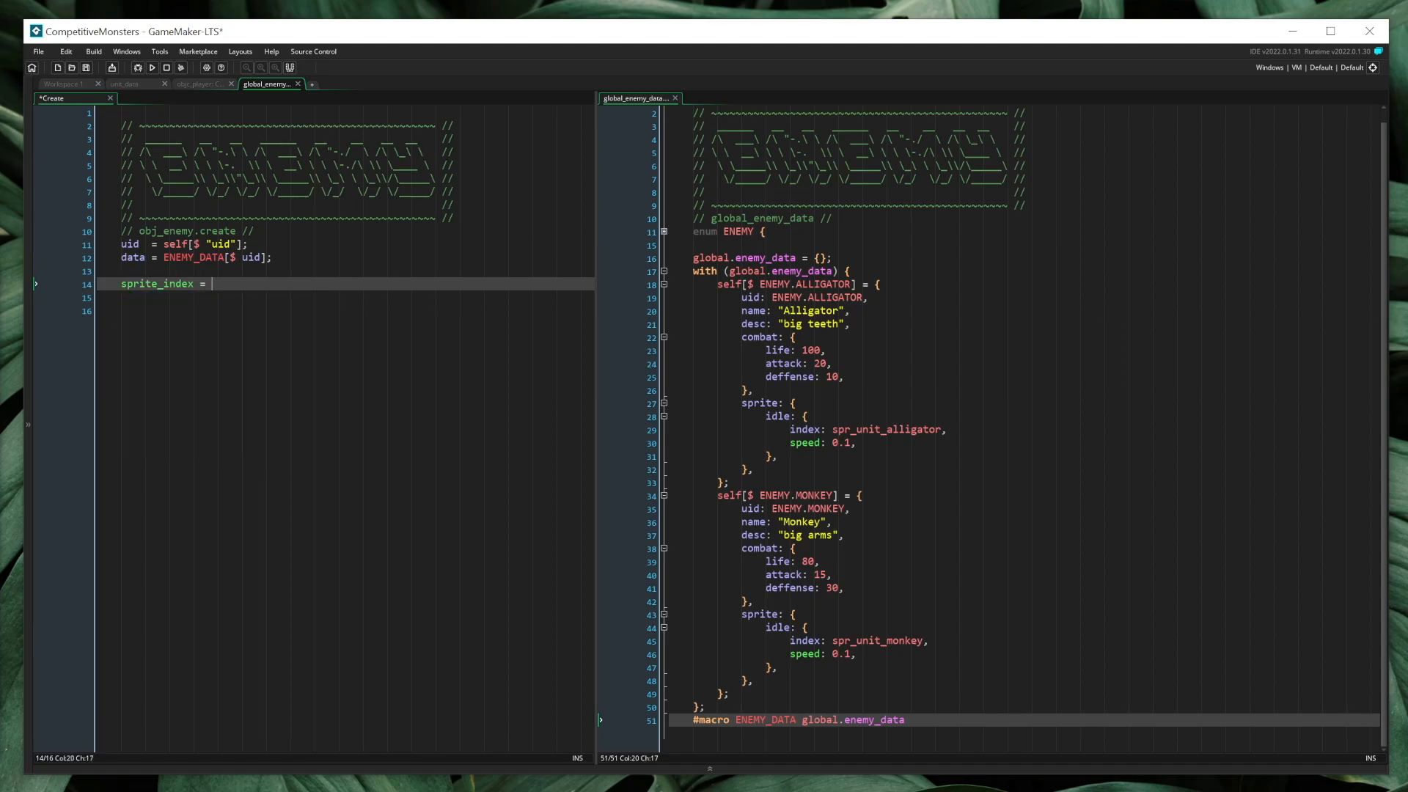
pyautogui.write('data.sprite.idle.index;')
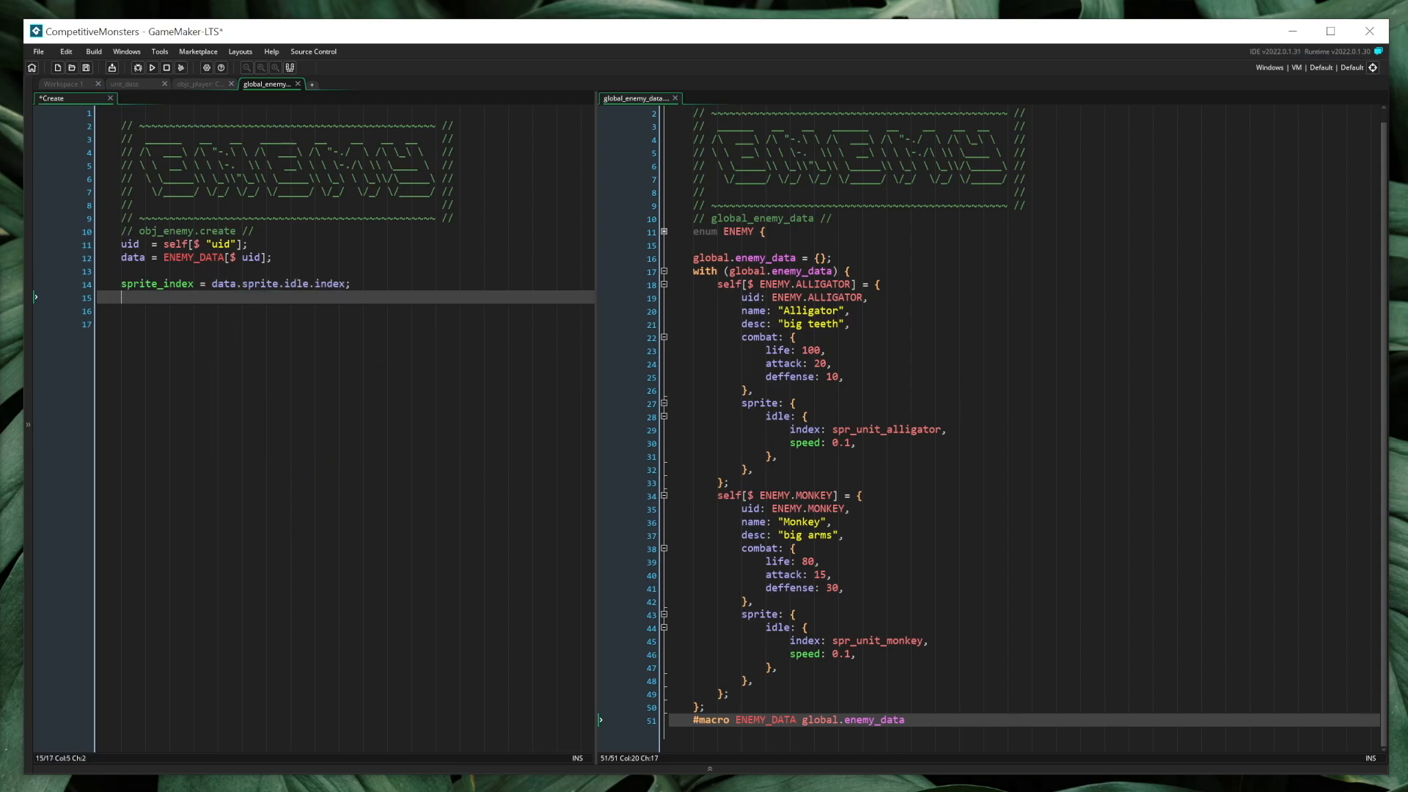
pyautogui.press('ctrl+s')
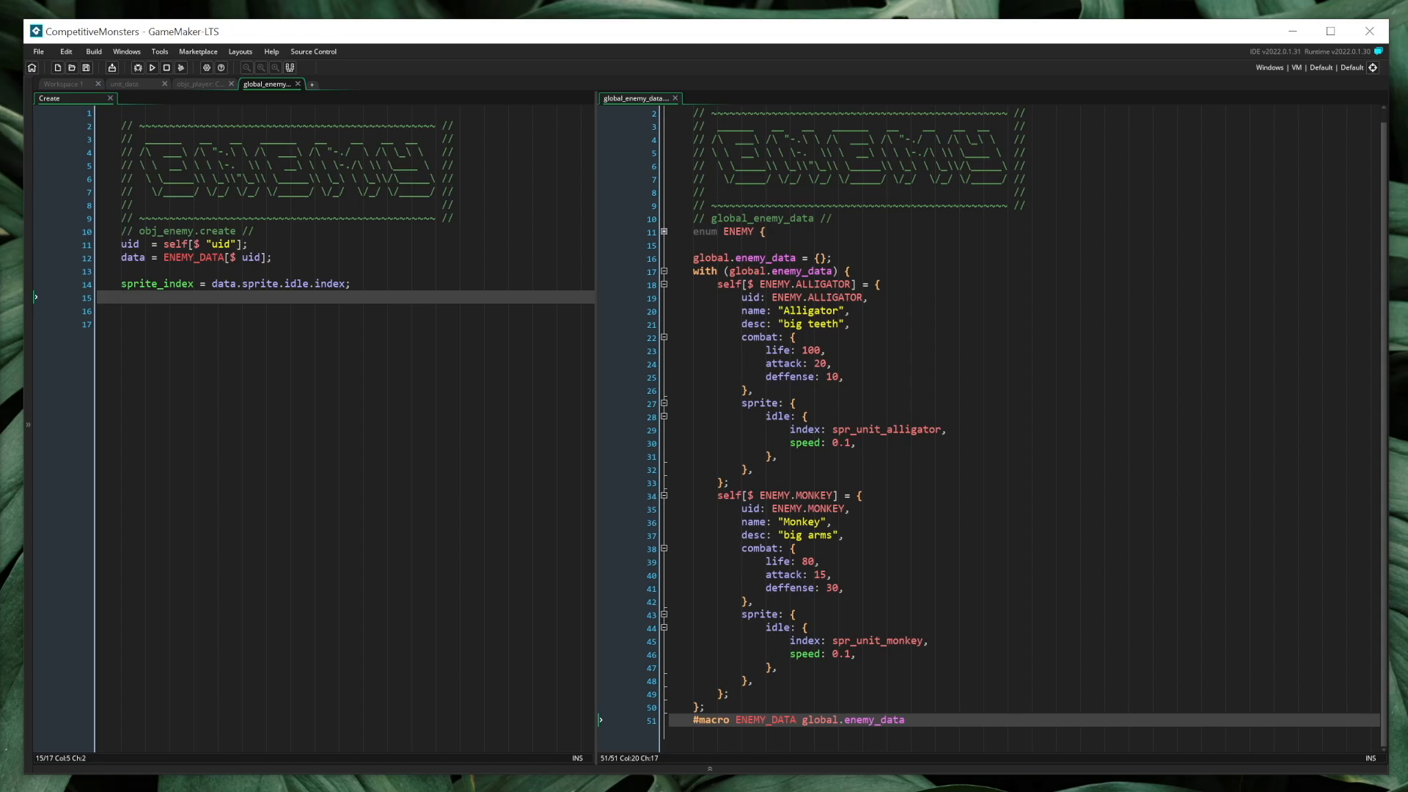
pyautogui.click(727, 482)
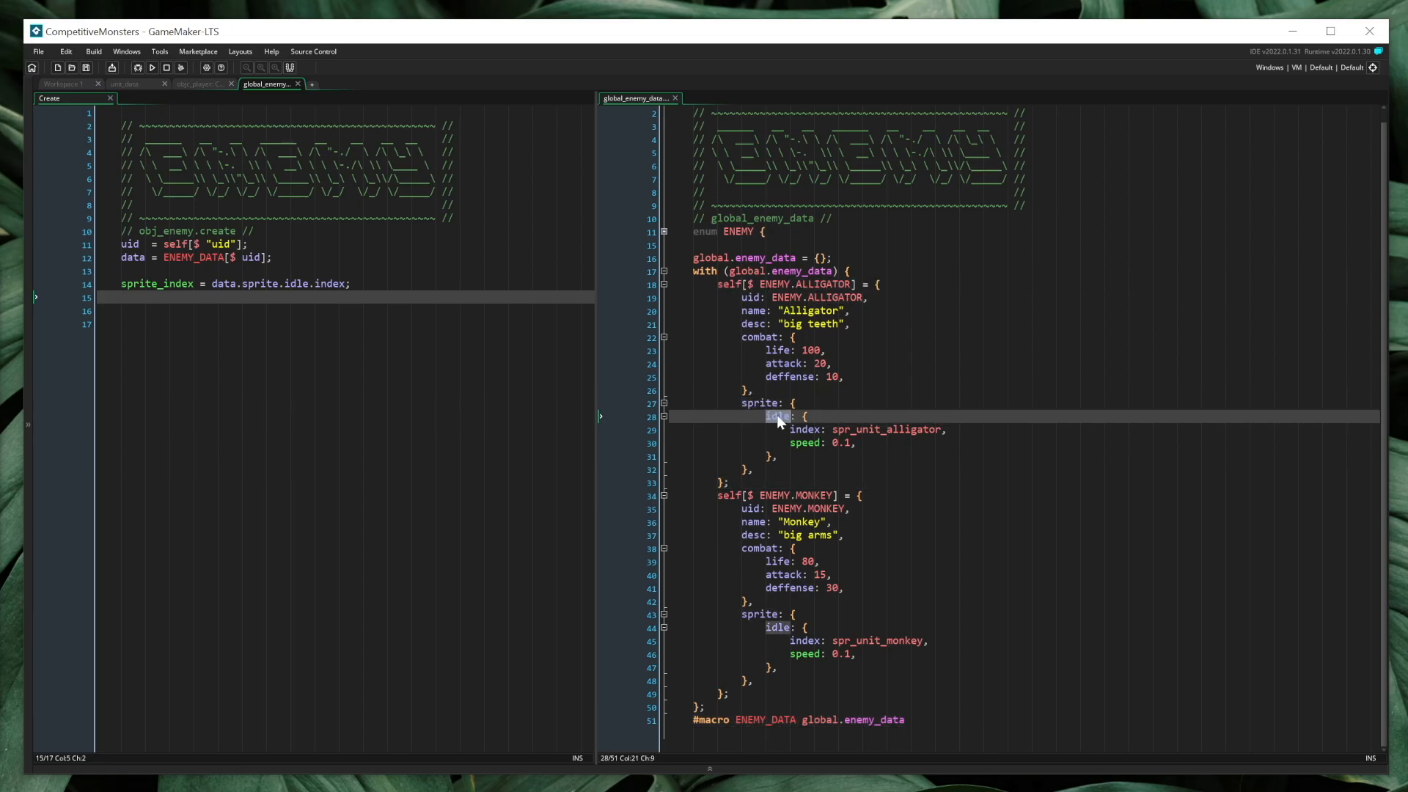
pyautogui.doubleClick(889, 429)
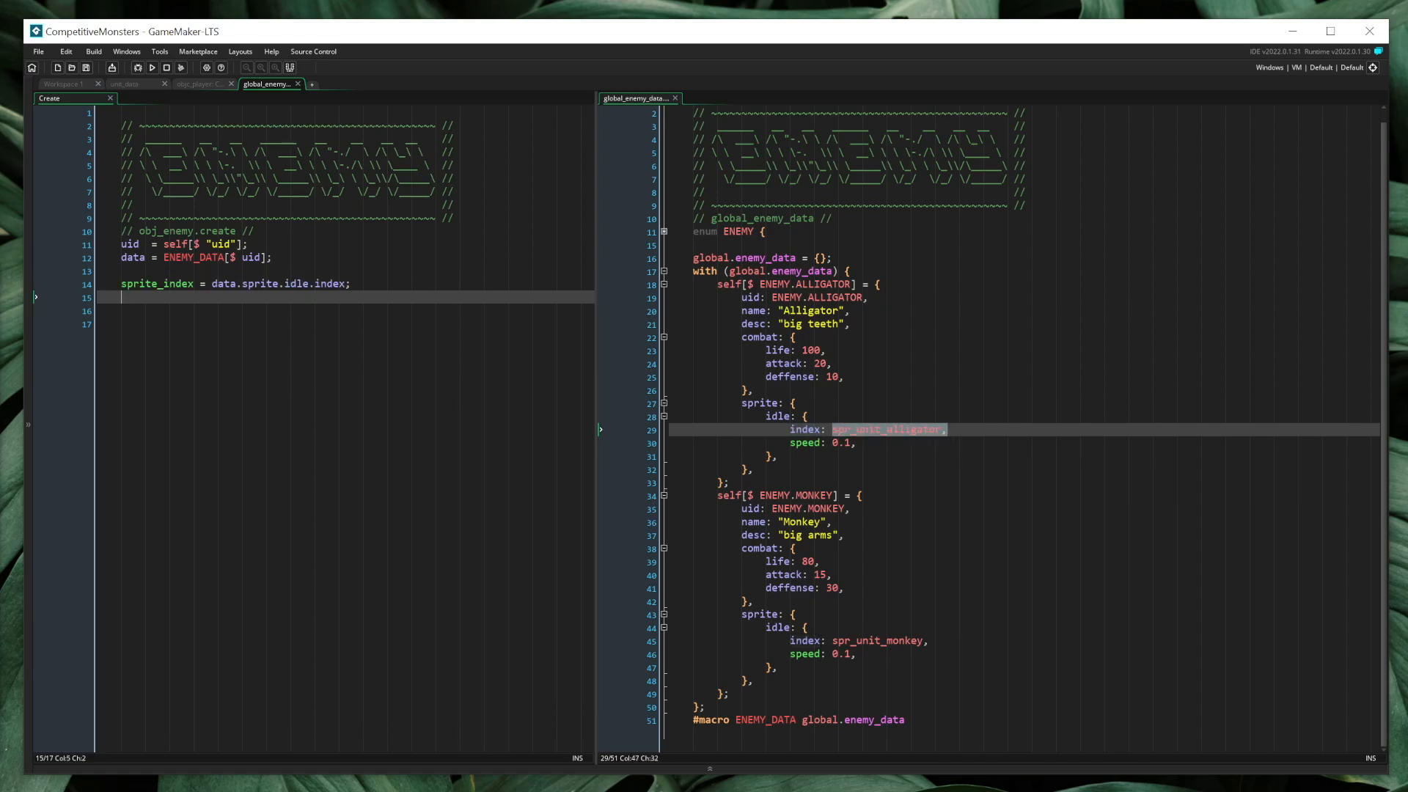
# - Set image_speed from the idle sprite speed, checking the alligator's idle speed value
pyautogui.write('image_speed  = data.sprite.idle.speed;')
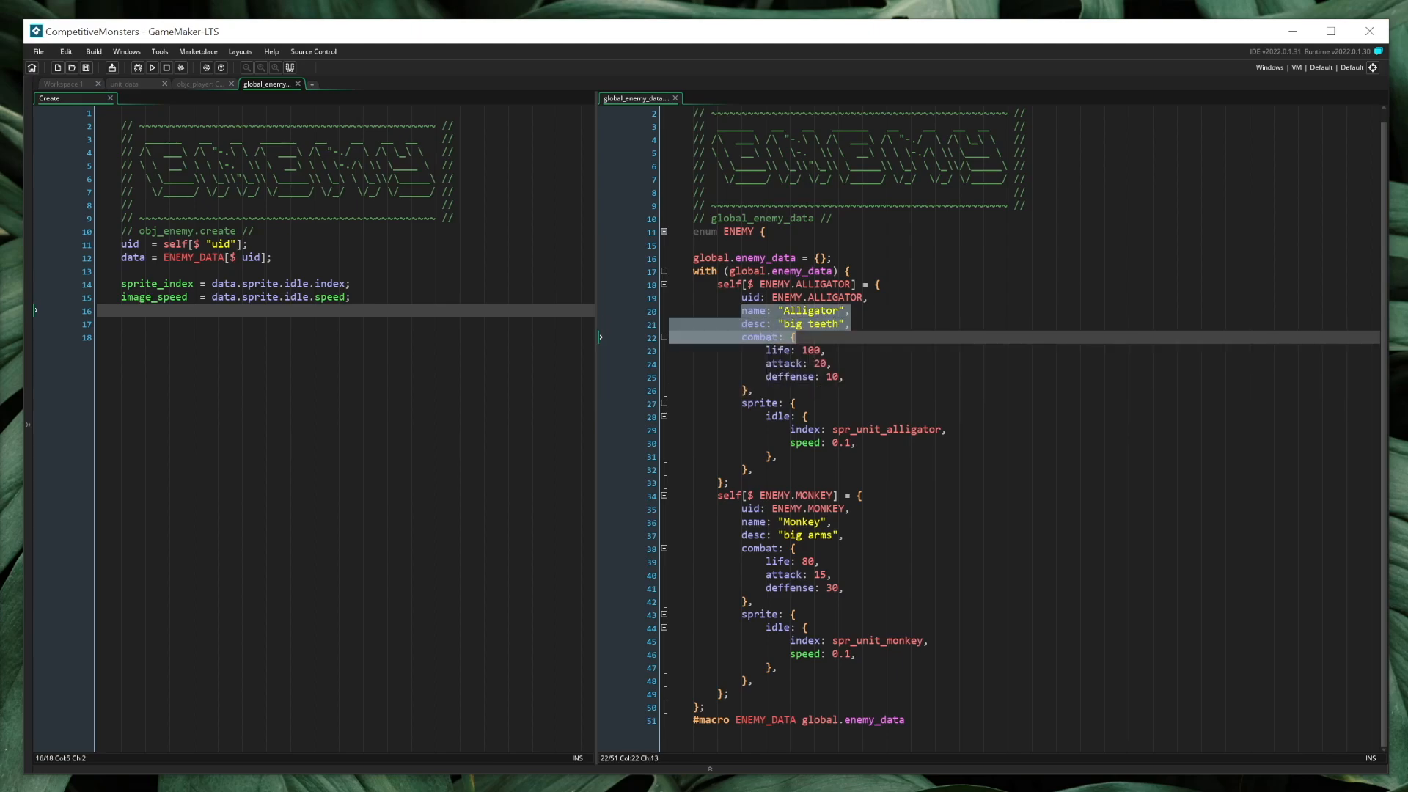
pyautogui.click(848, 442)
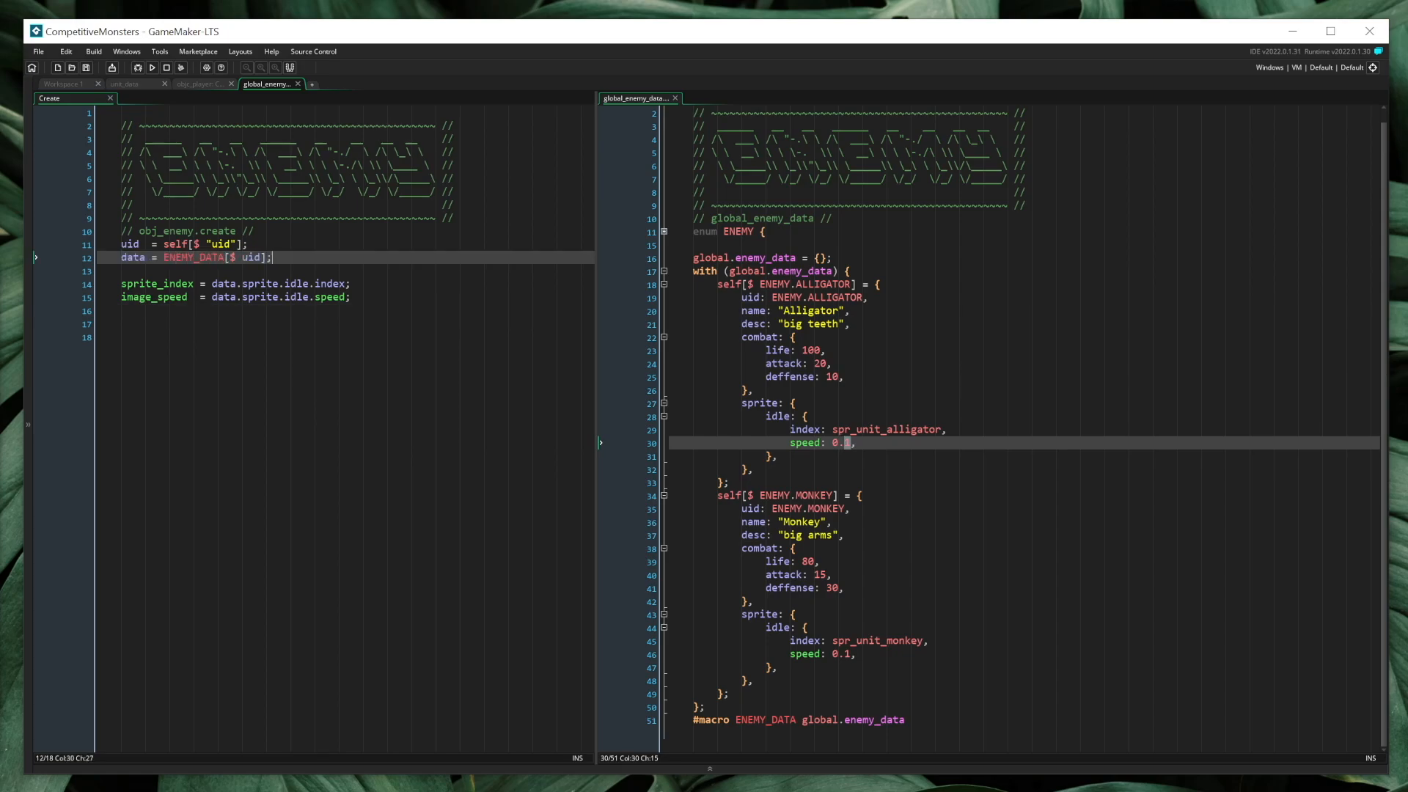
pyautogui.click(200, 84)
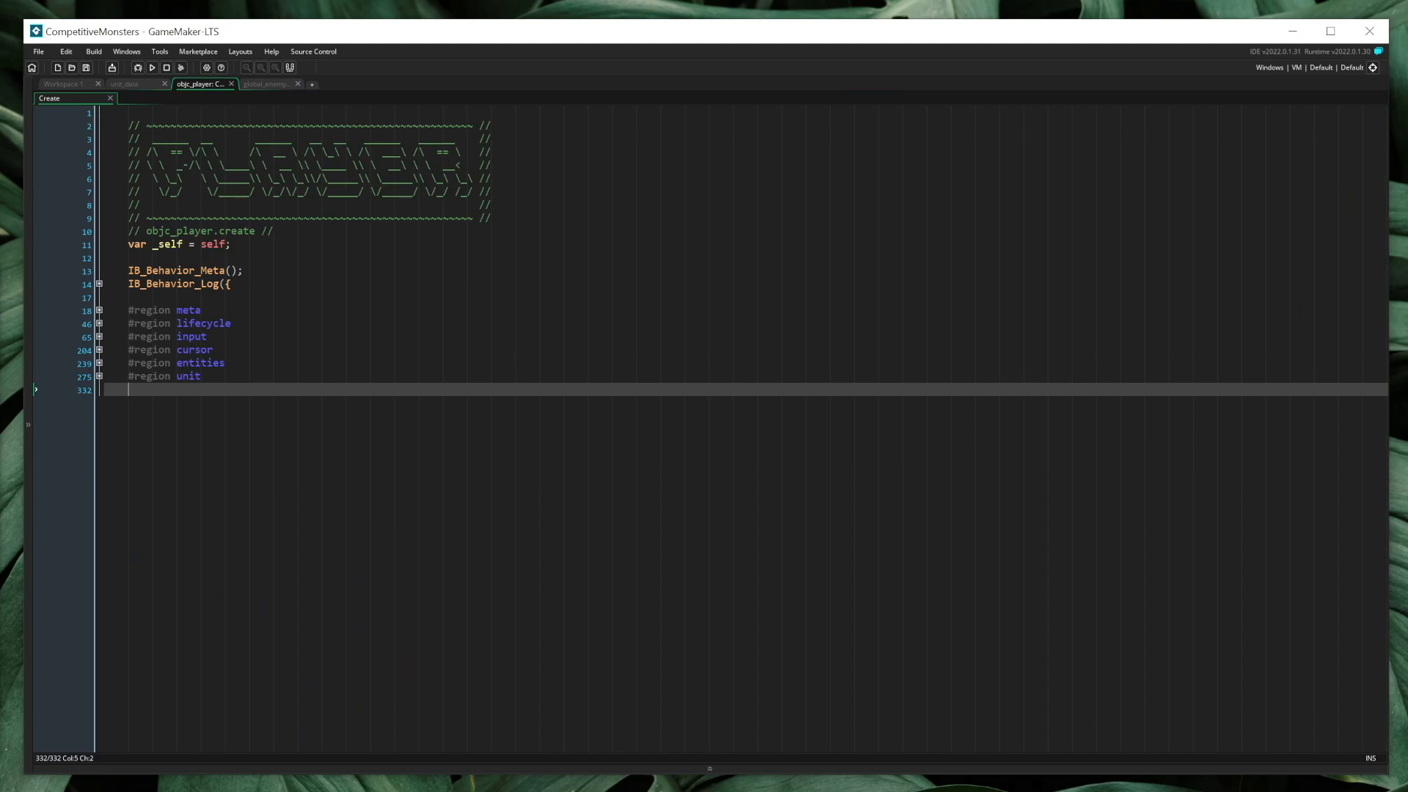
# - Expand the unit region and unit_create function, cross-checking the enemy data lookup line
pyautogui.click(100, 376)
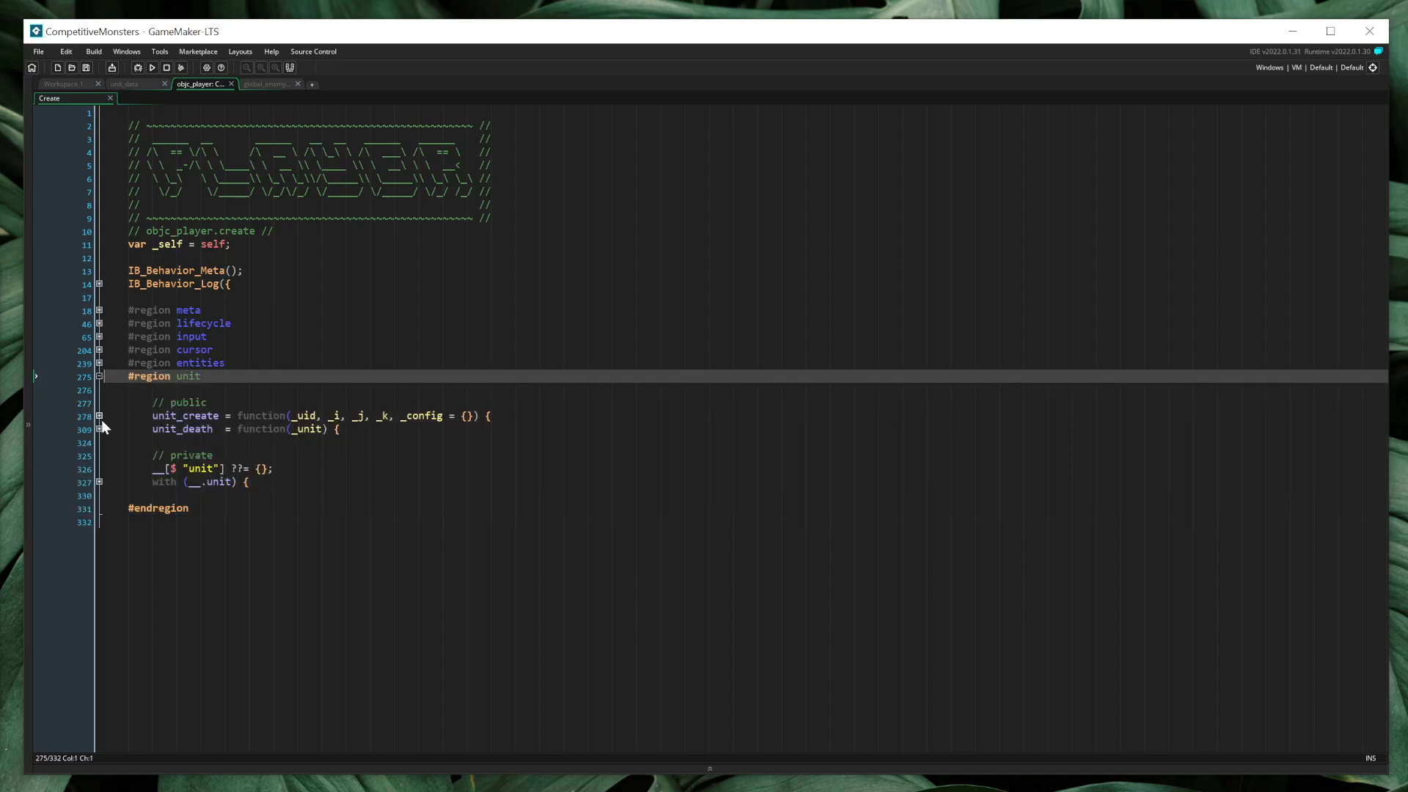
pyautogui.doubleClick(305, 415)
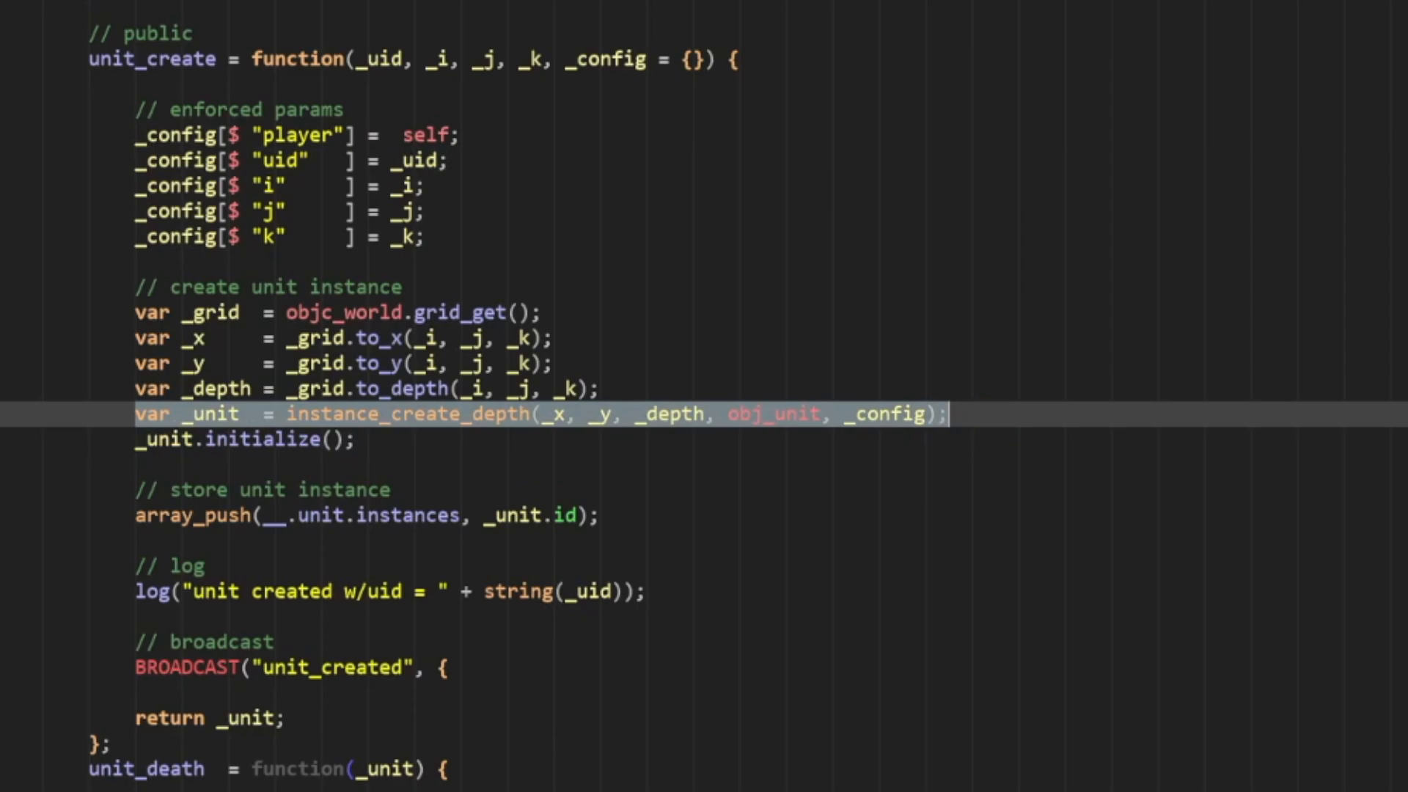
pyautogui.click(449, 414)
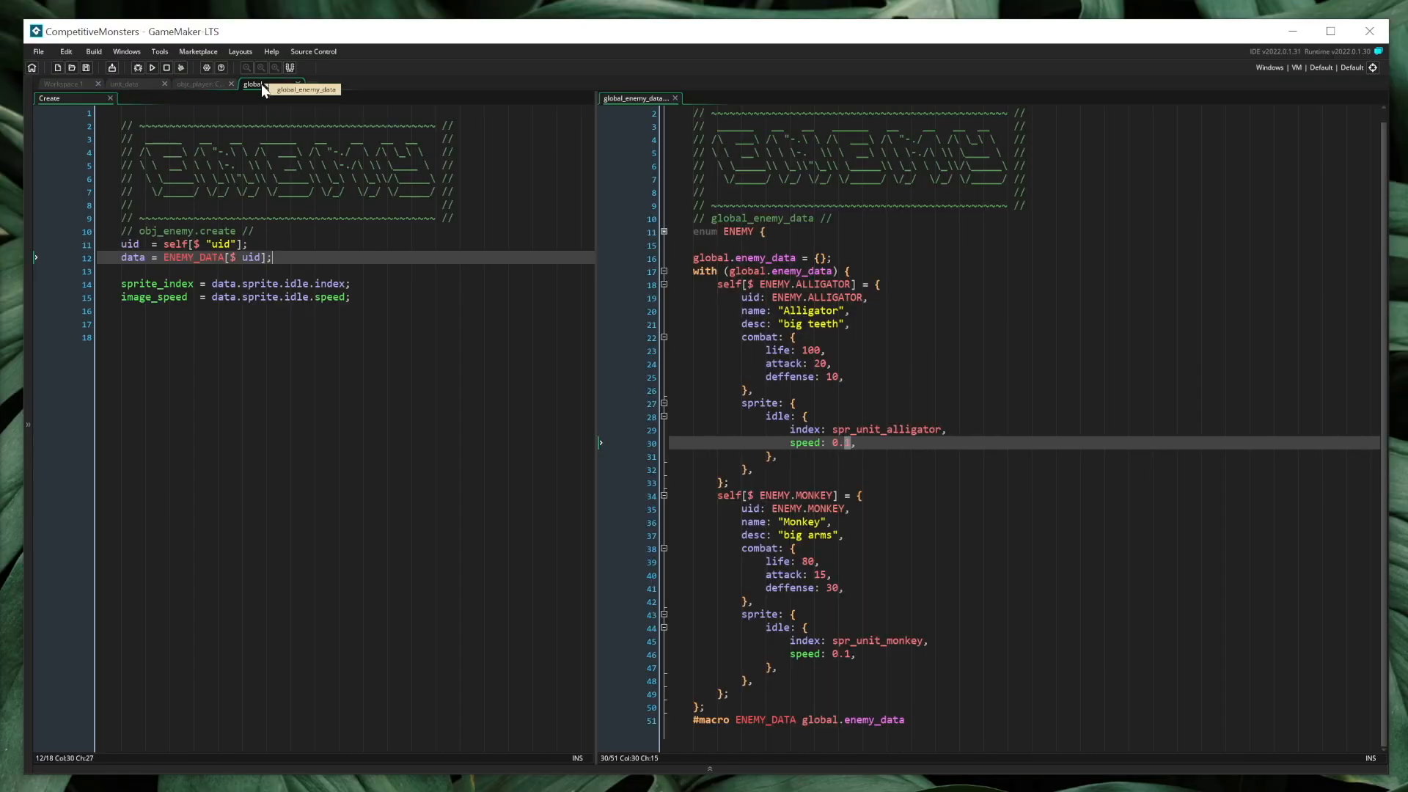
pyautogui.click(121, 324)
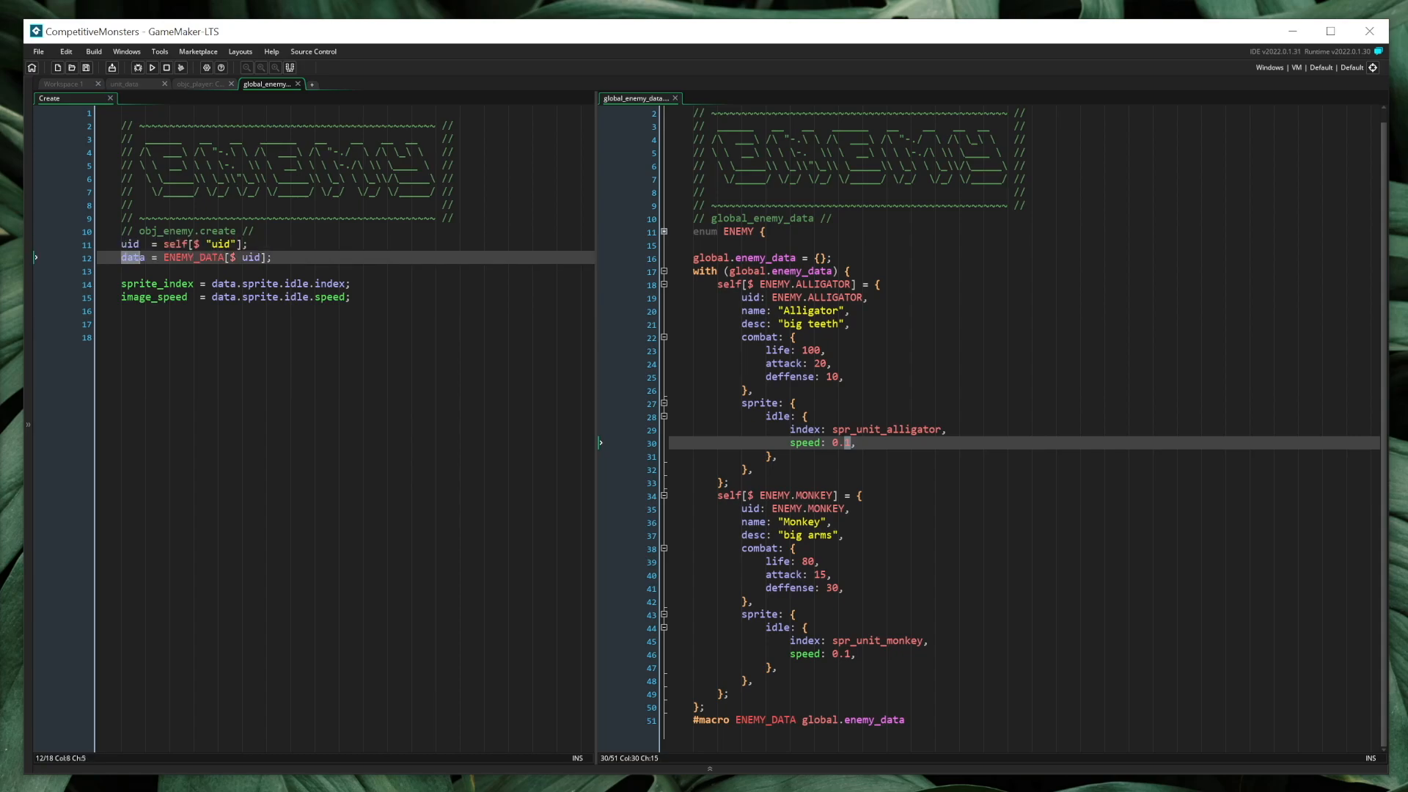
pyautogui.click(200, 84)
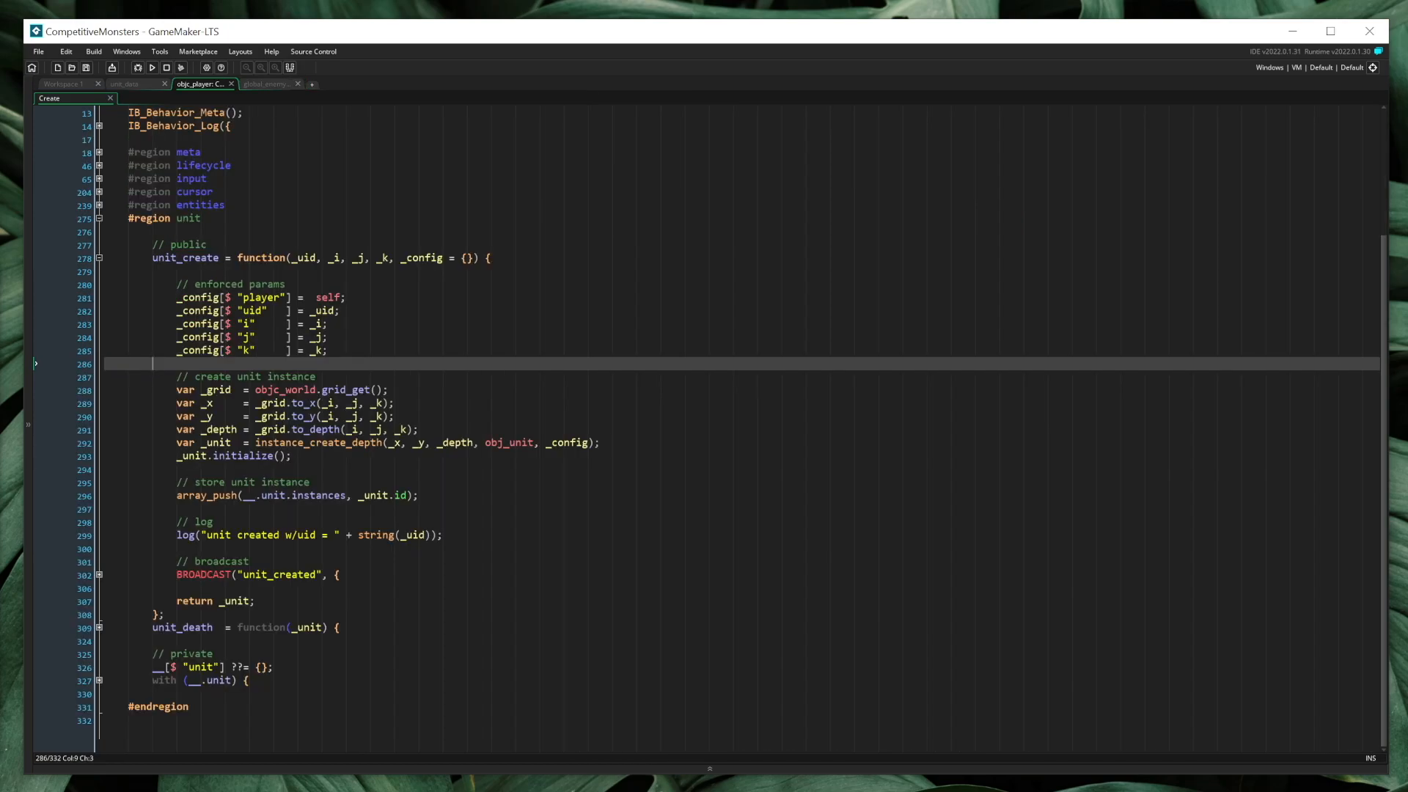
# - Switch to the global_enemy_data tab showing obj_enemy's Create event beside the script
pyautogui.click(180, 244)
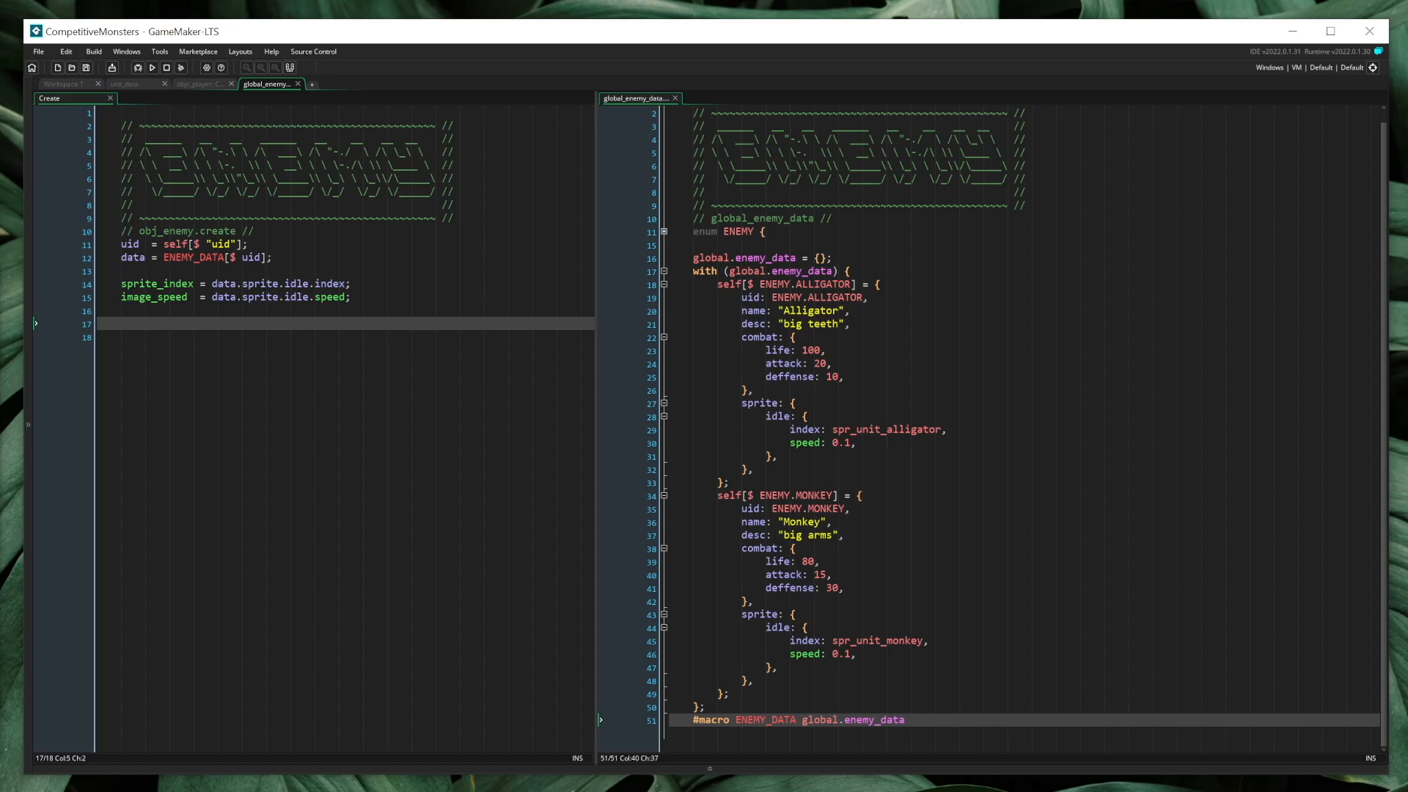
pyautogui.click(904, 719)
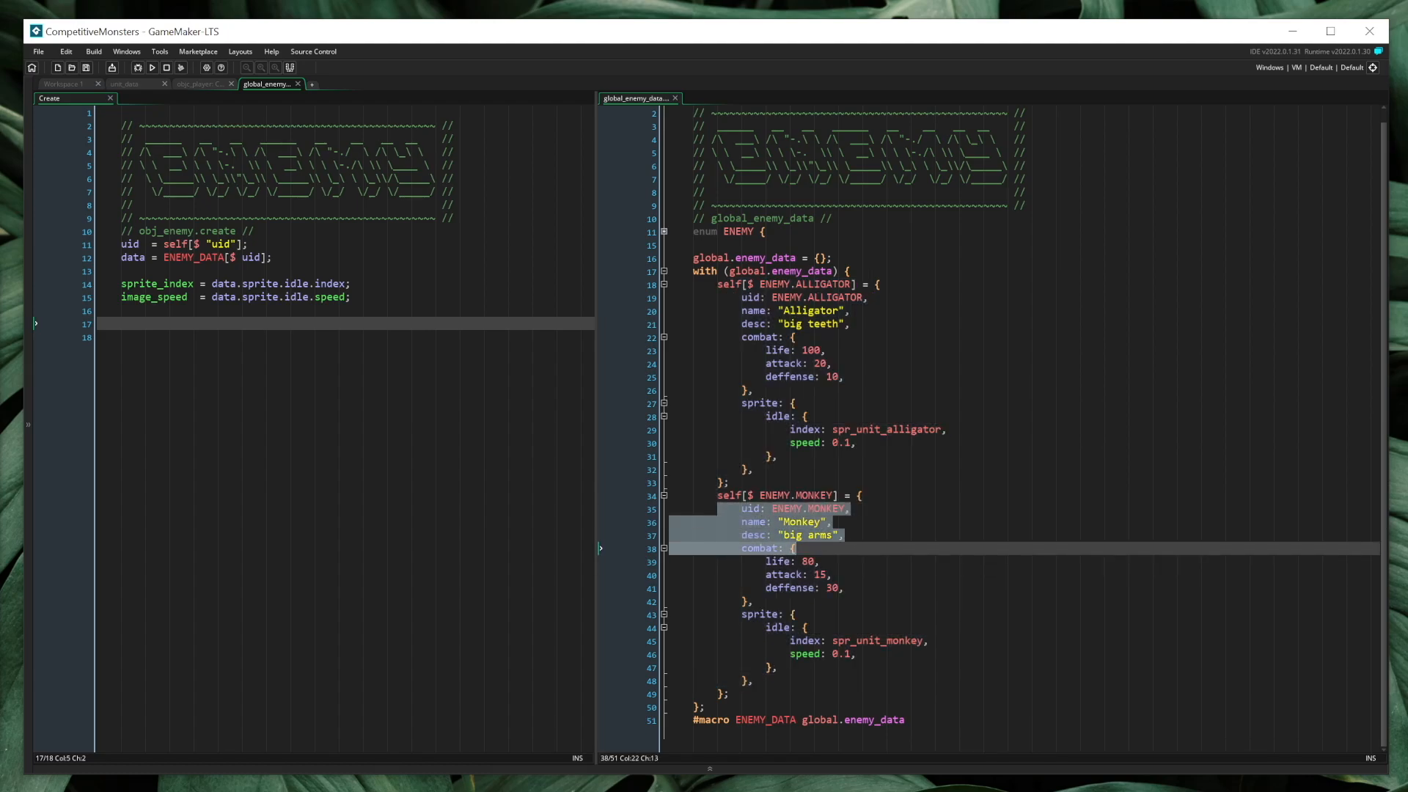
pyautogui.click(805, 574)
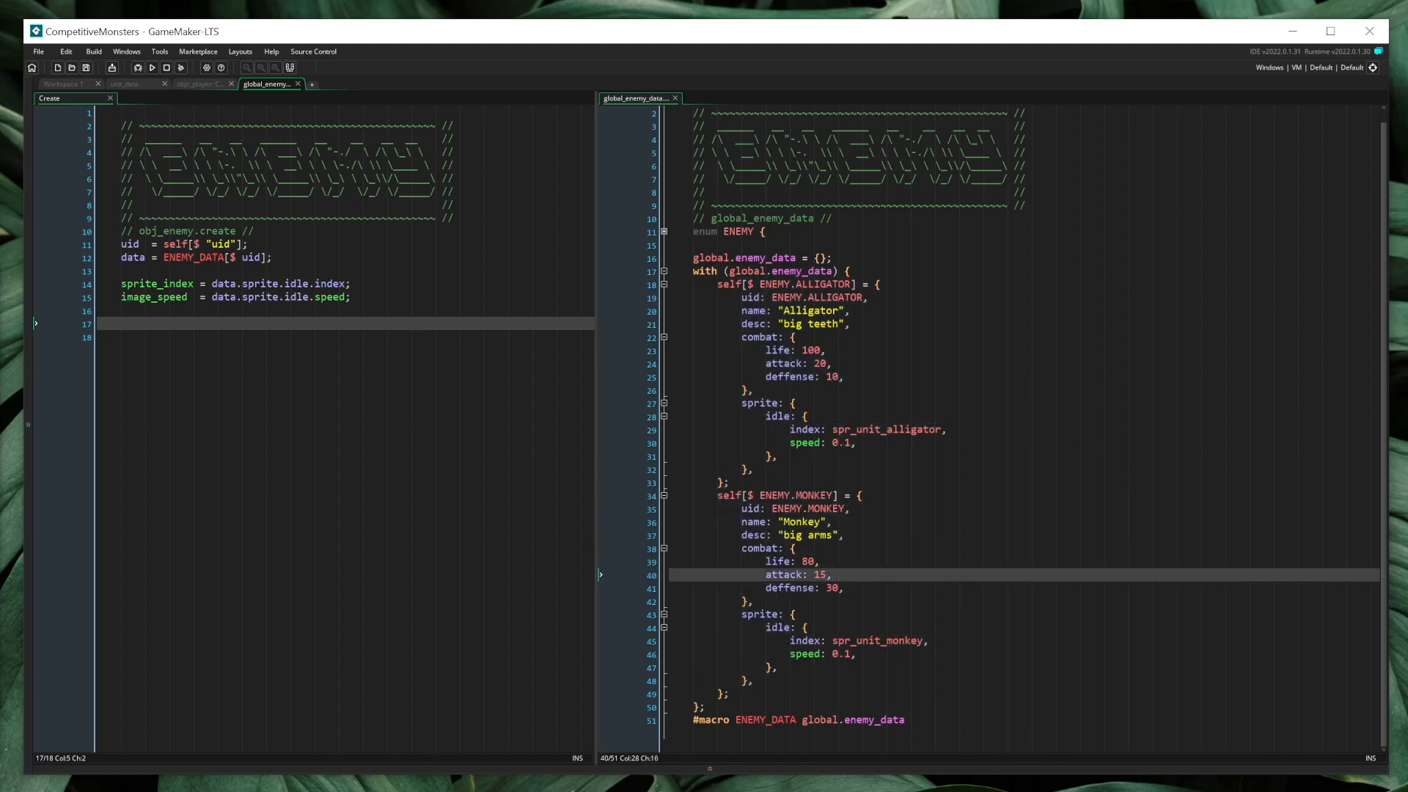